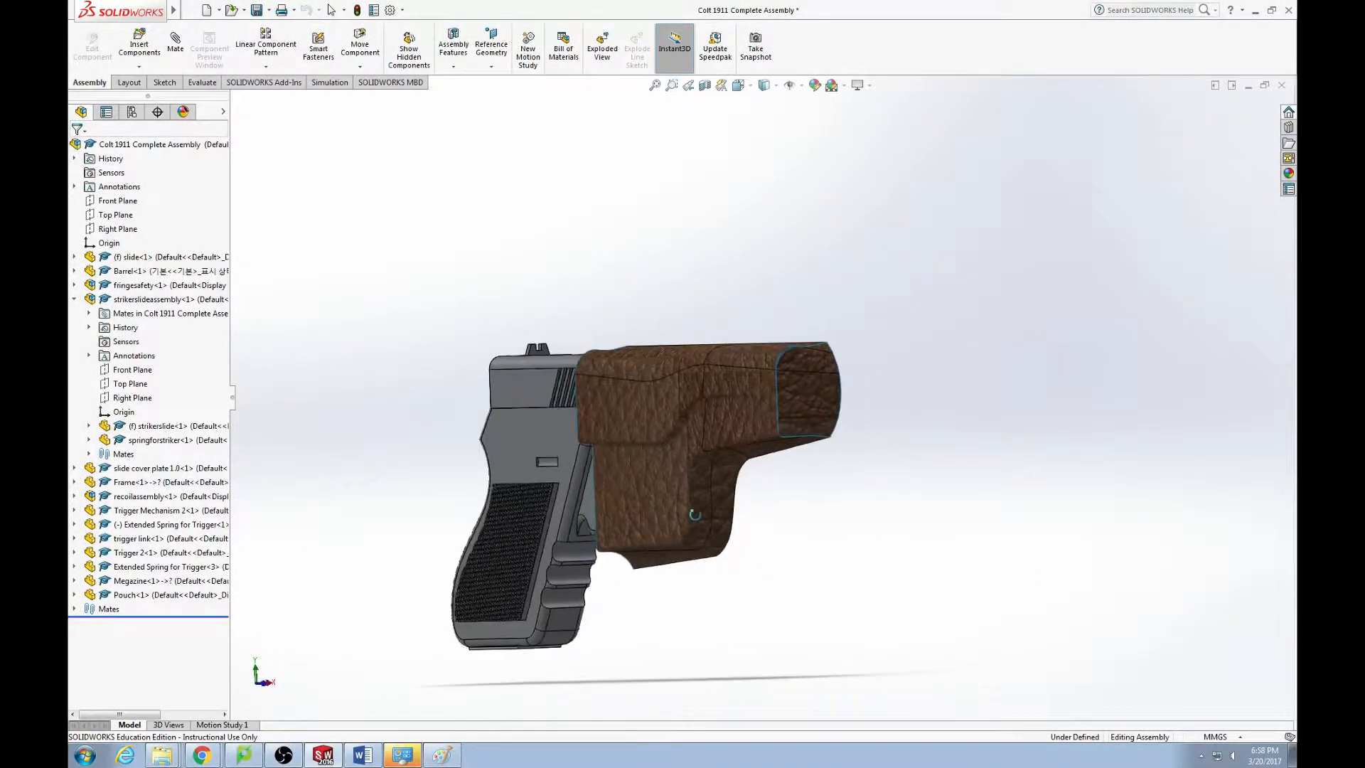
Hide the Pouch component so only the bare pistol assembly shows, then orbit to inspect it
{"action": "left_click", "coordinate": [736, 397]}
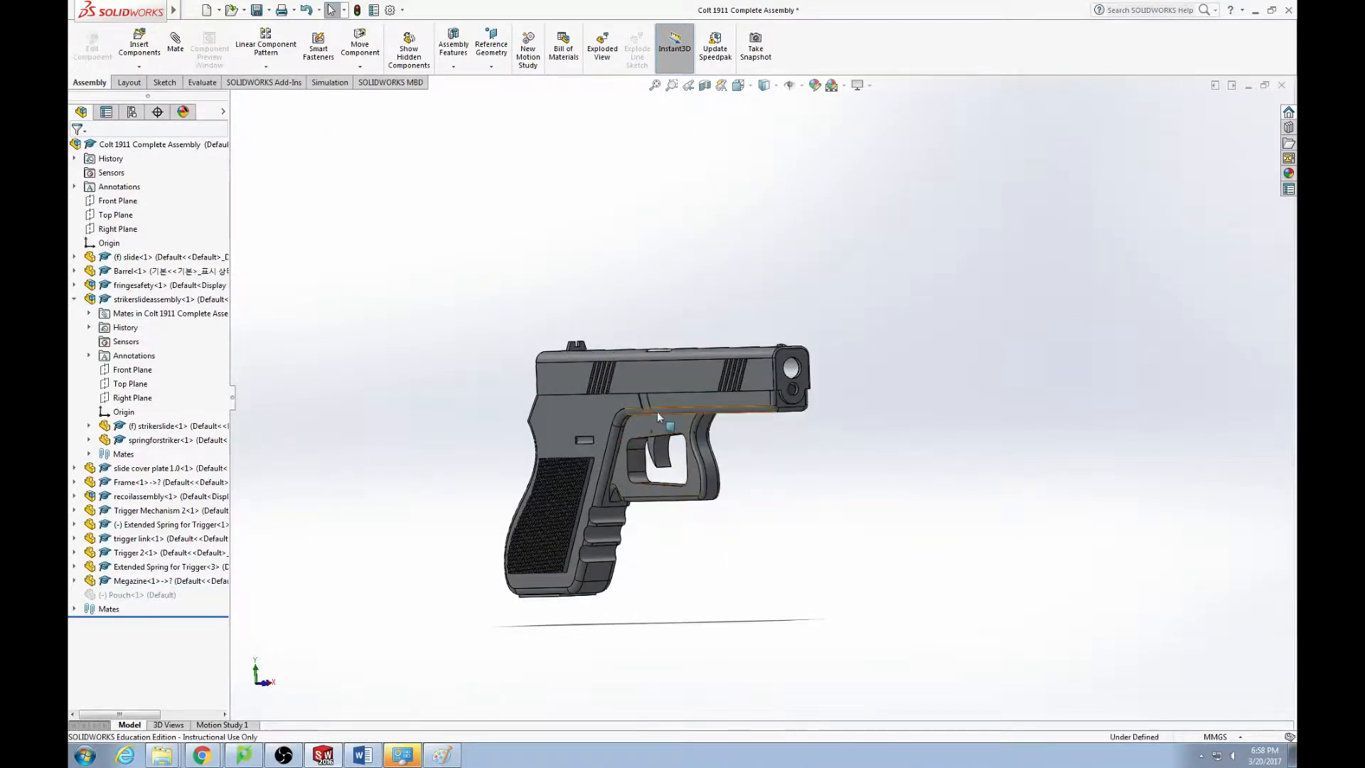
{"action": "left_click_drag", "start_coordinate": [658, 418], "coordinate": [755, 467]}
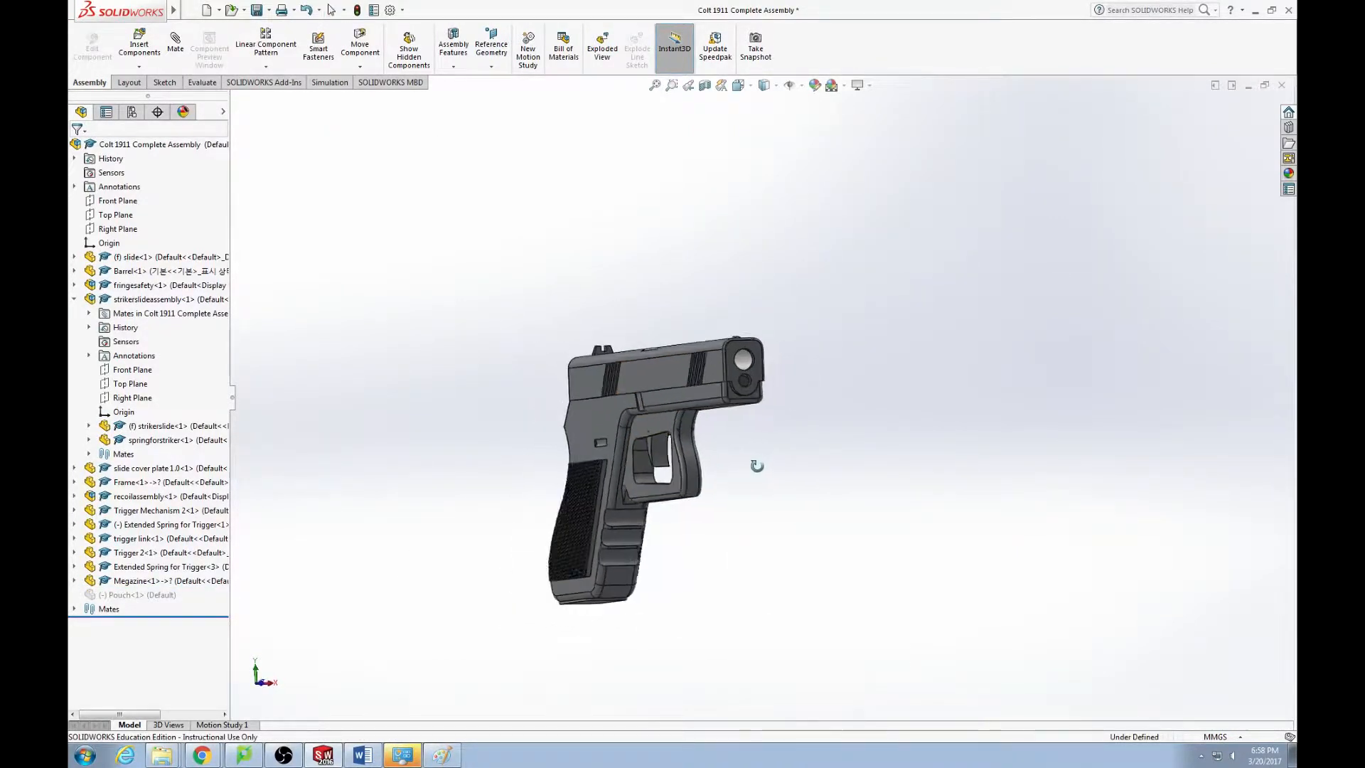
{"action": "left_click_drag", "start_coordinate": [661, 466], "coordinate": [657, 470]}
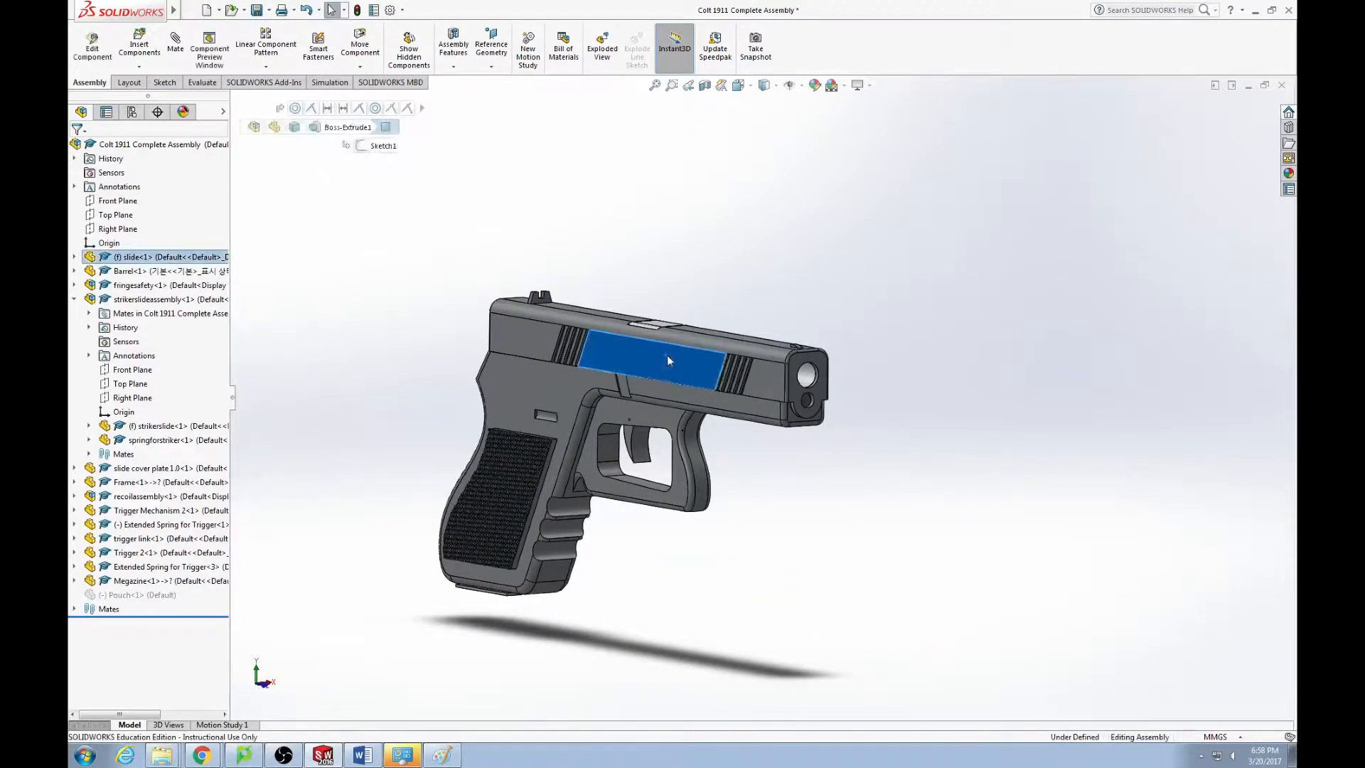
{"action": "right_click", "coordinate": [669, 359]}
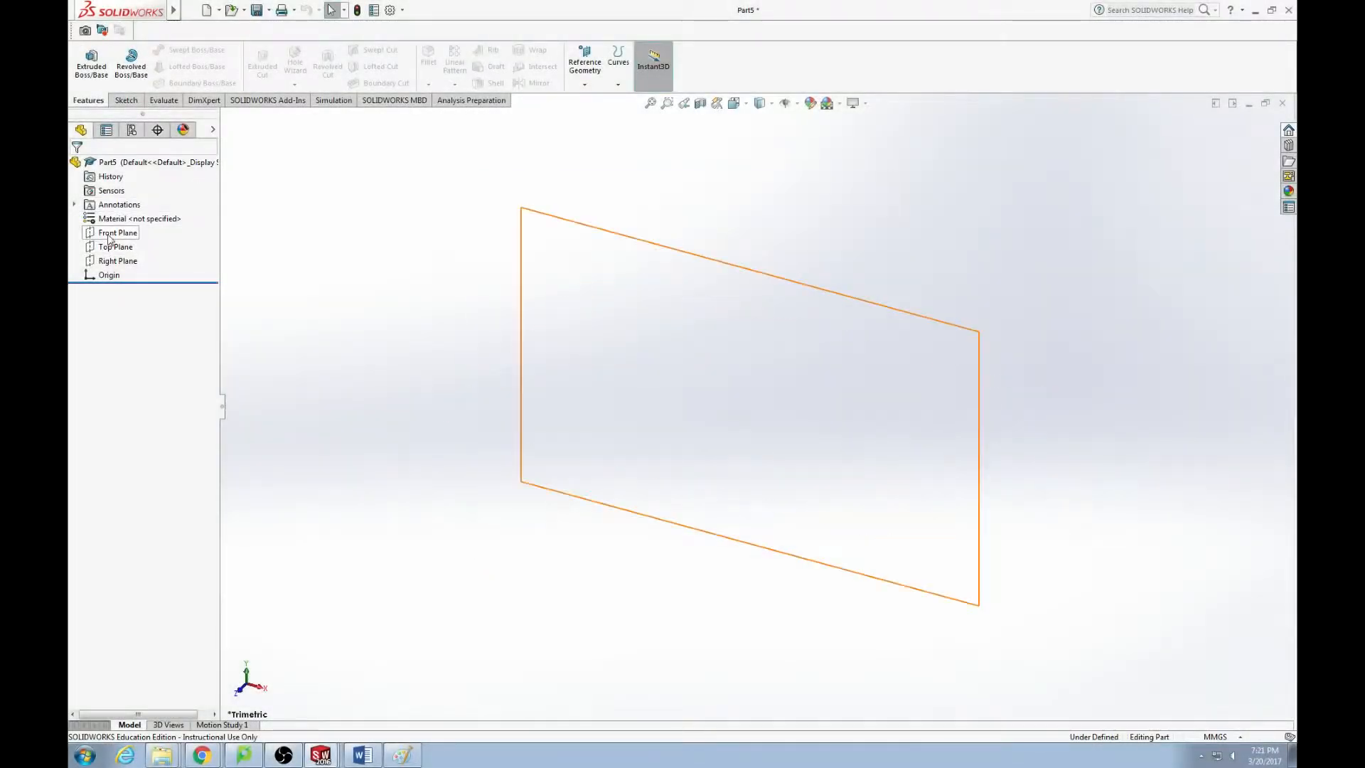
Sketch a radius-20 circle centred on the origin on the Front Plane
{"action": "left_click", "coordinate": [118, 231]}
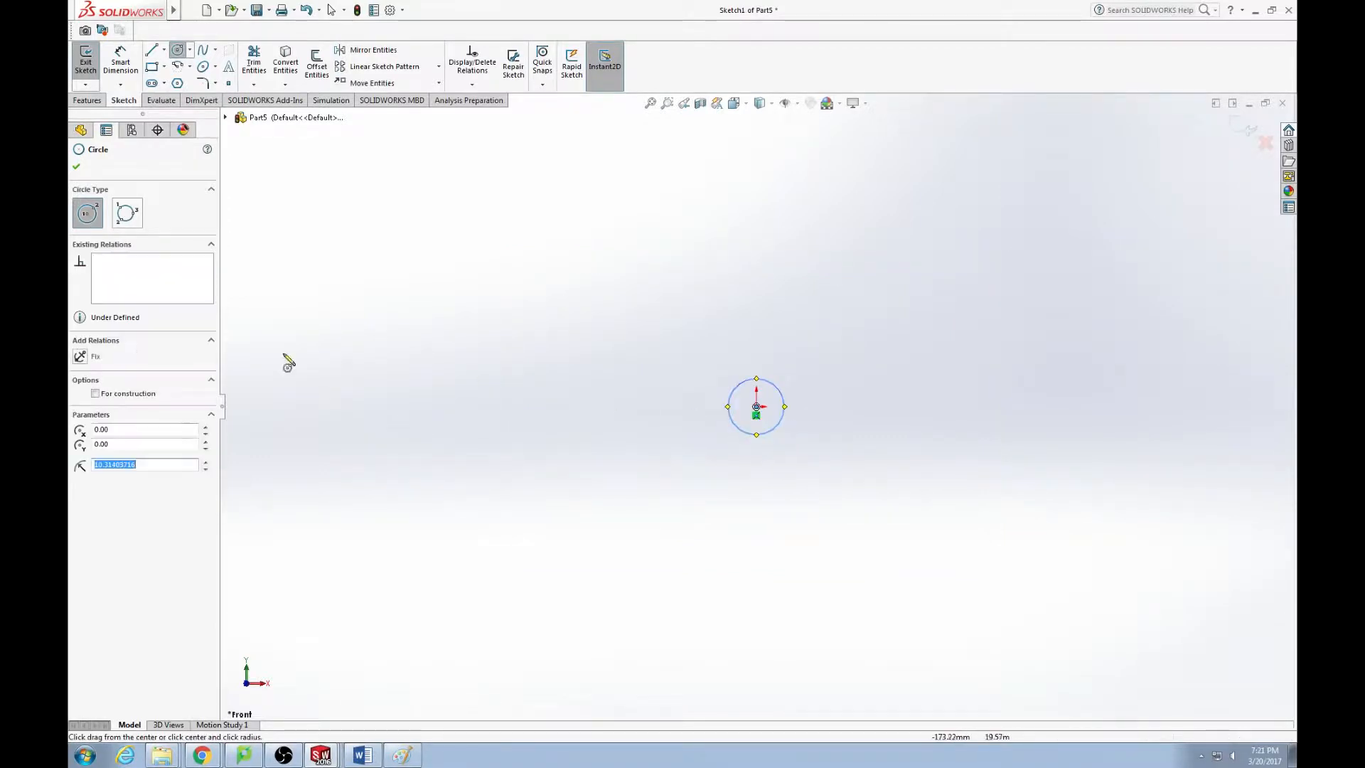
{"action": "type", "text": "20"}
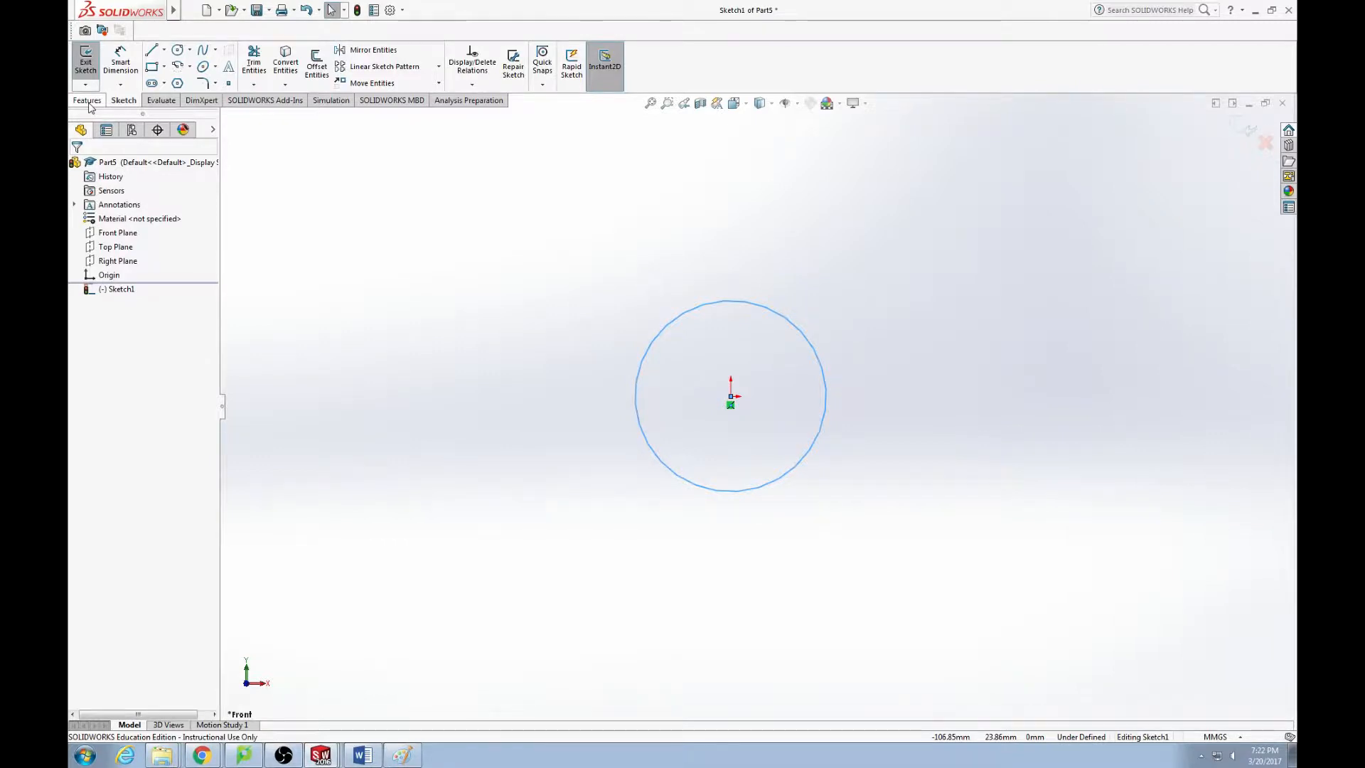
Create a Helix/Spiral from the circle sketch as the coiled spring path
{"action": "left_click", "coordinate": [86, 99]}
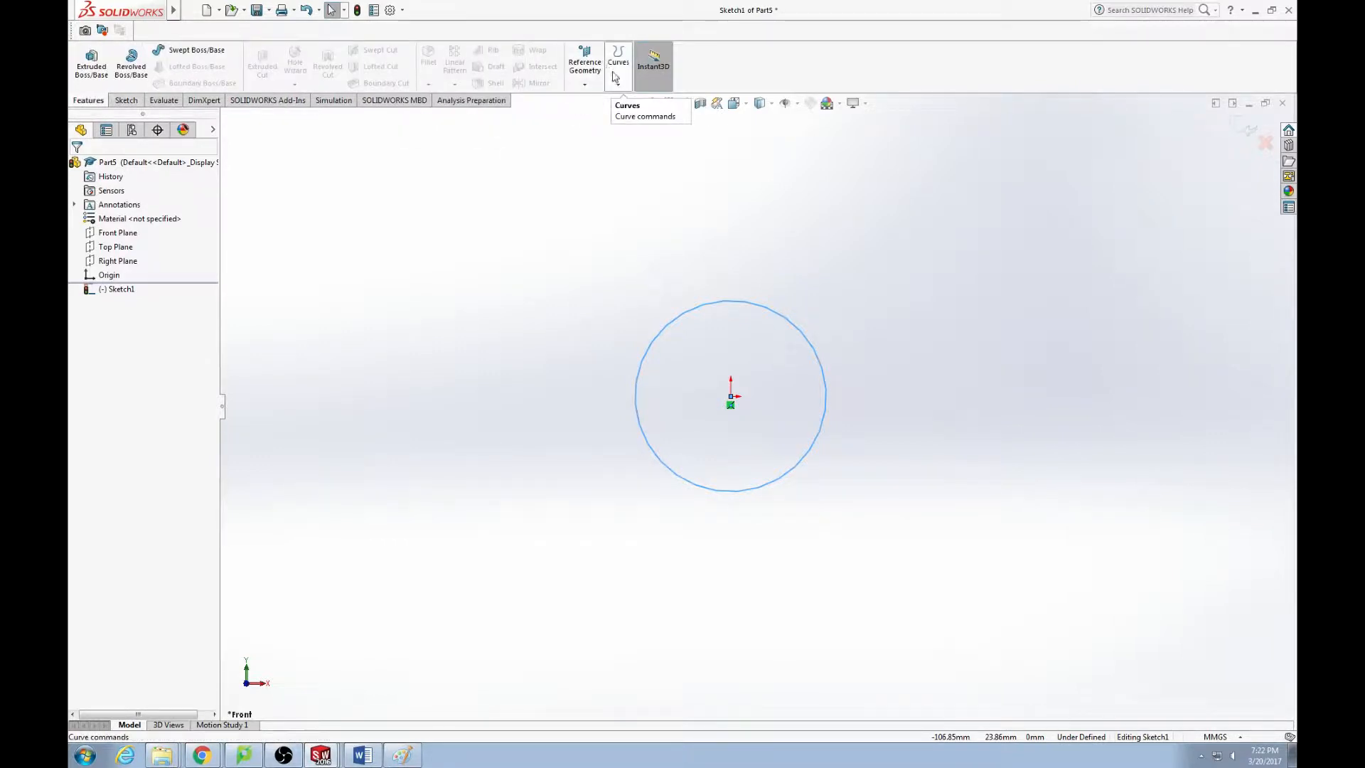
{"action": "left_click", "coordinate": [618, 61]}
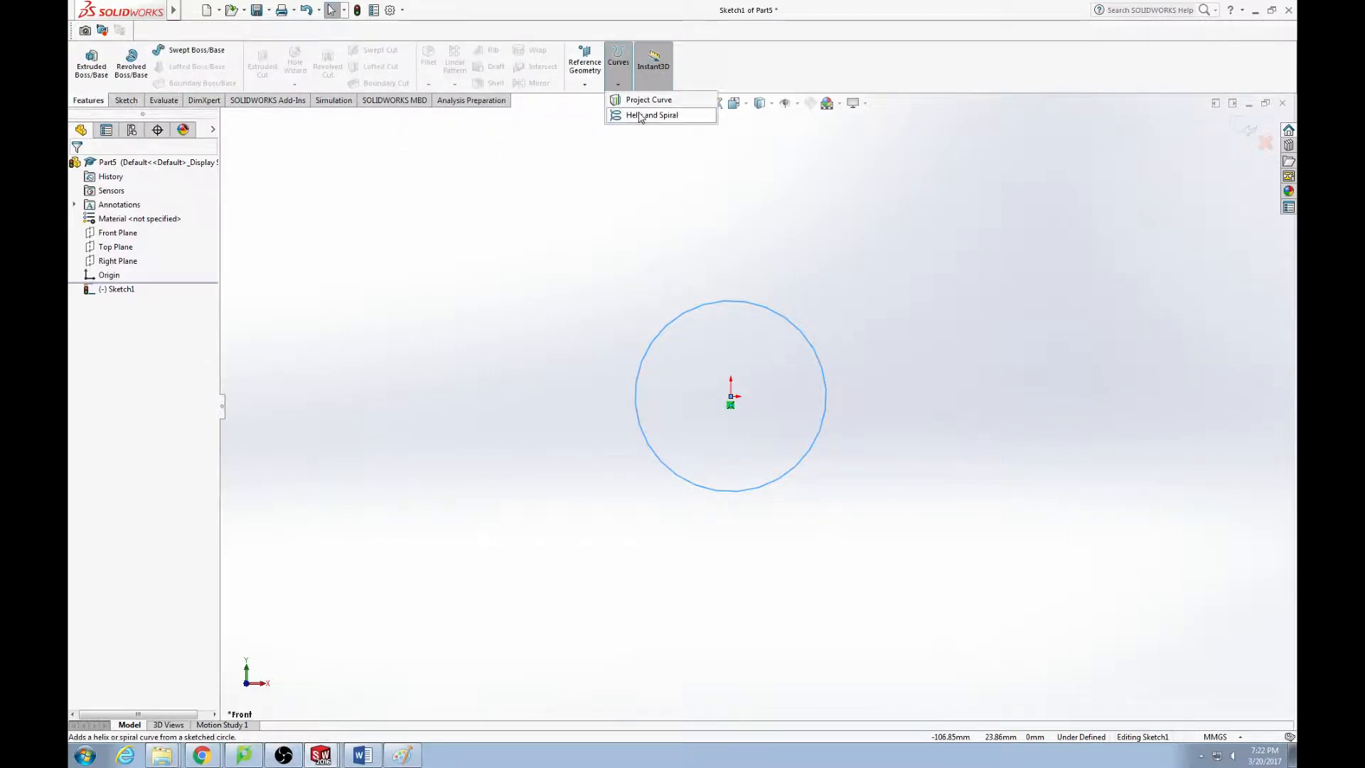
{"action": "left_click", "coordinate": [652, 115]}
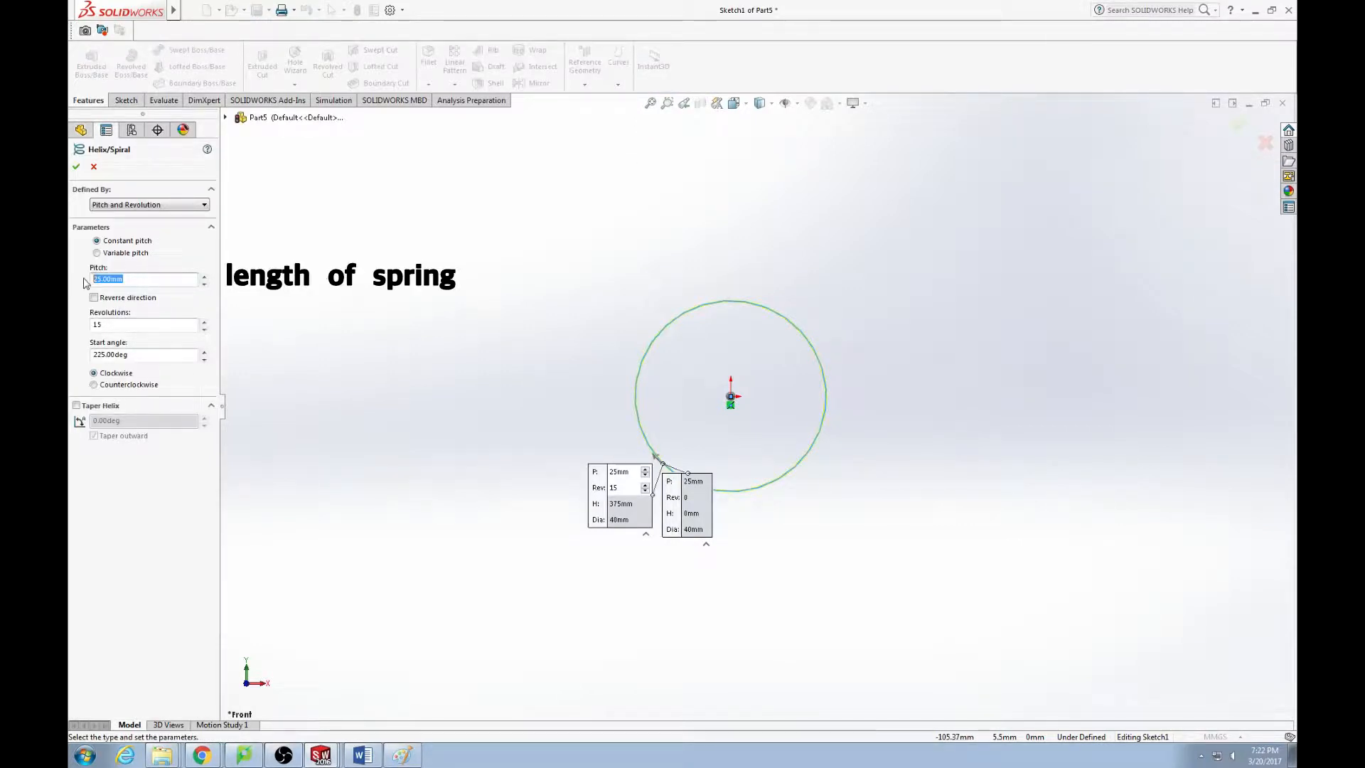
{"action": "type", "text": "20"}
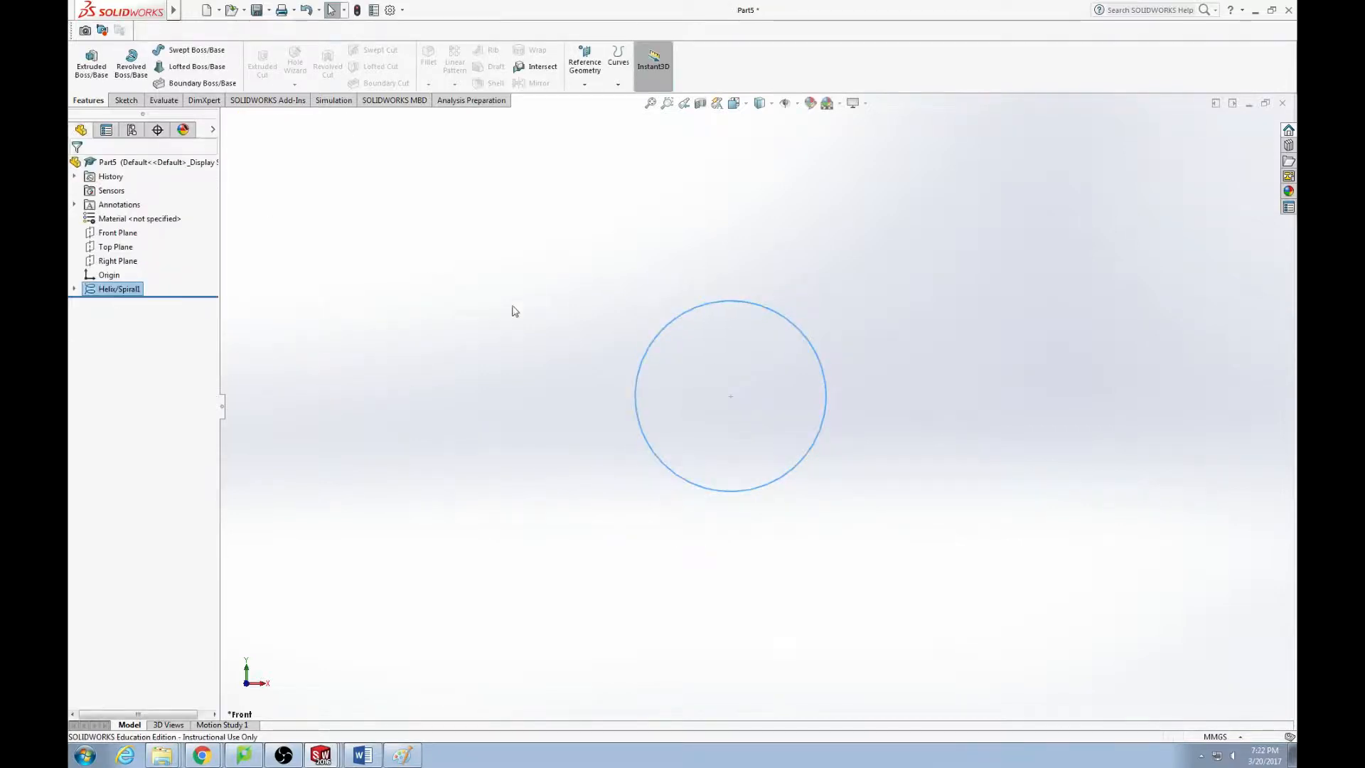
{"action": "left_click_drag", "start_coordinate": [730, 397], "coordinate": [567, 317]}
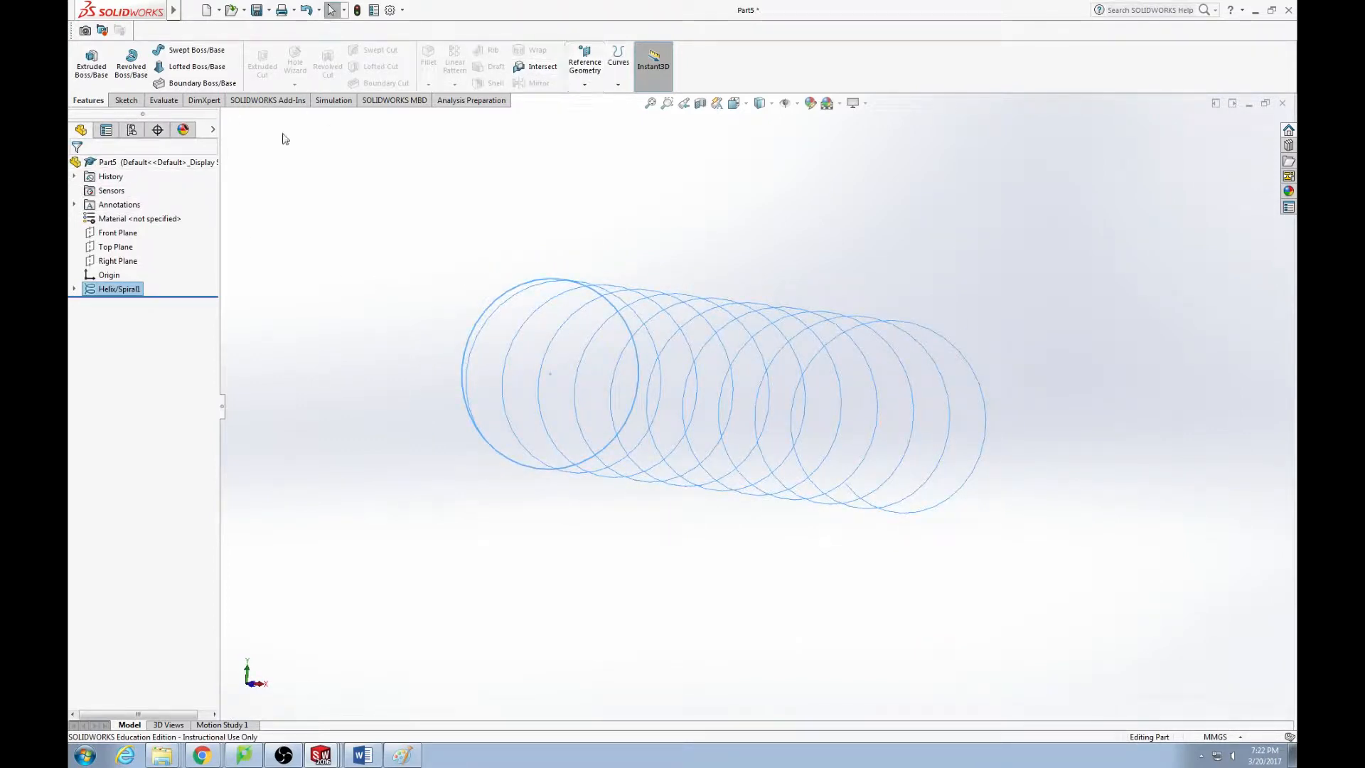
Add Plane1 through the helix end point, parallel to the Right Plane
{"action": "left_click", "coordinate": [585, 63]}
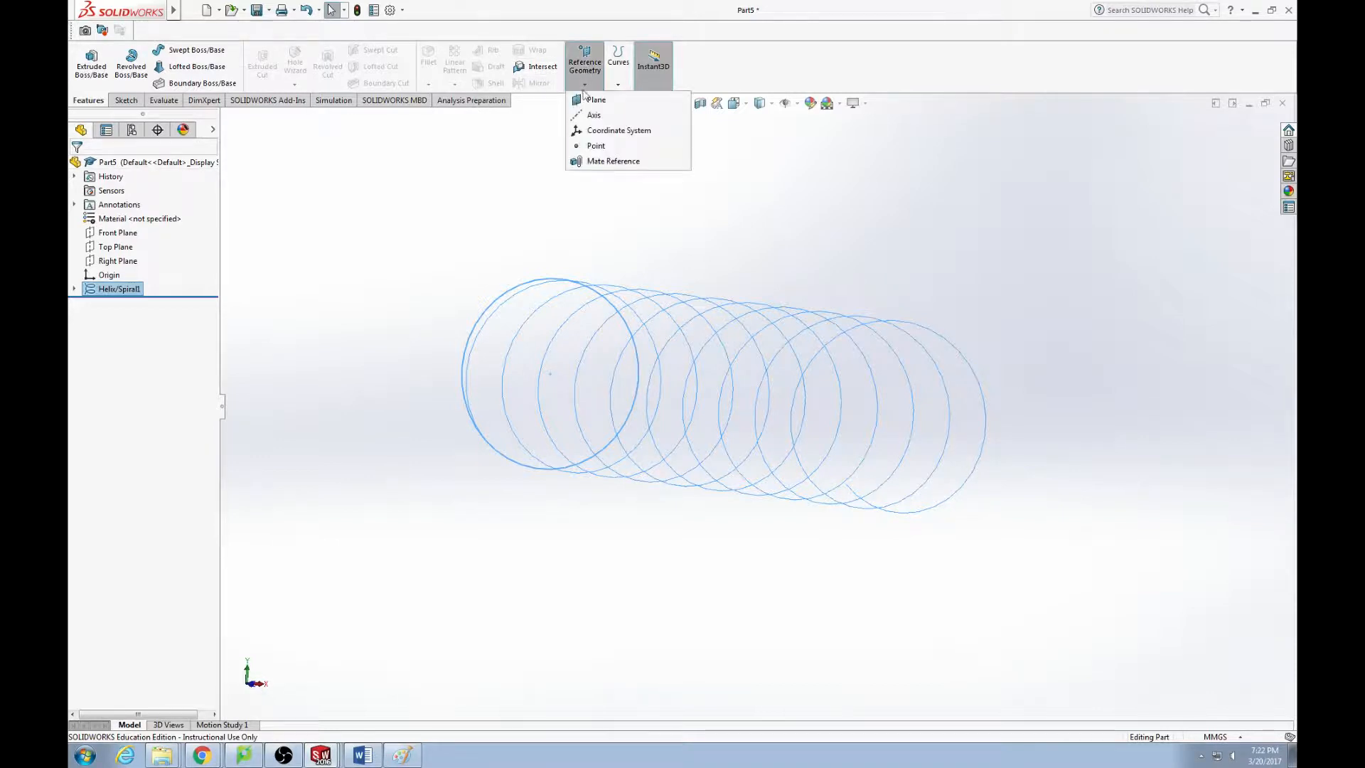
{"action": "left_click", "coordinate": [596, 99]}
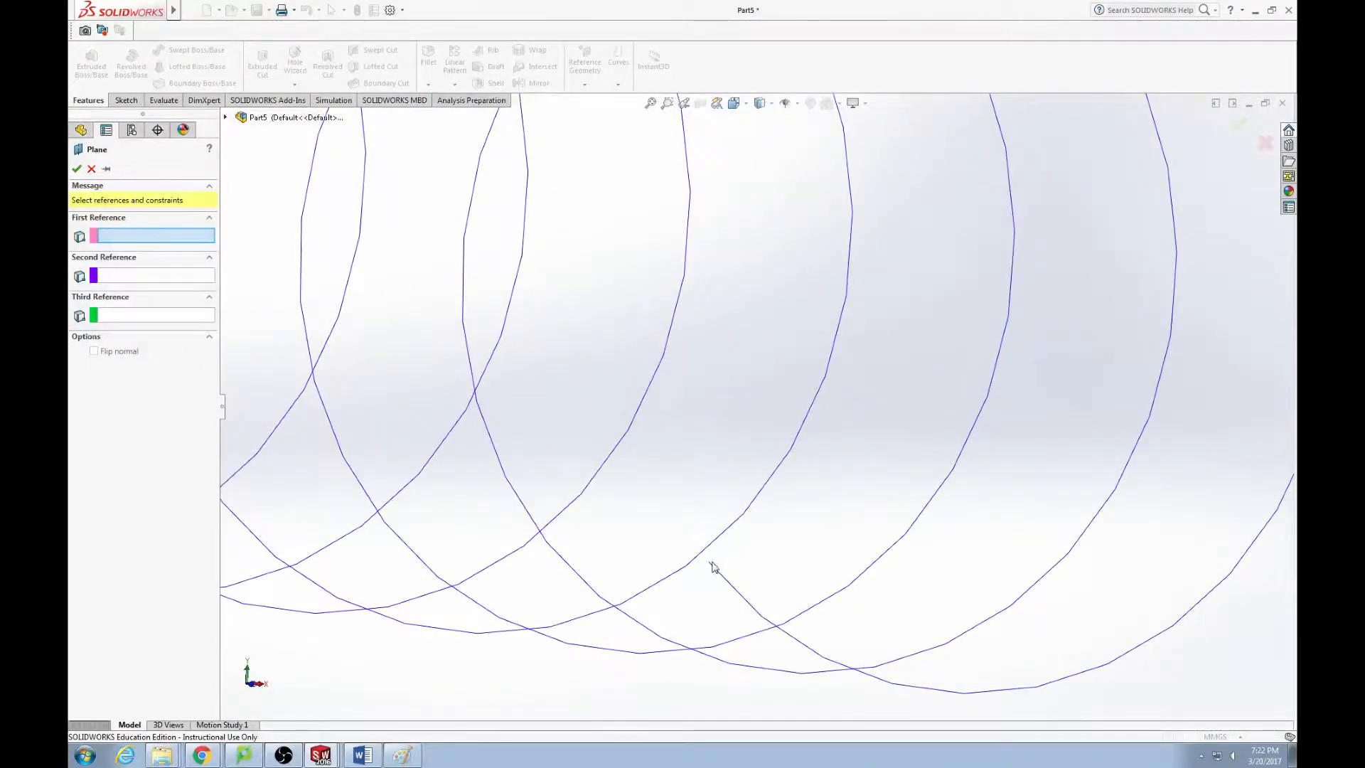
{"action": "left_click", "coordinate": [712, 563]}
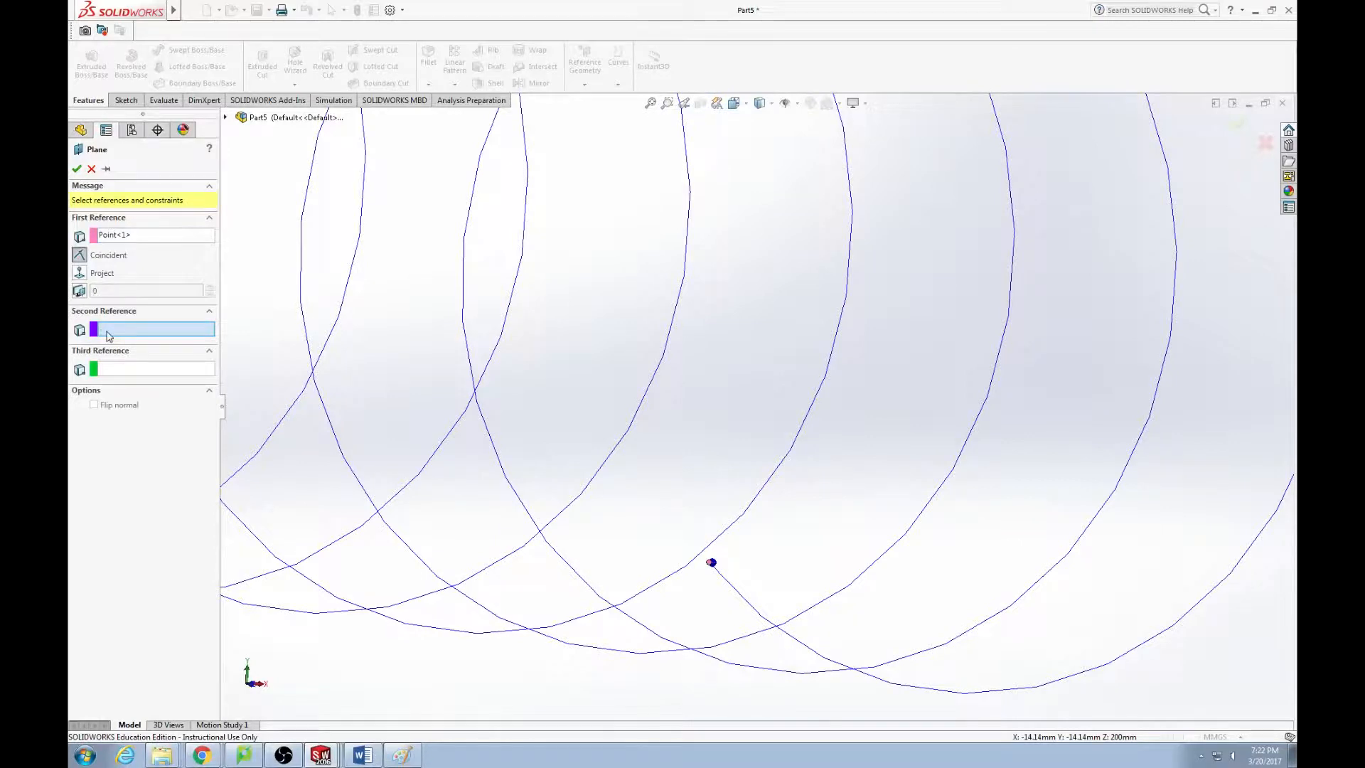
{"action": "left_click", "coordinate": [226, 118]}
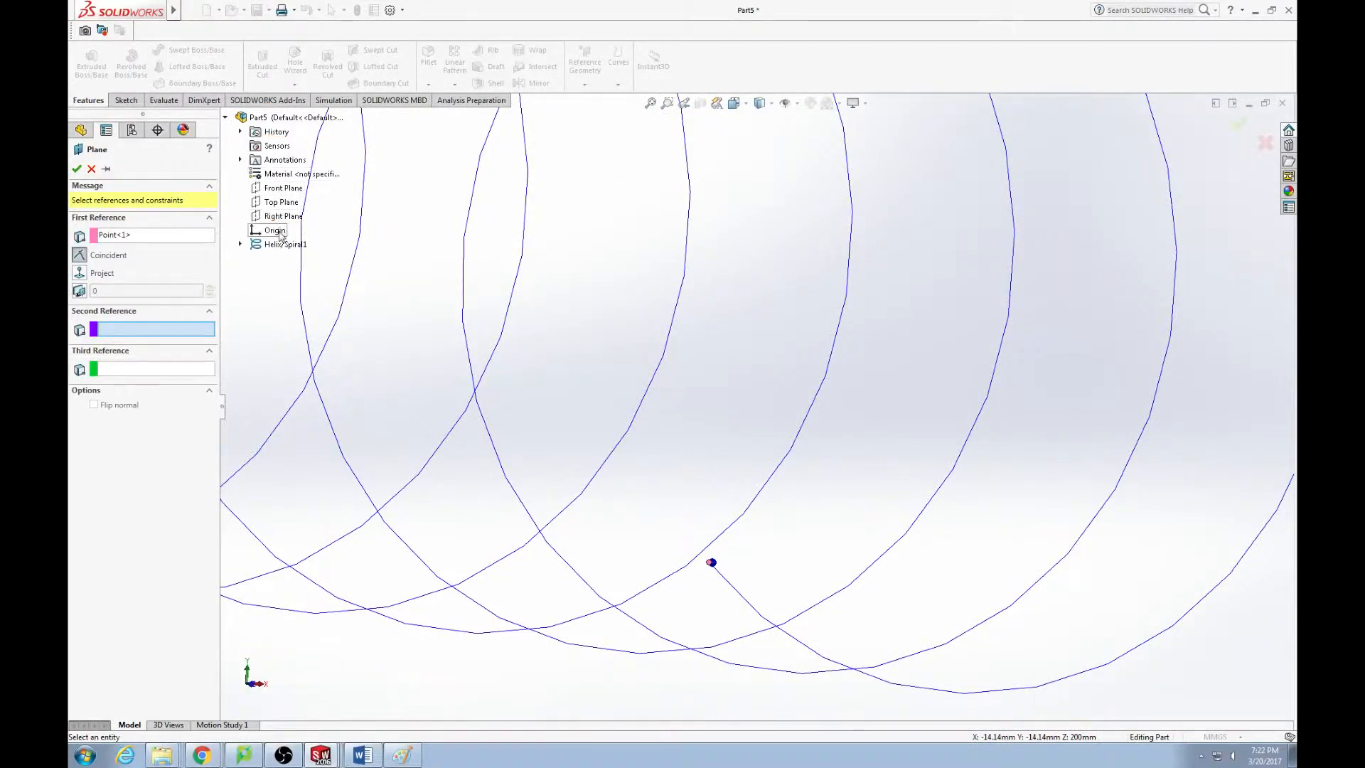
{"action": "left_click", "coordinate": [281, 214]}
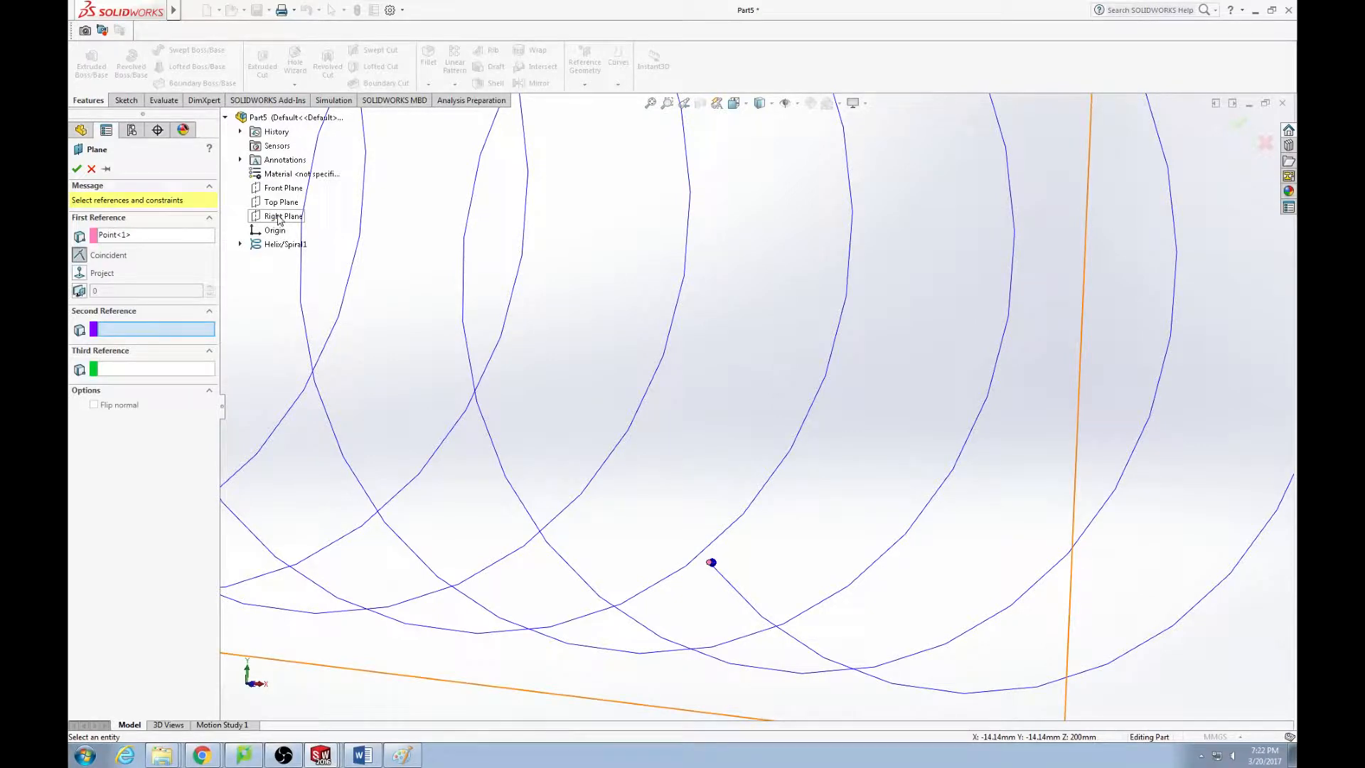
{"action": "left_click", "coordinate": [283, 217]}
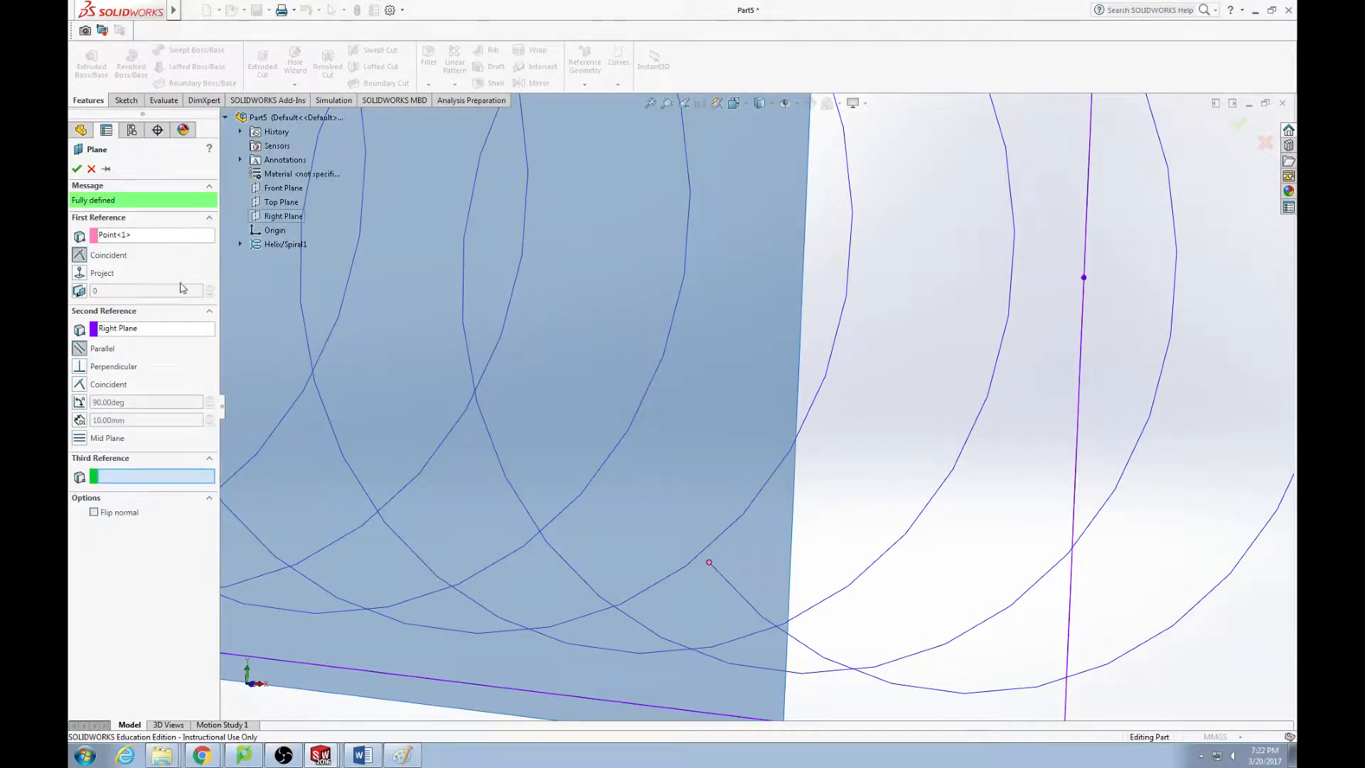
{"action": "left_click", "coordinate": [76, 170]}
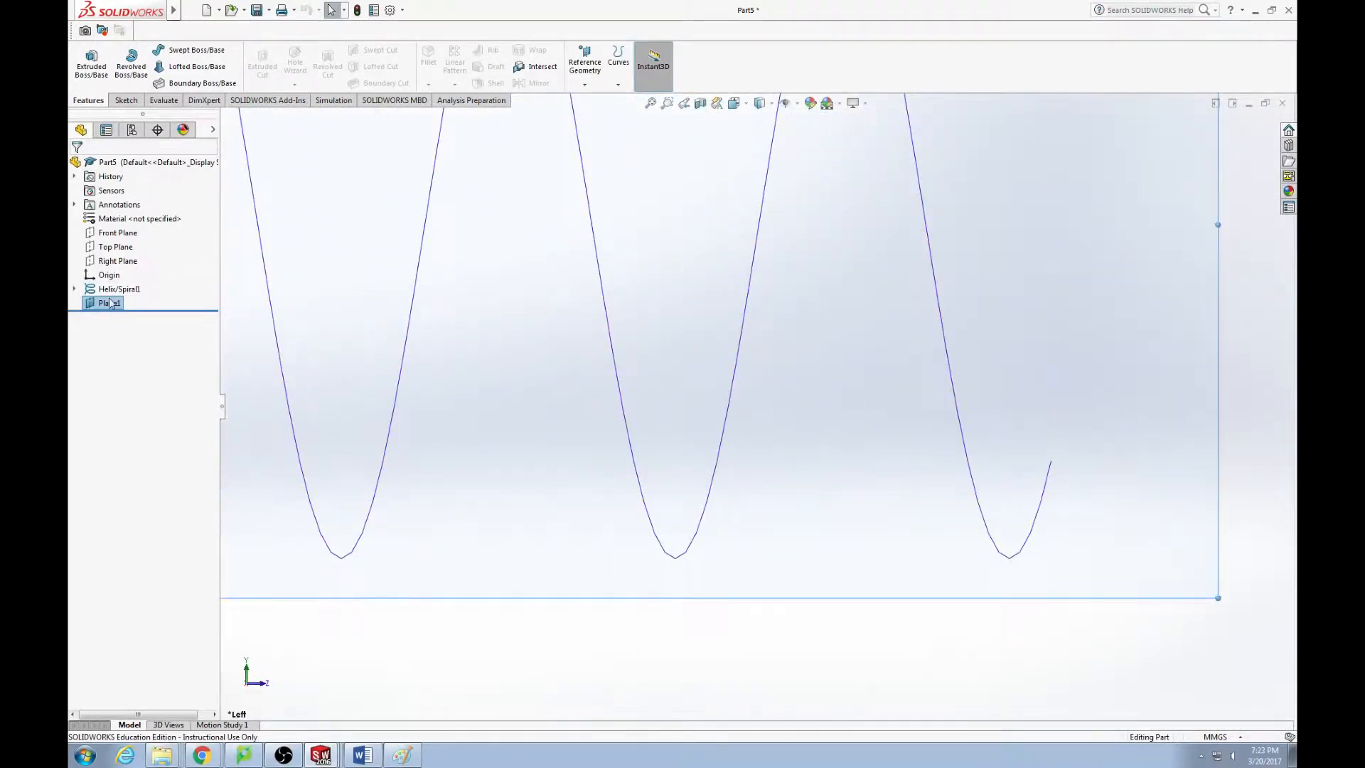
On Plane1, sketch a radius-2 circle beside the helix end as the wire profile
{"action": "right_click", "coordinate": [108, 301]}
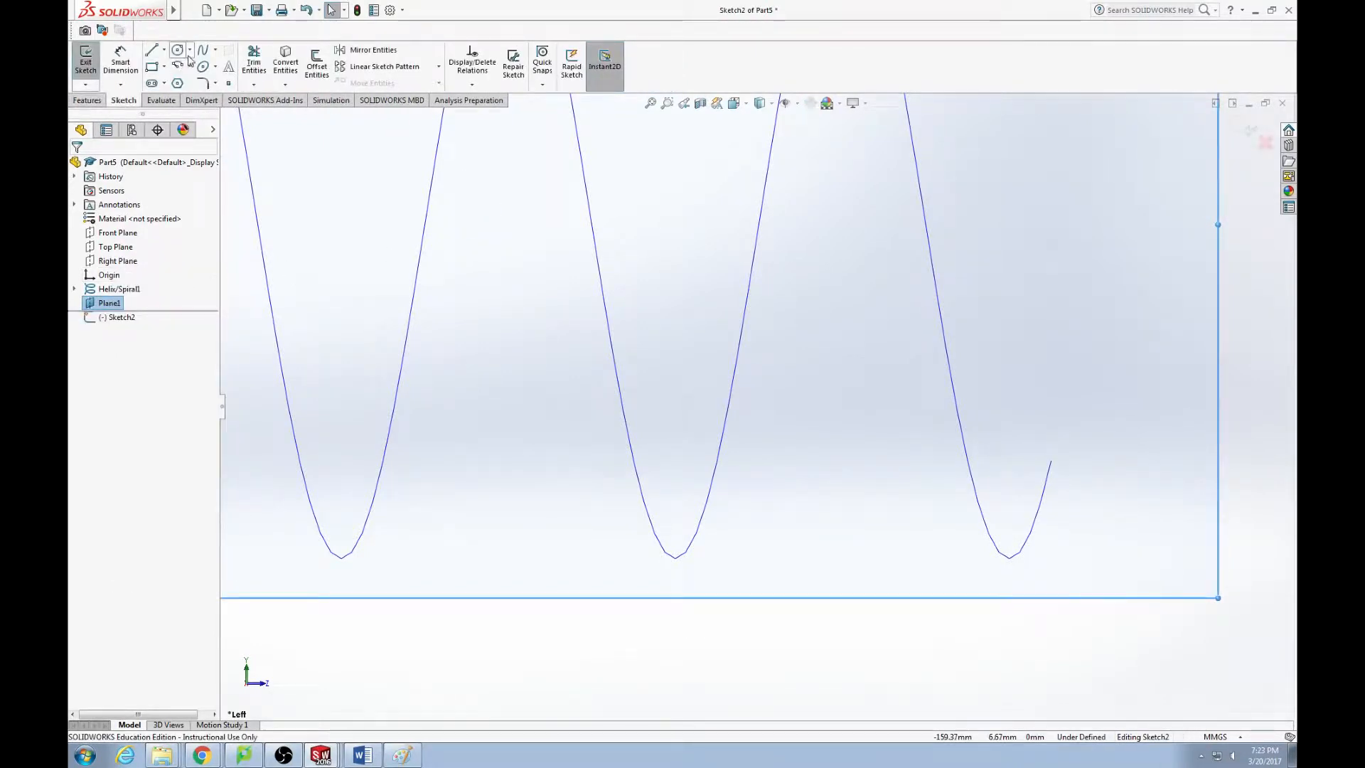
{"action": "left_click", "coordinate": [178, 50]}
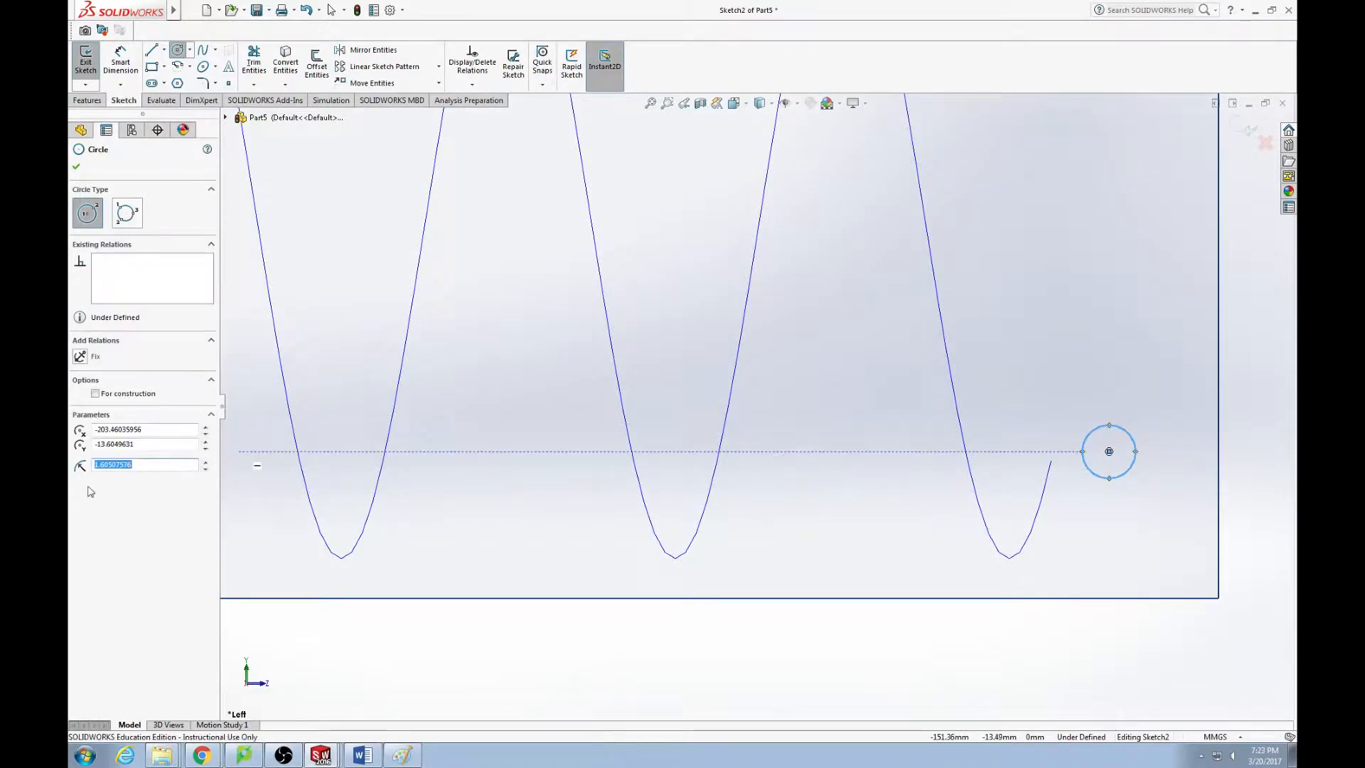
{"action": "type", "text": "1"}
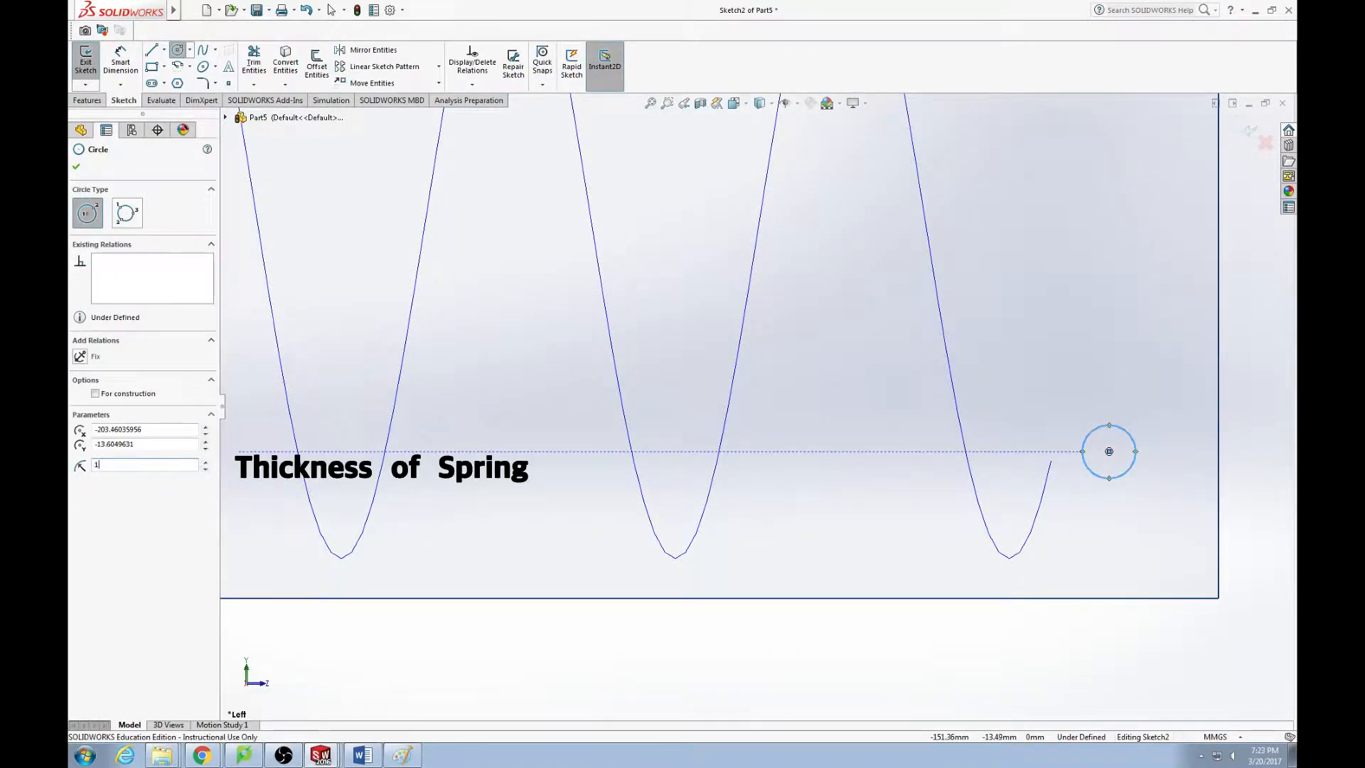
{"action": "type", "text": ".7"}
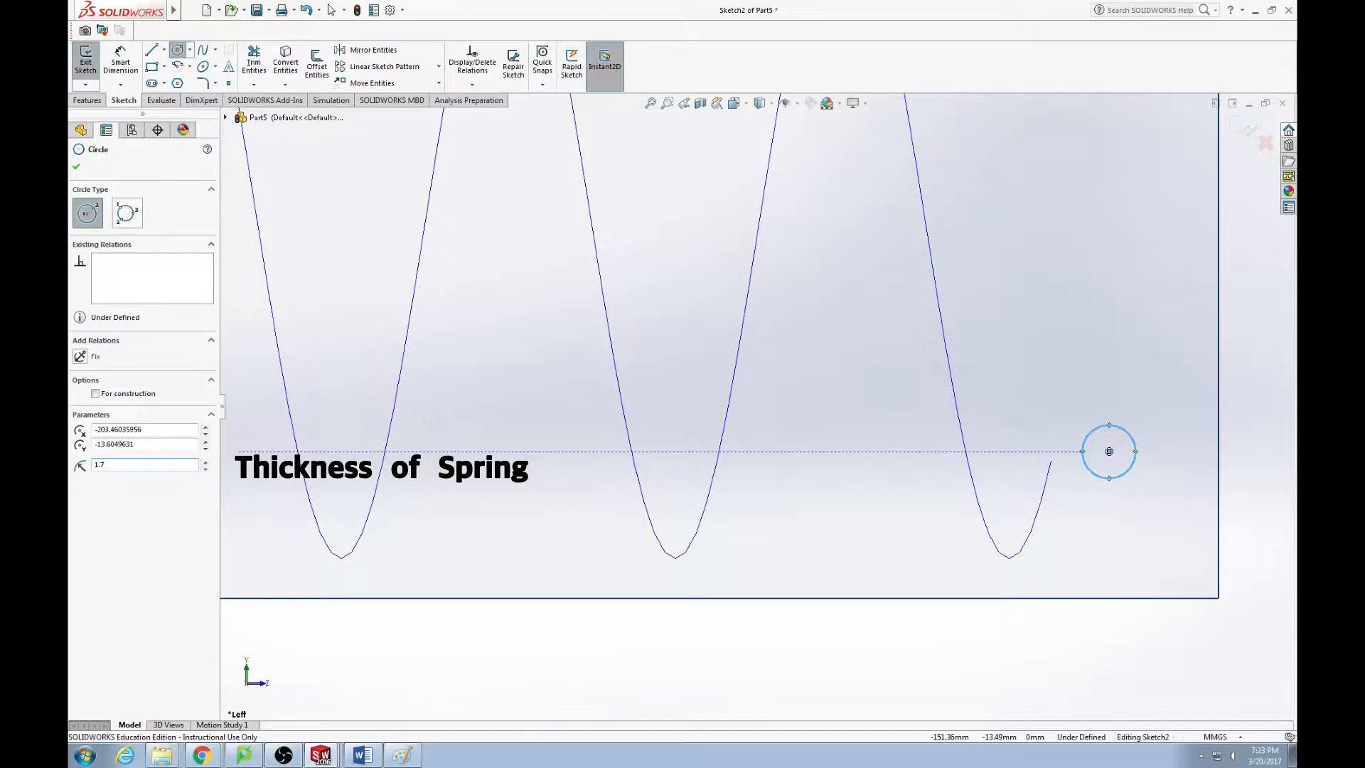
{"action": "left_click", "coordinate": [144, 463]}
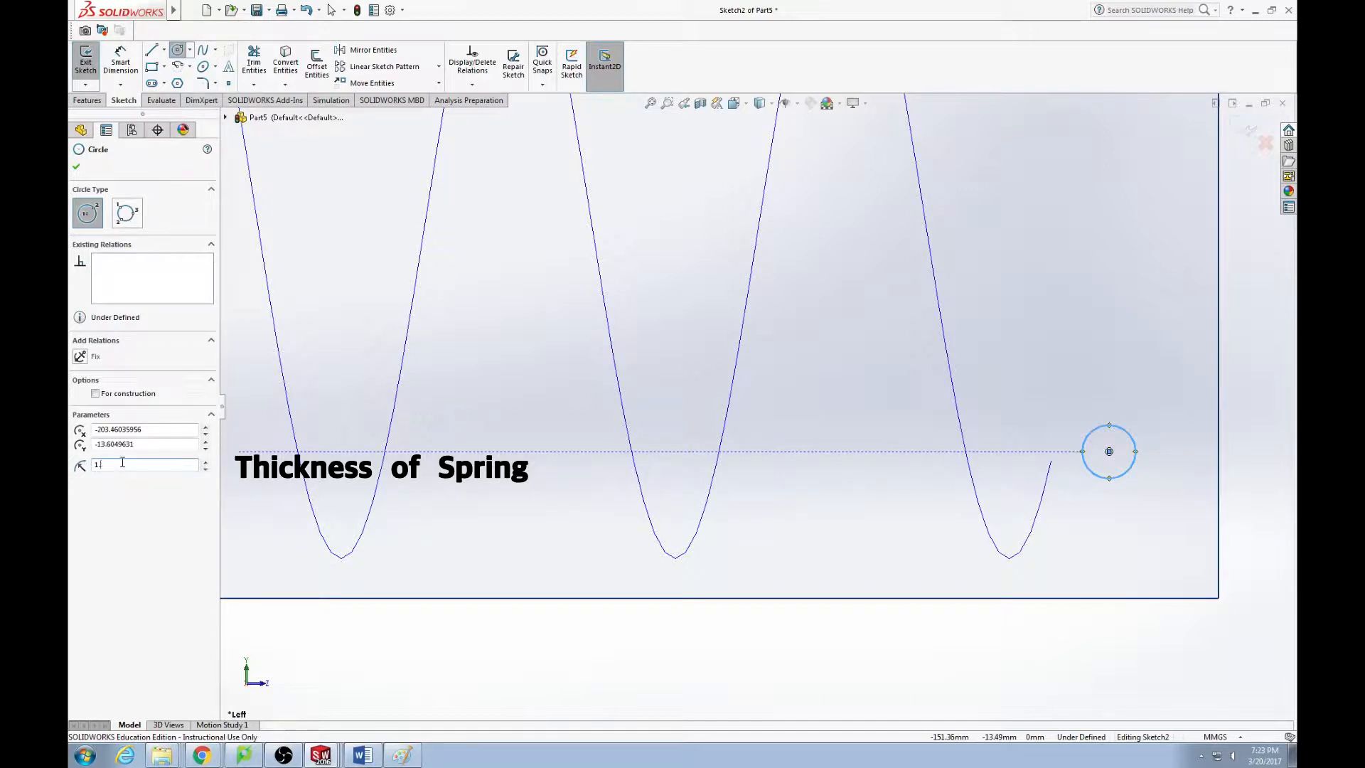
{"action": "type", "text": "2.00"}
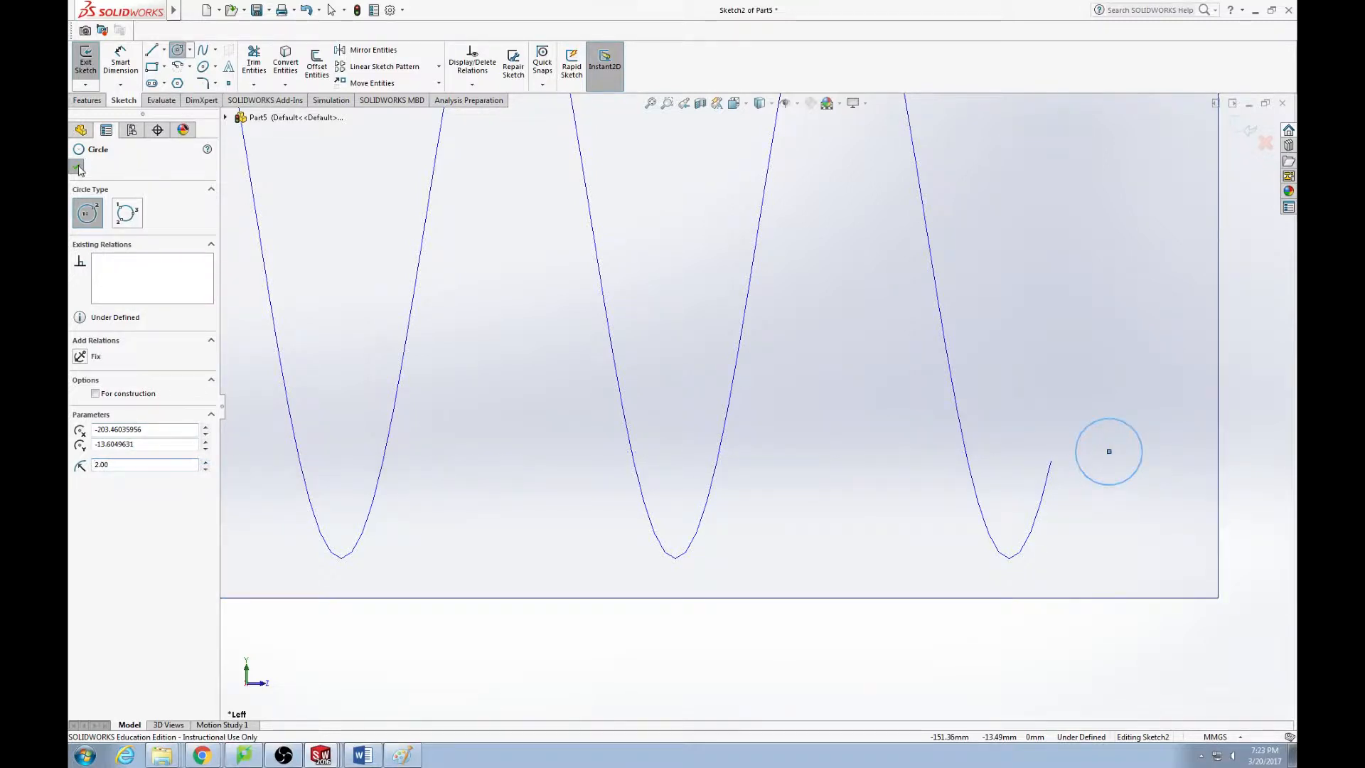
{"action": "left_click", "coordinate": [472, 63]}
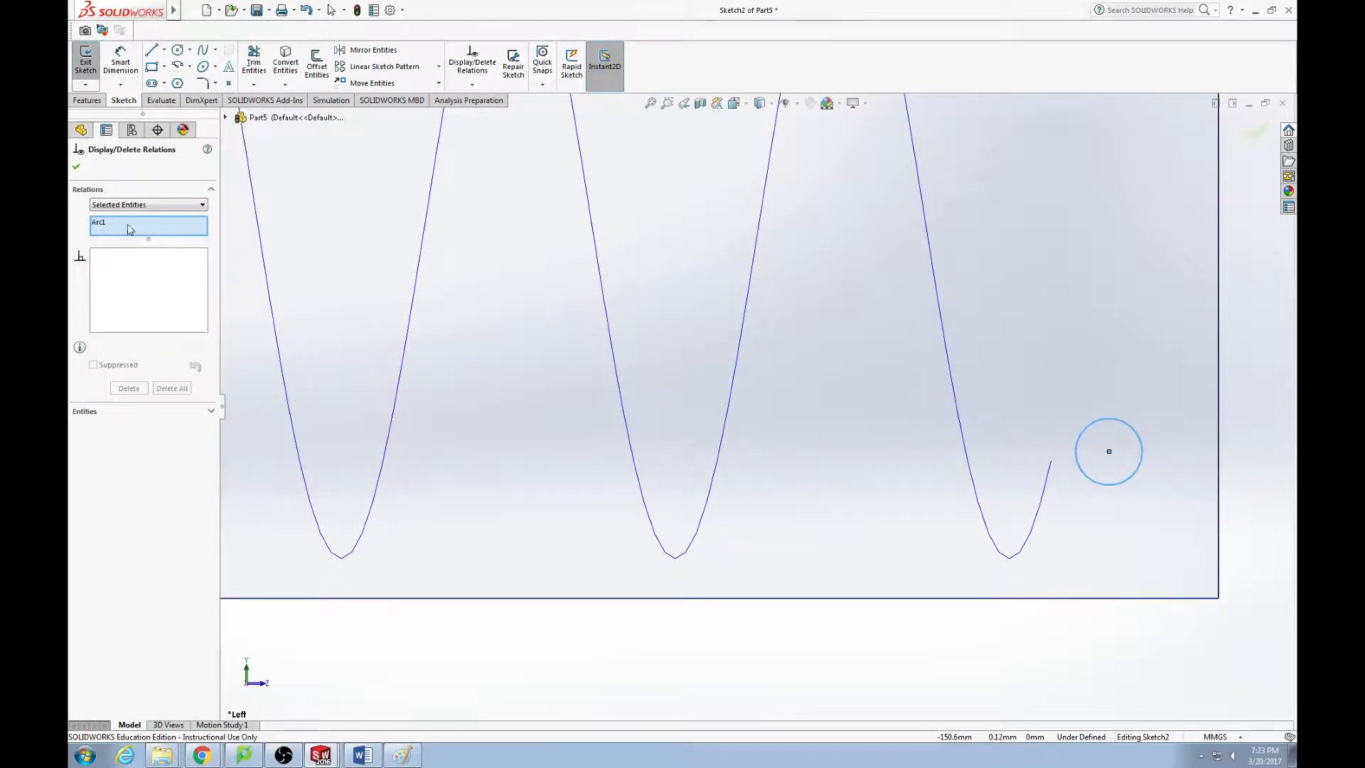
Make the circle's centre coincident with the helix end and exit the profile sketch
{"action": "left_click", "coordinate": [148, 221]}
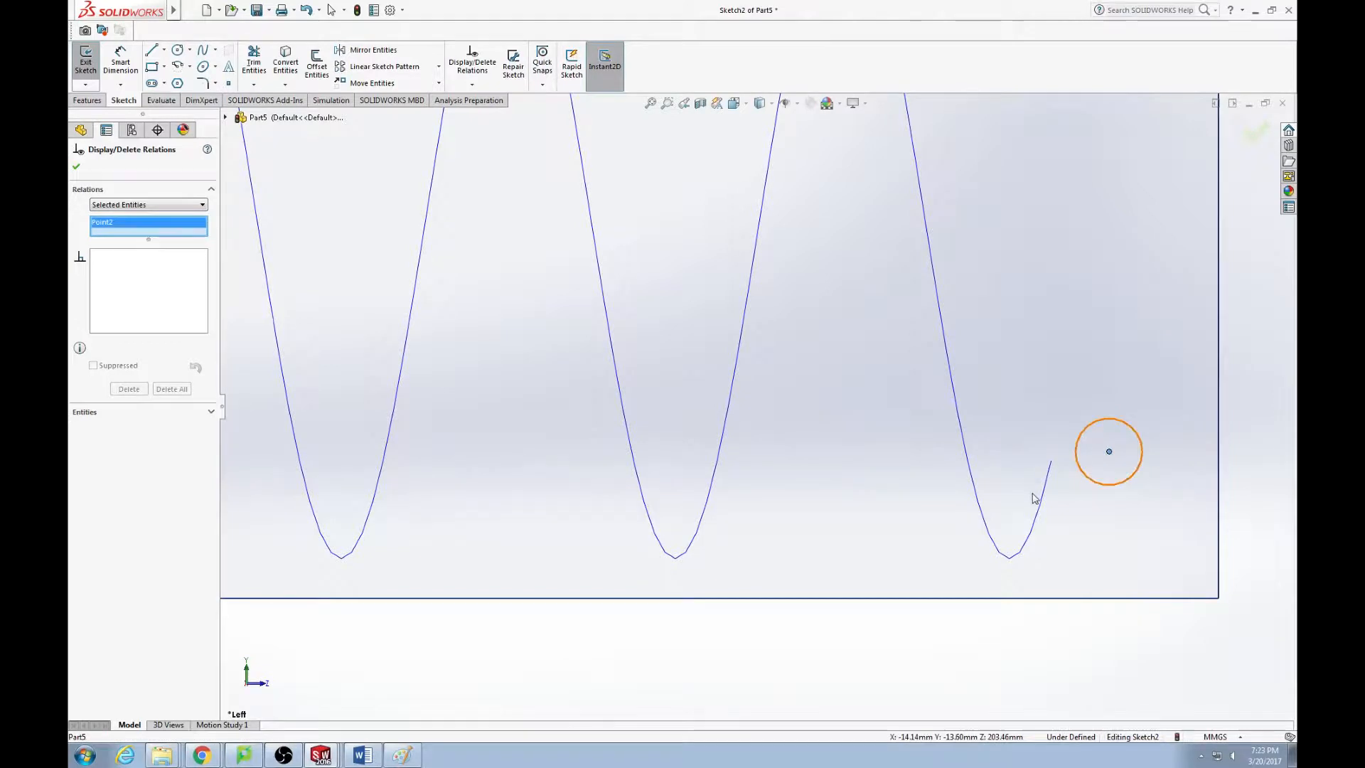
{"action": "mouse_move", "coordinate": [72, 179]}
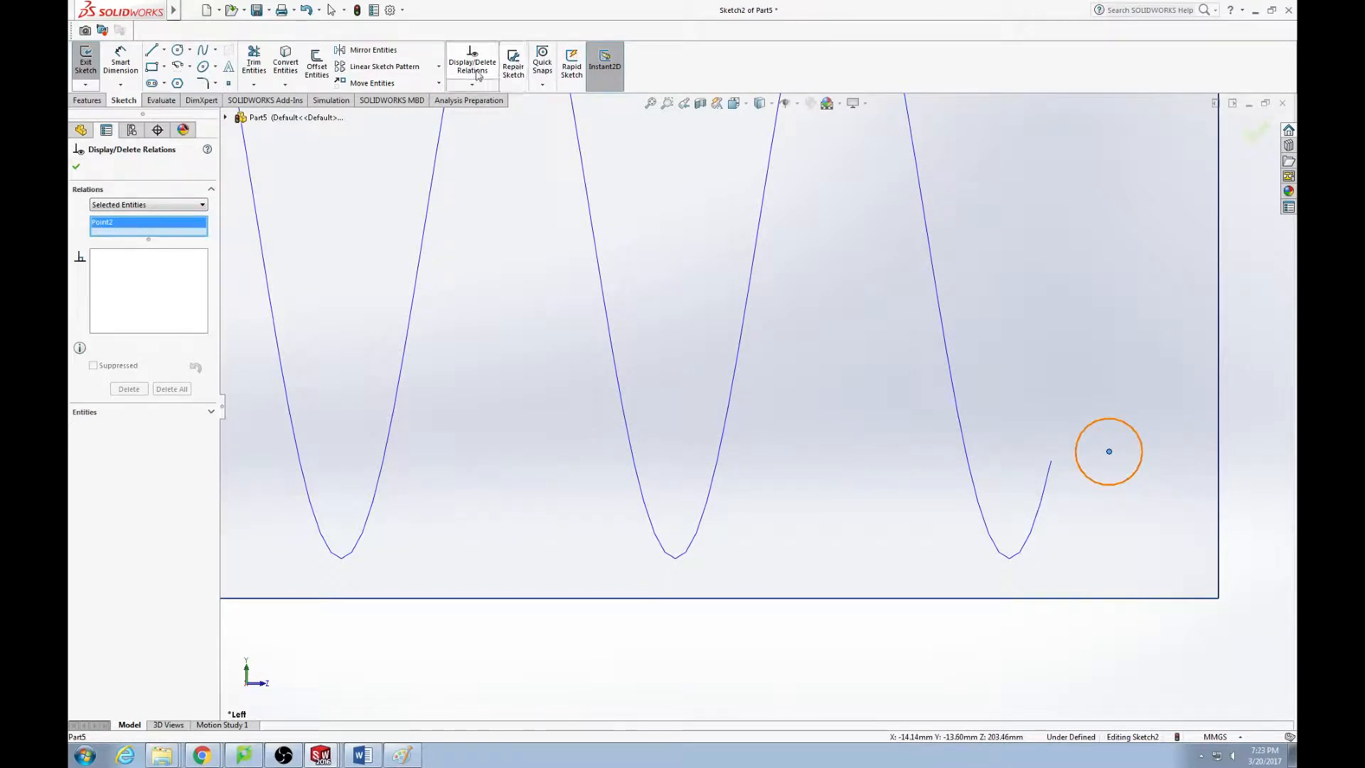
{"action": "left_click", "coordinate": [472, 83]}
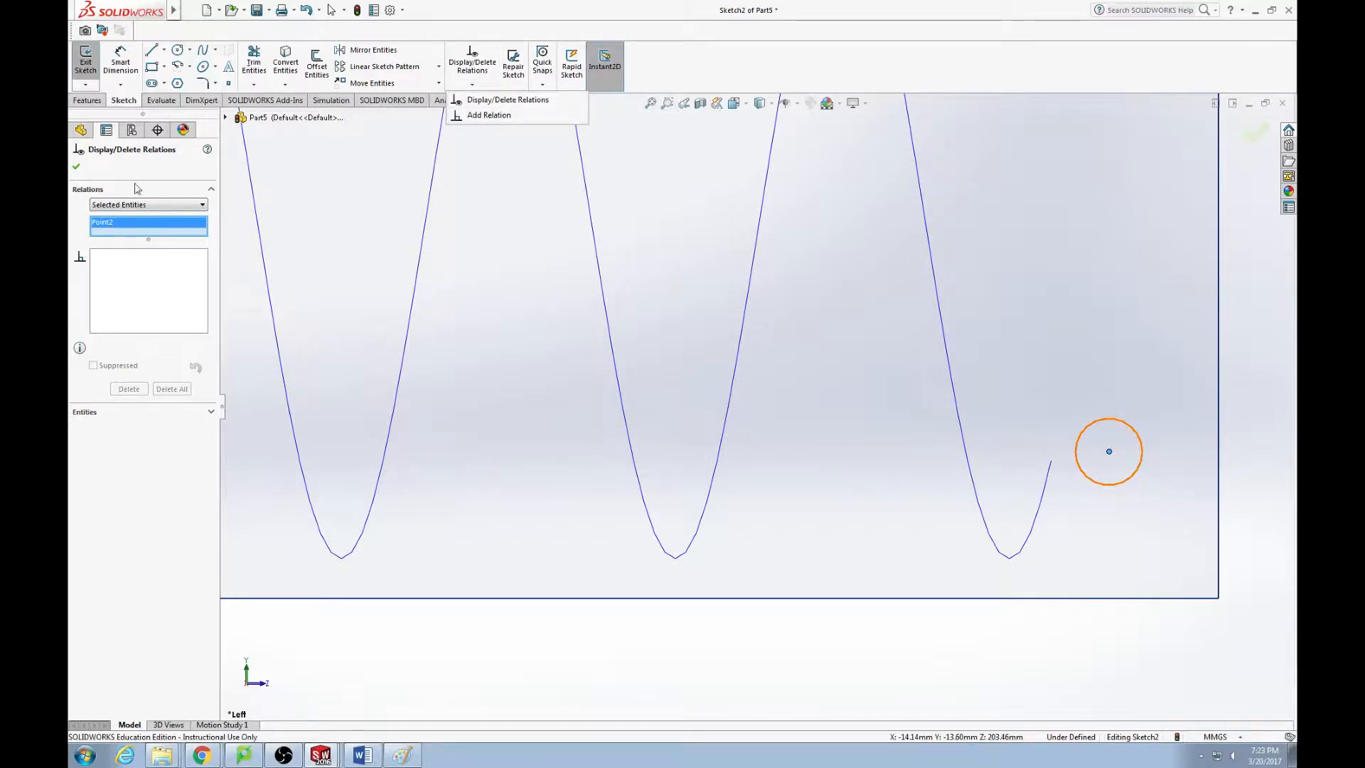
{"action": "left_click", "coordinate": [488, 115]}
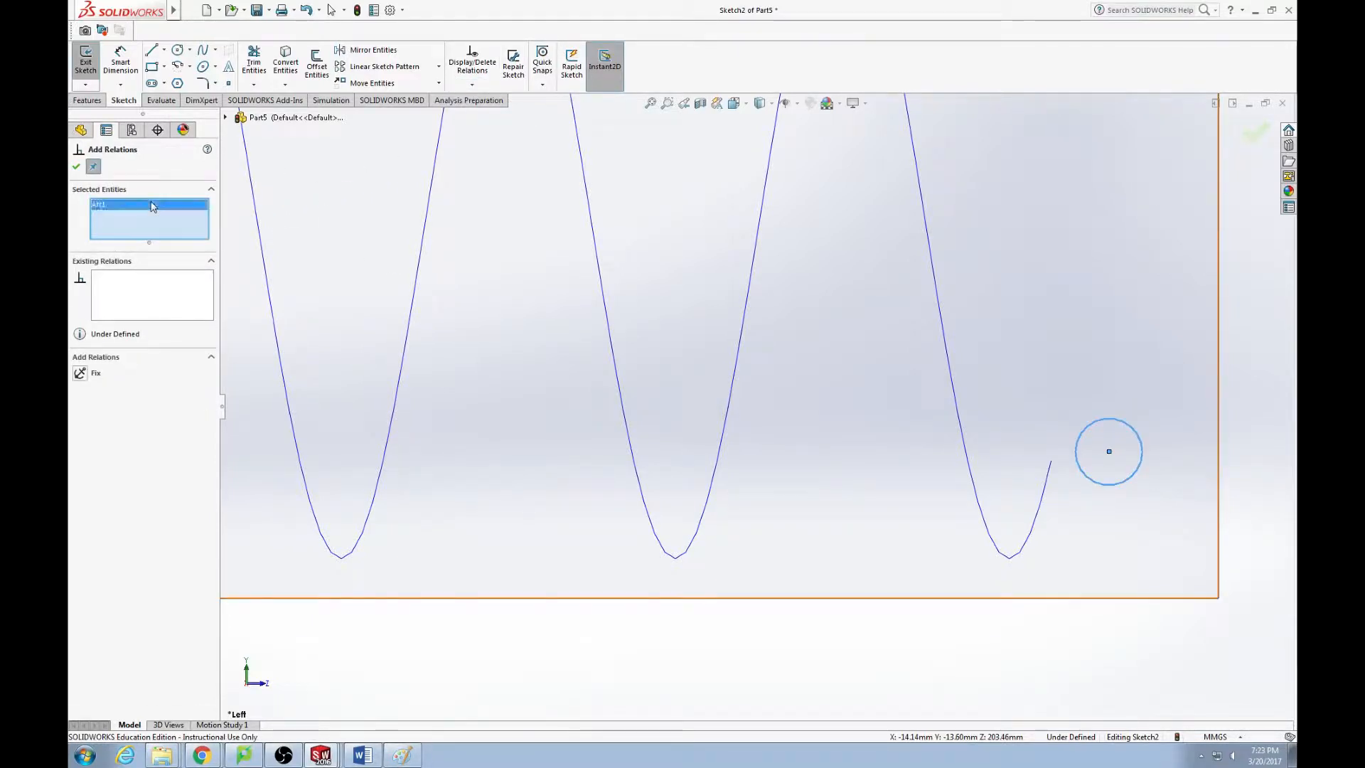
{"action": "left_click", "coordinate": [1108, 451]}
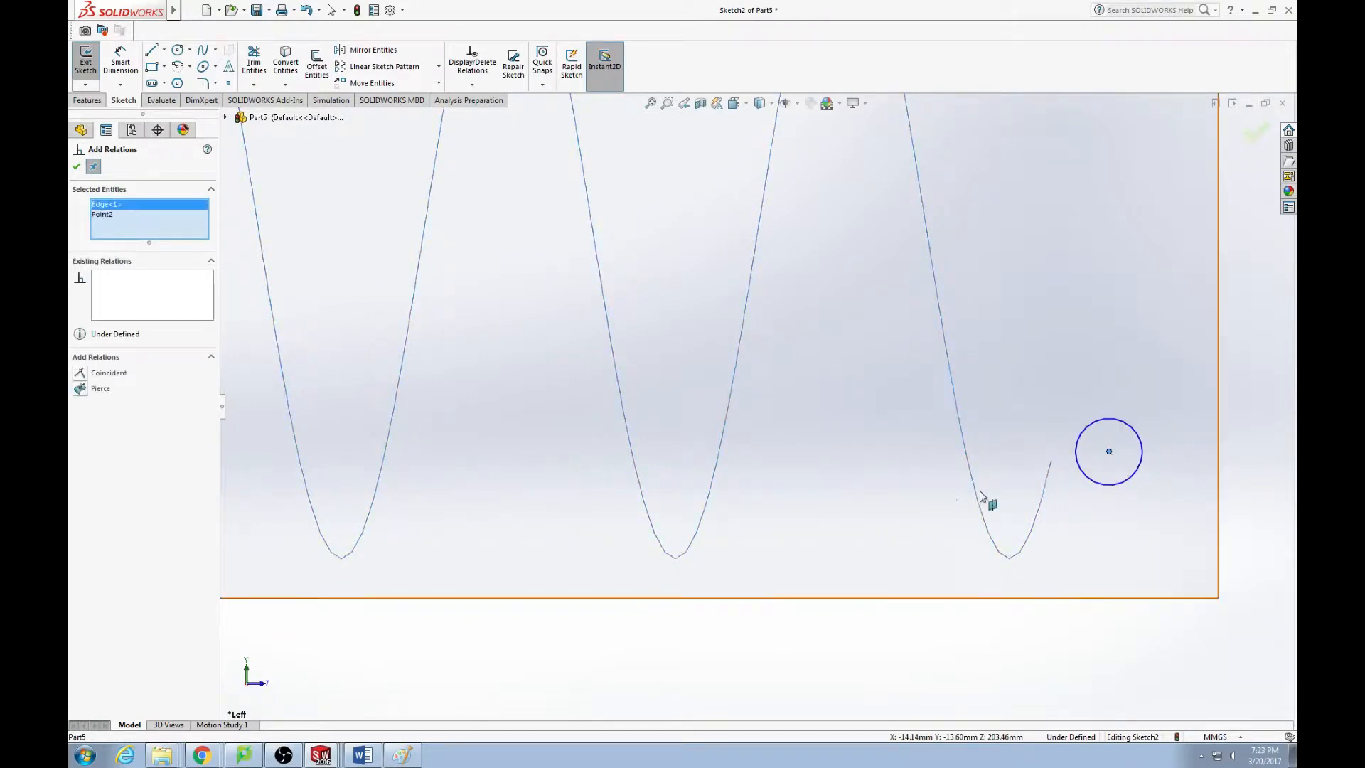
{"action": "left_click", "coordinate": [108, 373]}
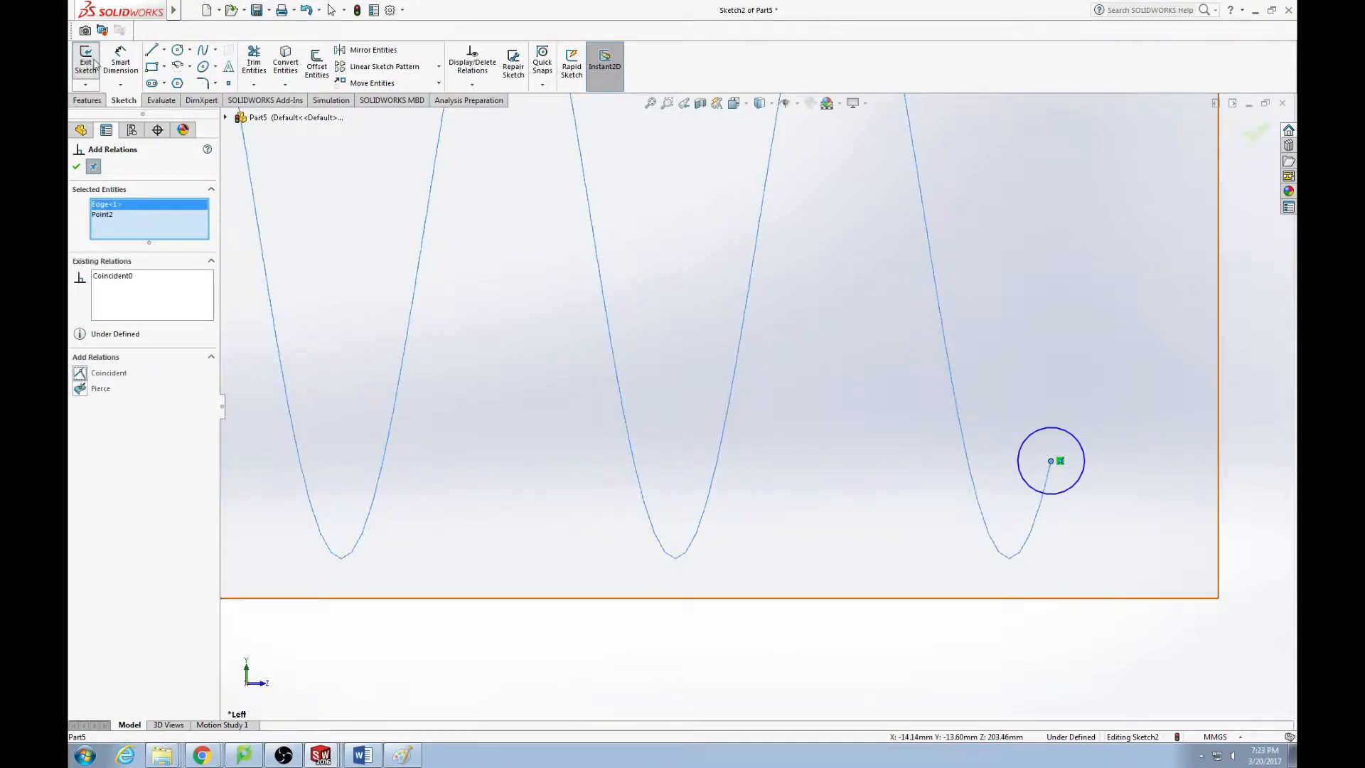
{"action": "left_click", "coordinate": [85, 61]}
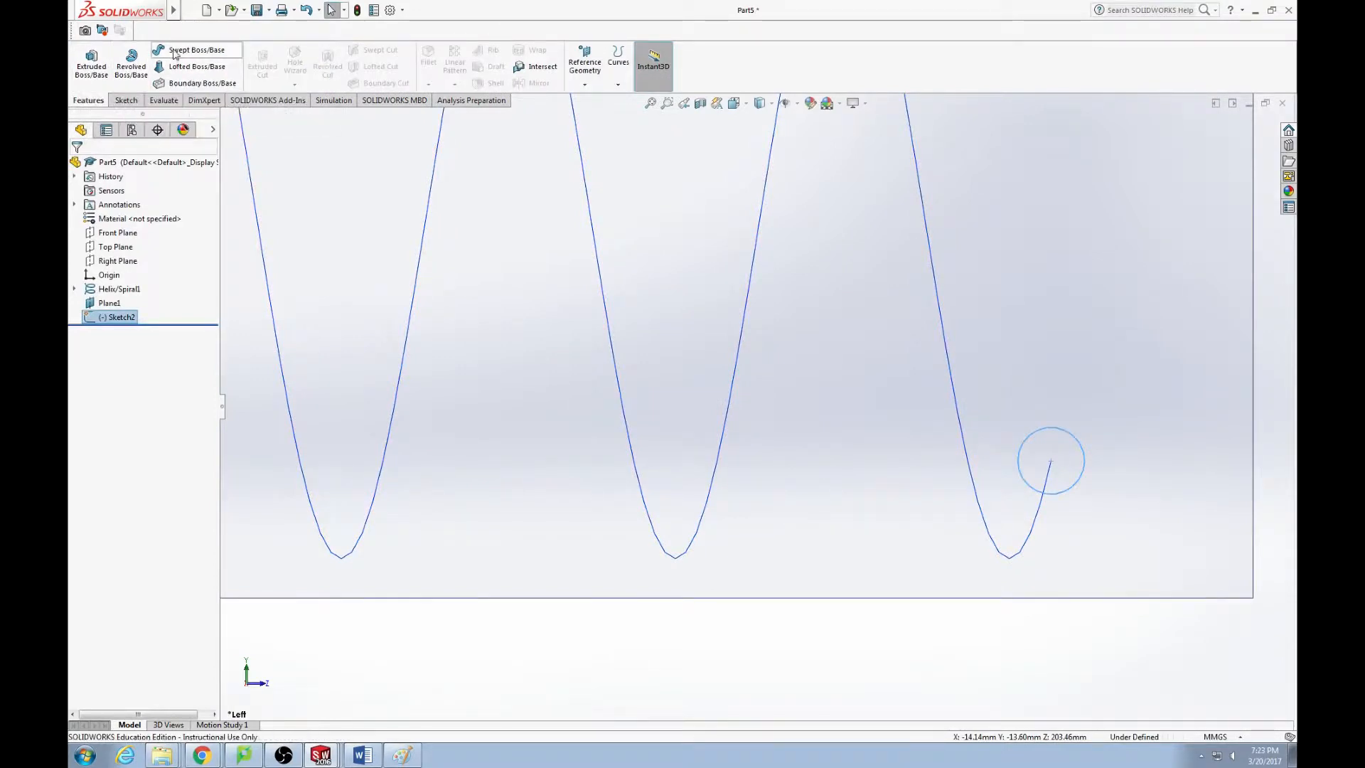
Sweep Sketch2 along Helix/Spiral1 to form the coiled spring solid
{"action": "left_click", "coordinate": [196, 50]}
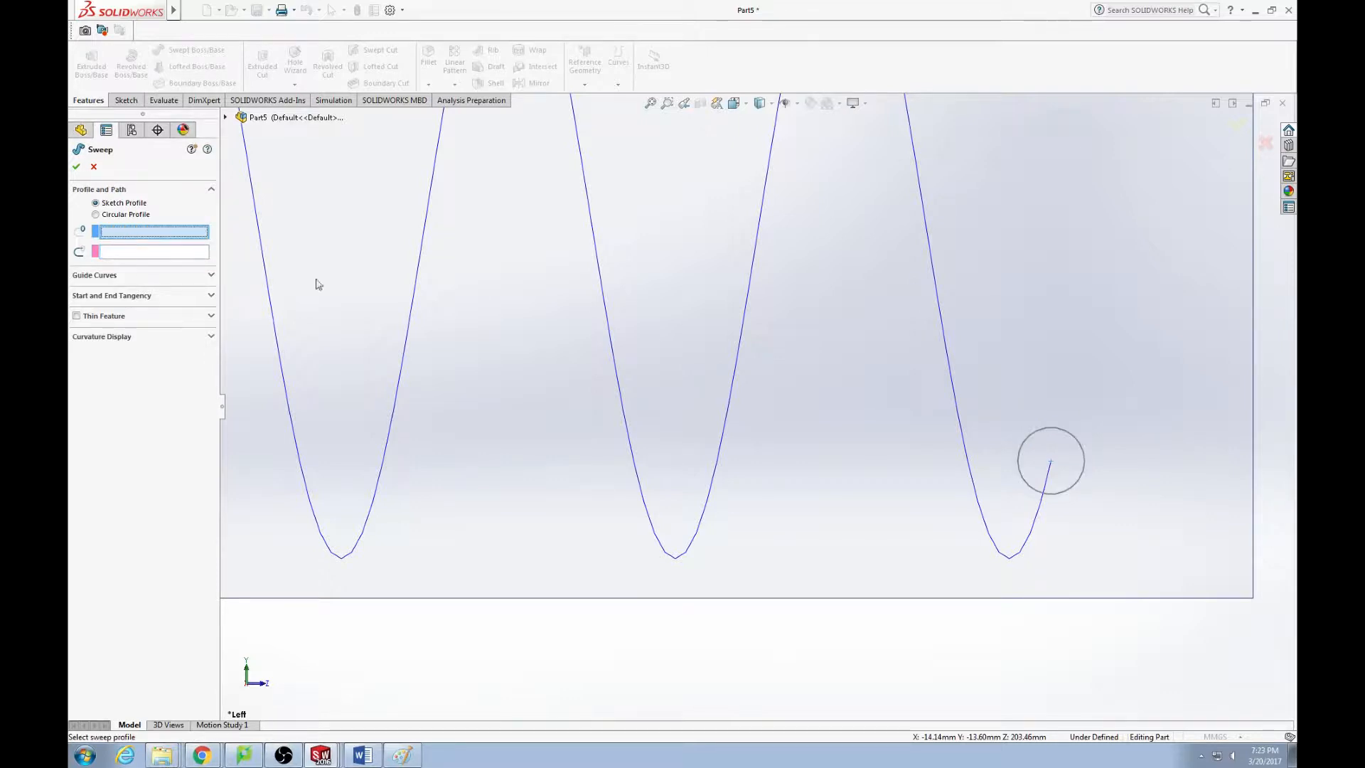
{"action": "left_click", "coordinate": [1050, 461]}
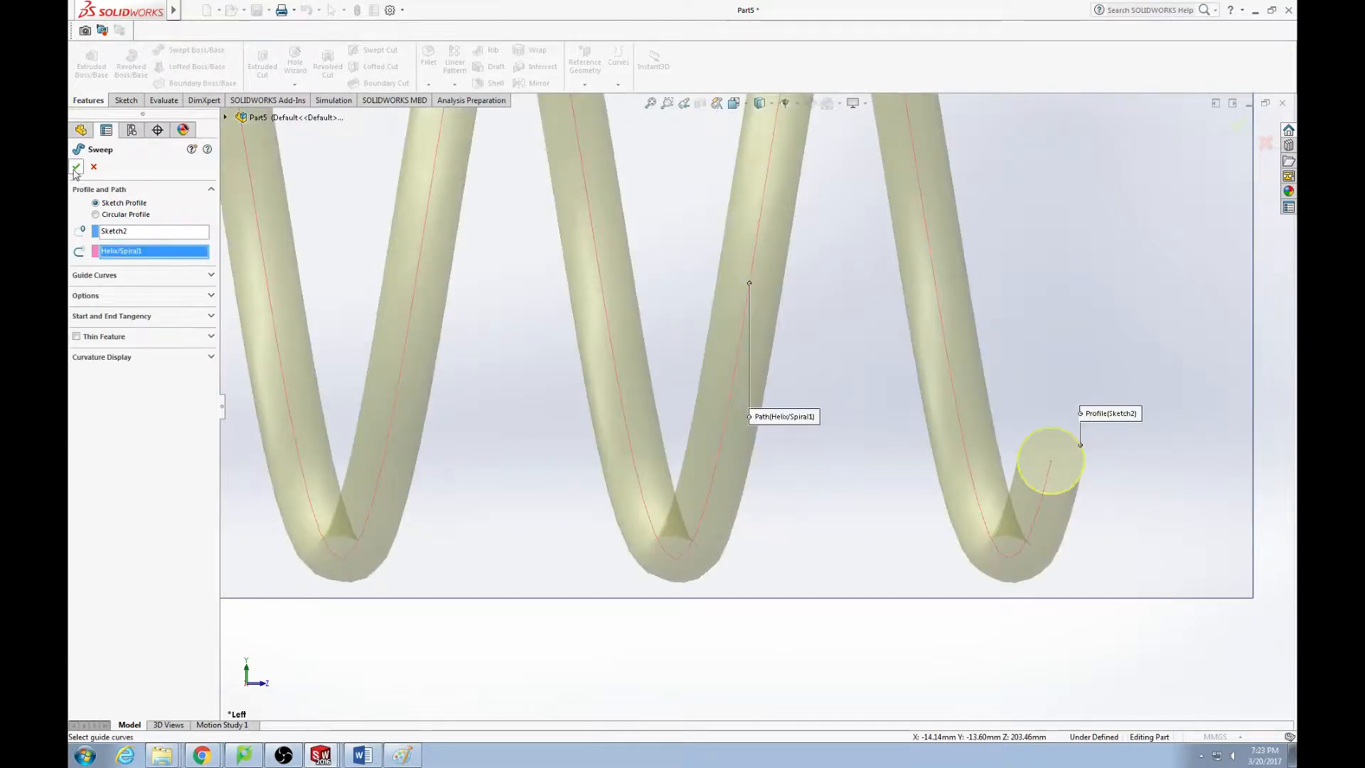
{"action": "left_click", "coordinate": [77, 168]}
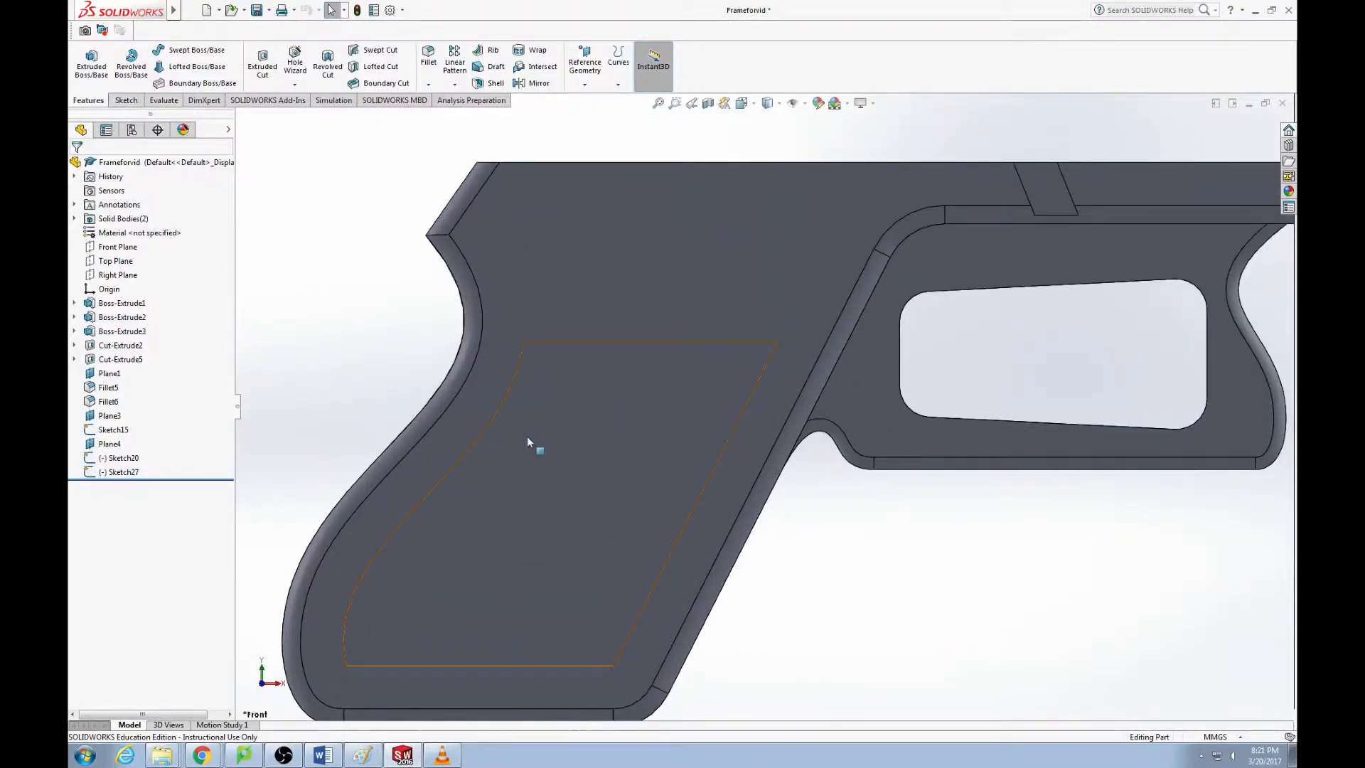
Sketch a four-line diamond on the pistol grip face
{"action": "right_click", "coordinate": [526, 441]}
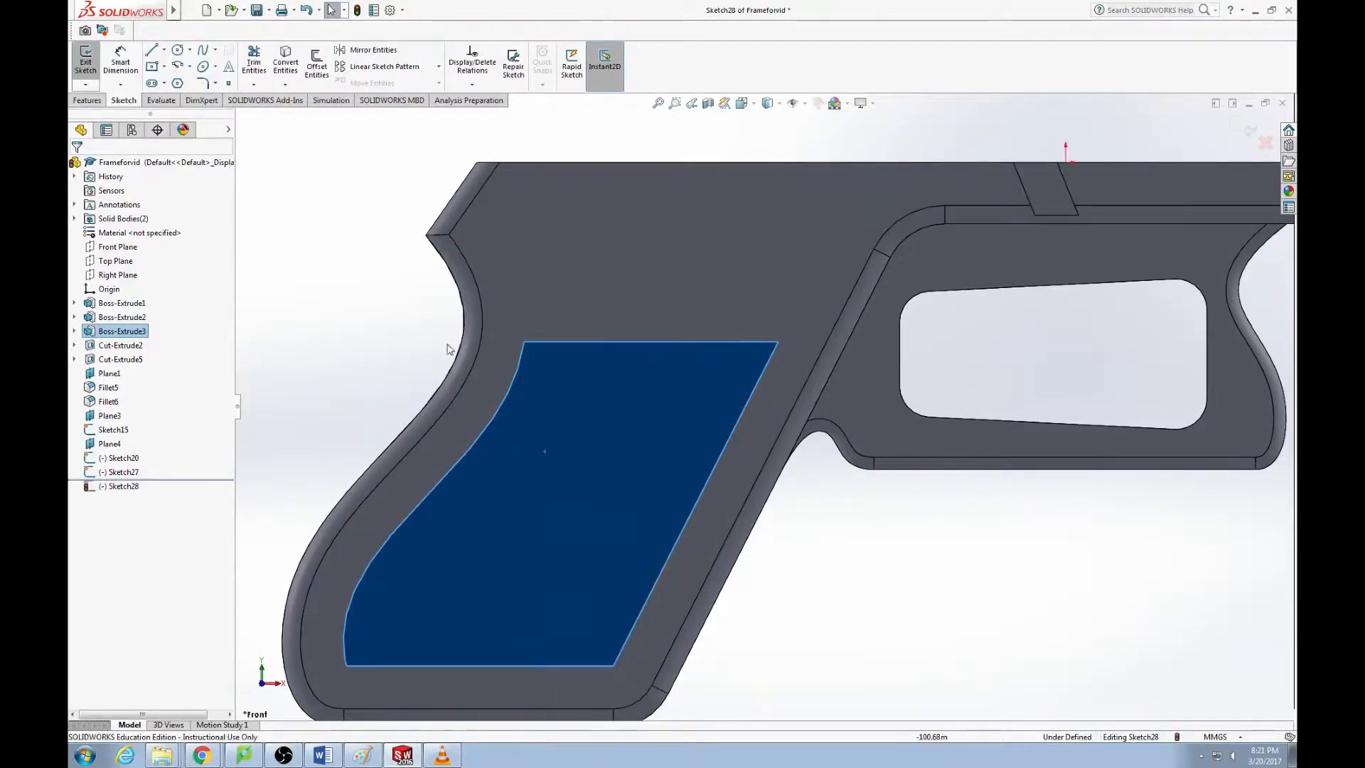
{"action": "mouse_move", "coordinate": [152, 50]}
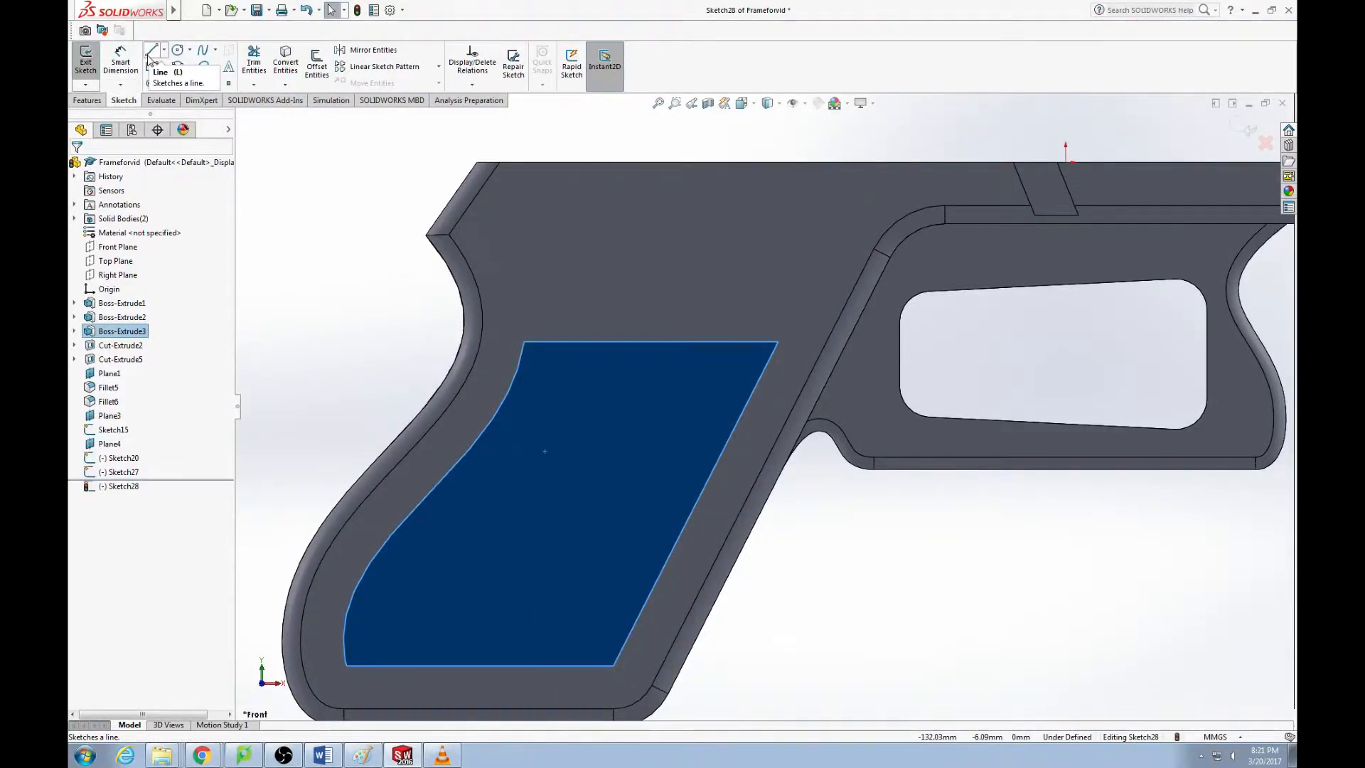
{"action": "left_click", "coordinate": [152, 51]}
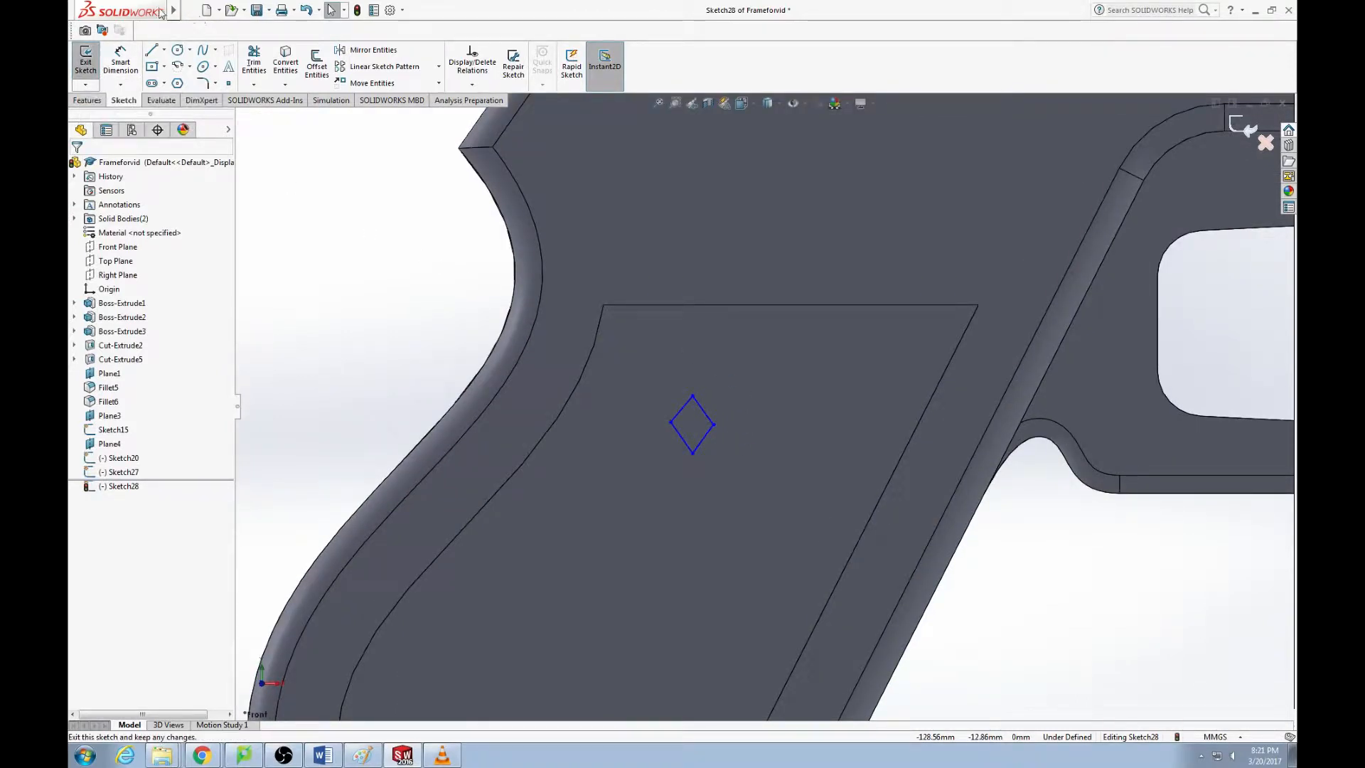
Scale the diamond sketch by 0.3 about one of its corners
{"action": "left_click", "coordinate": [330, 10]}
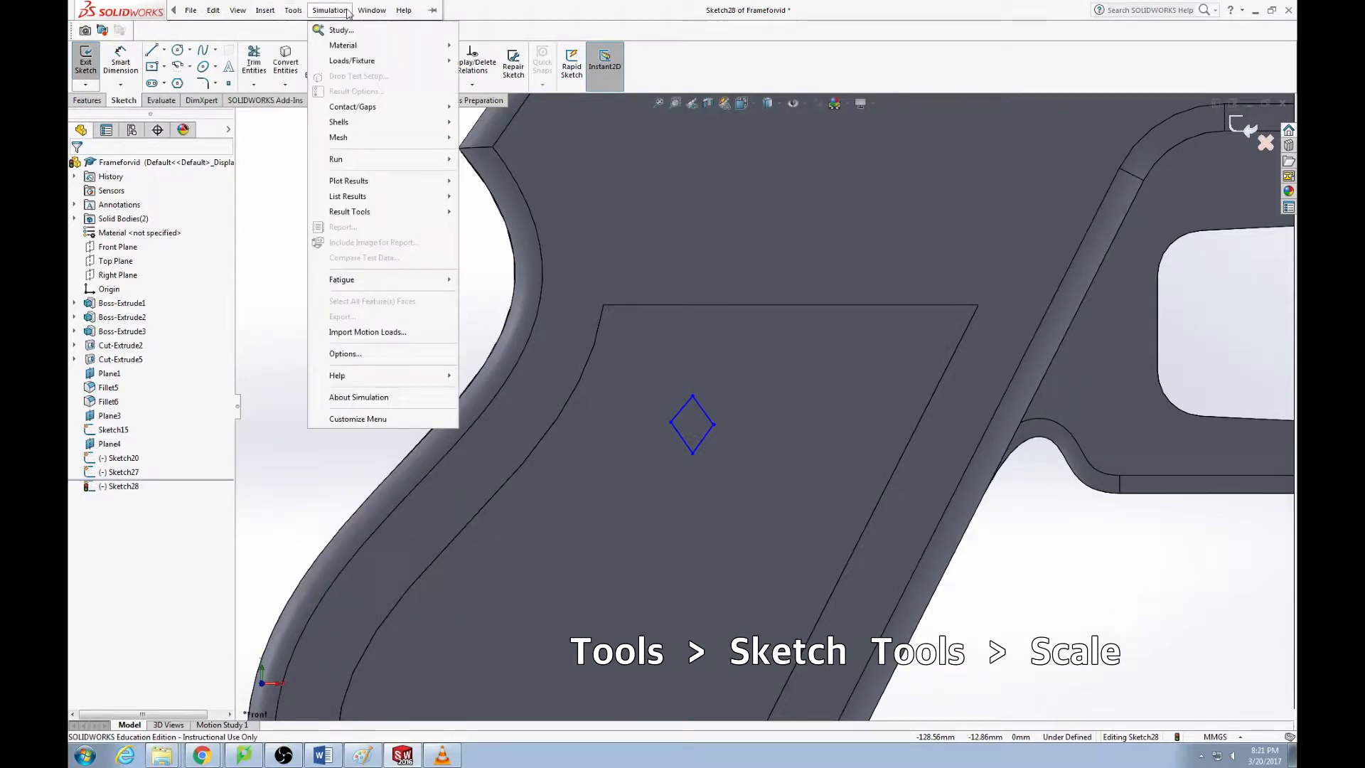
{"action": "left_click", "coordinate": [293, 10]}
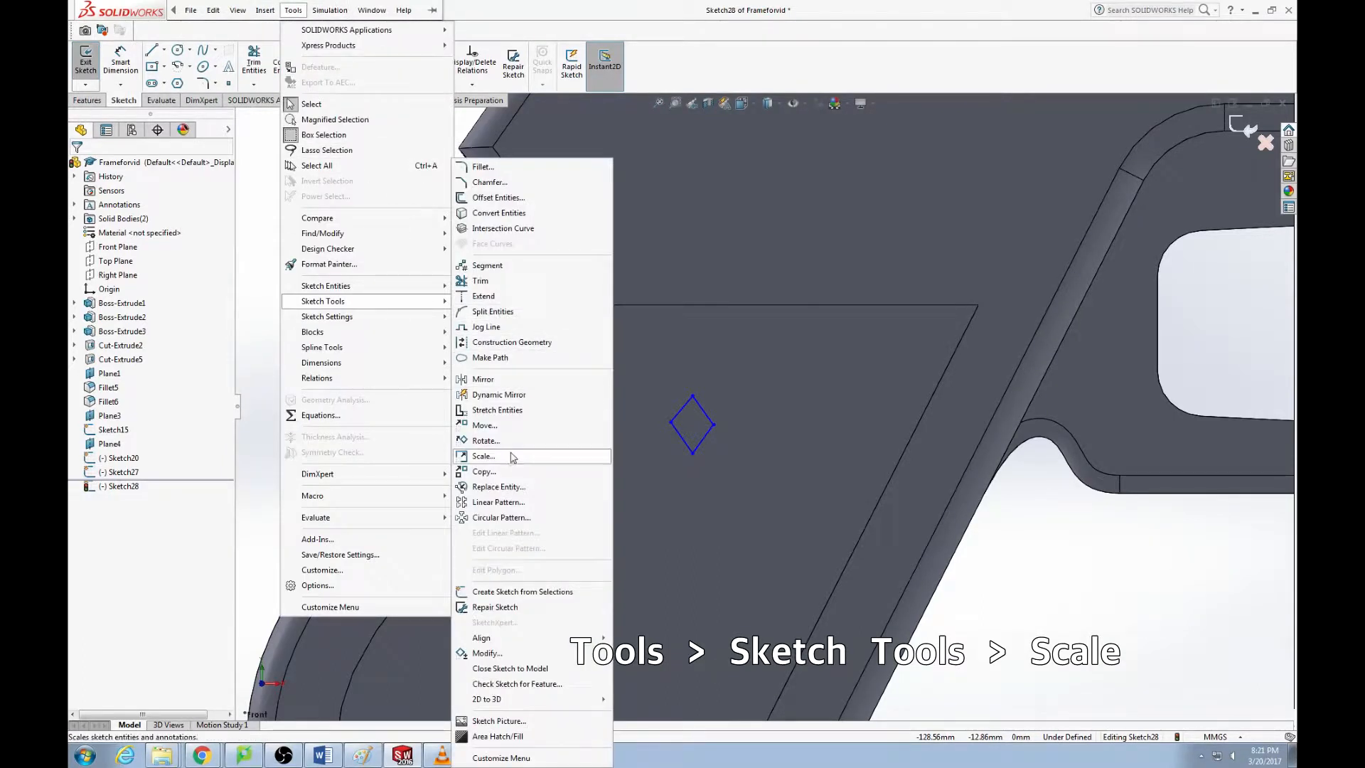
{"action": "left_click", "coordinate": [483, 456]}
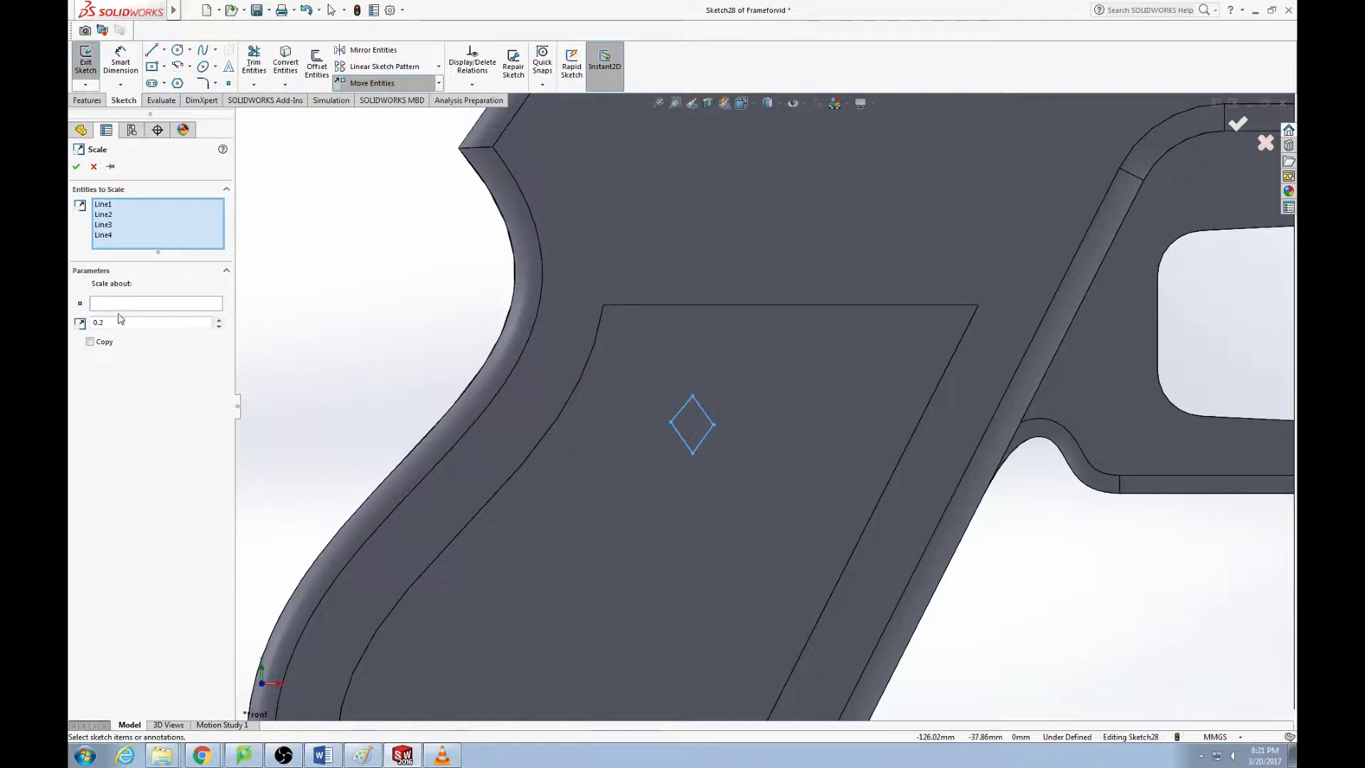
{"action": "left_click", "coordinate": [156, 303]}
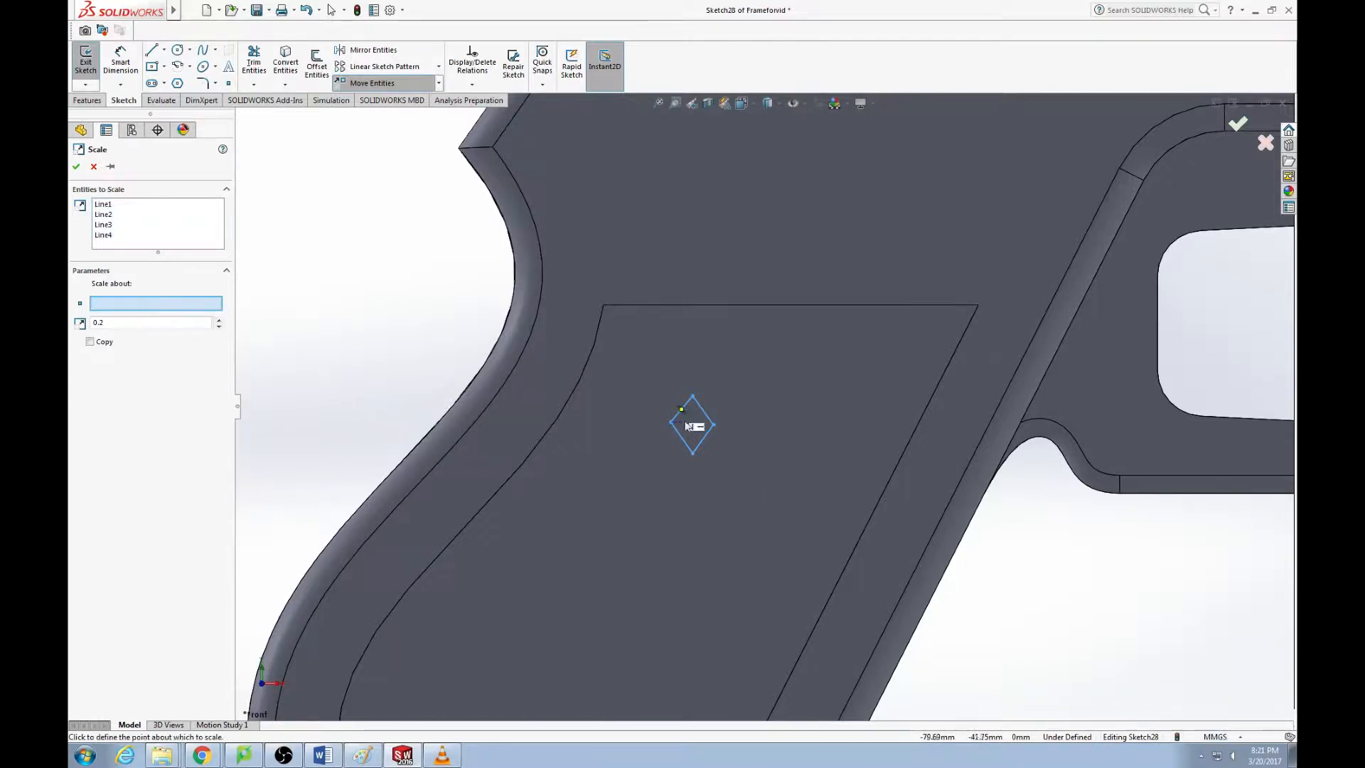
{"action": "left_click", "coordinate": [693, 426]}
{"action": "type", "text": "5"}
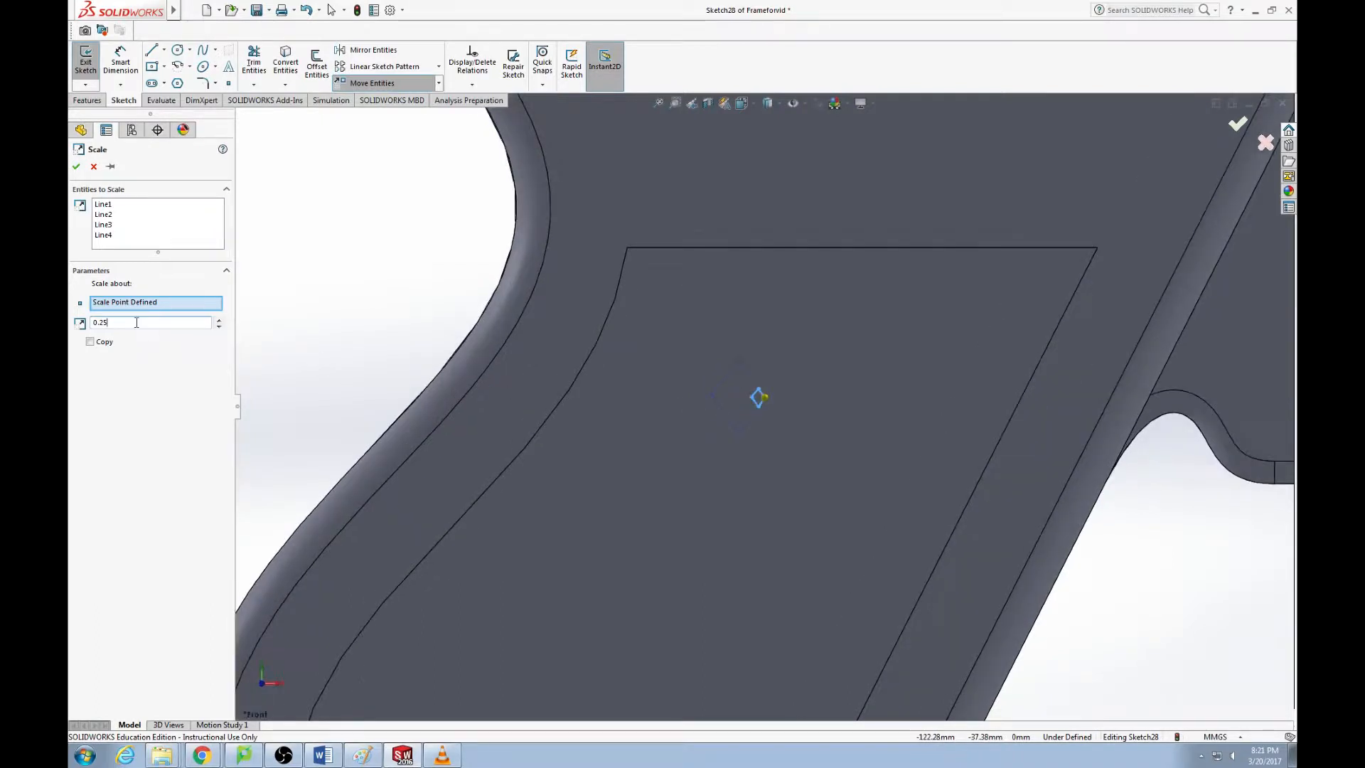
{"action": "type", "text": "0.3"}
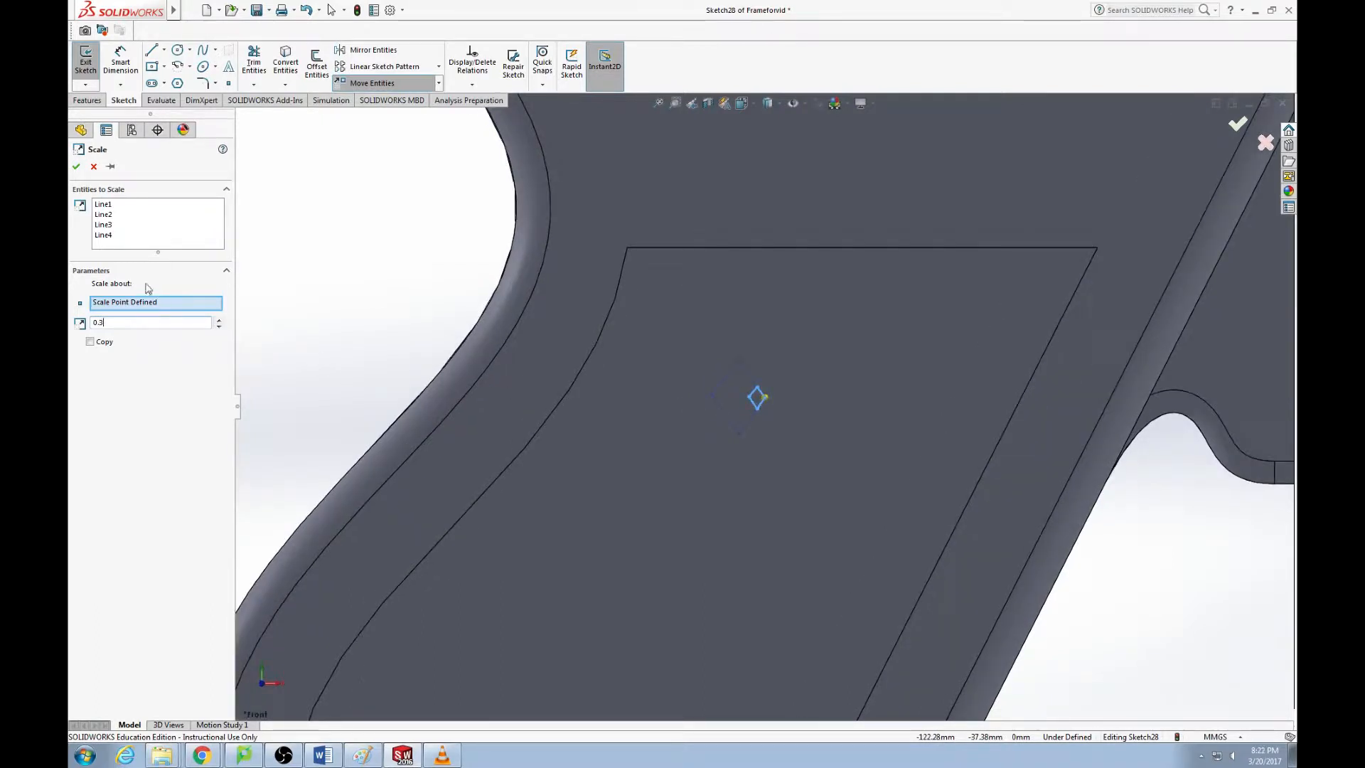
{"action": "left_click", "coordinate": [75, 166]}
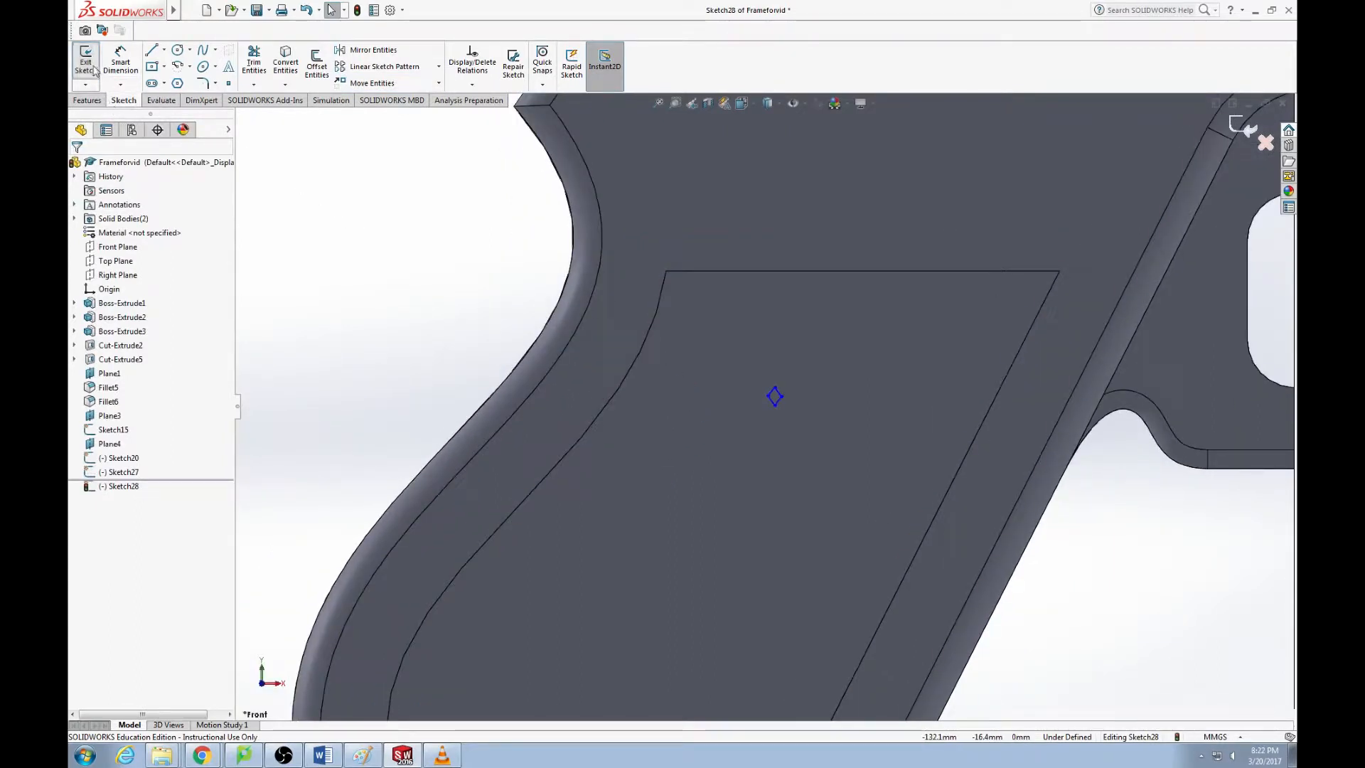
Extrude the small diamond 1.00 mm Blind as a boss on the grip face
{"action": "left_click", "coordinate": [85, 65]}
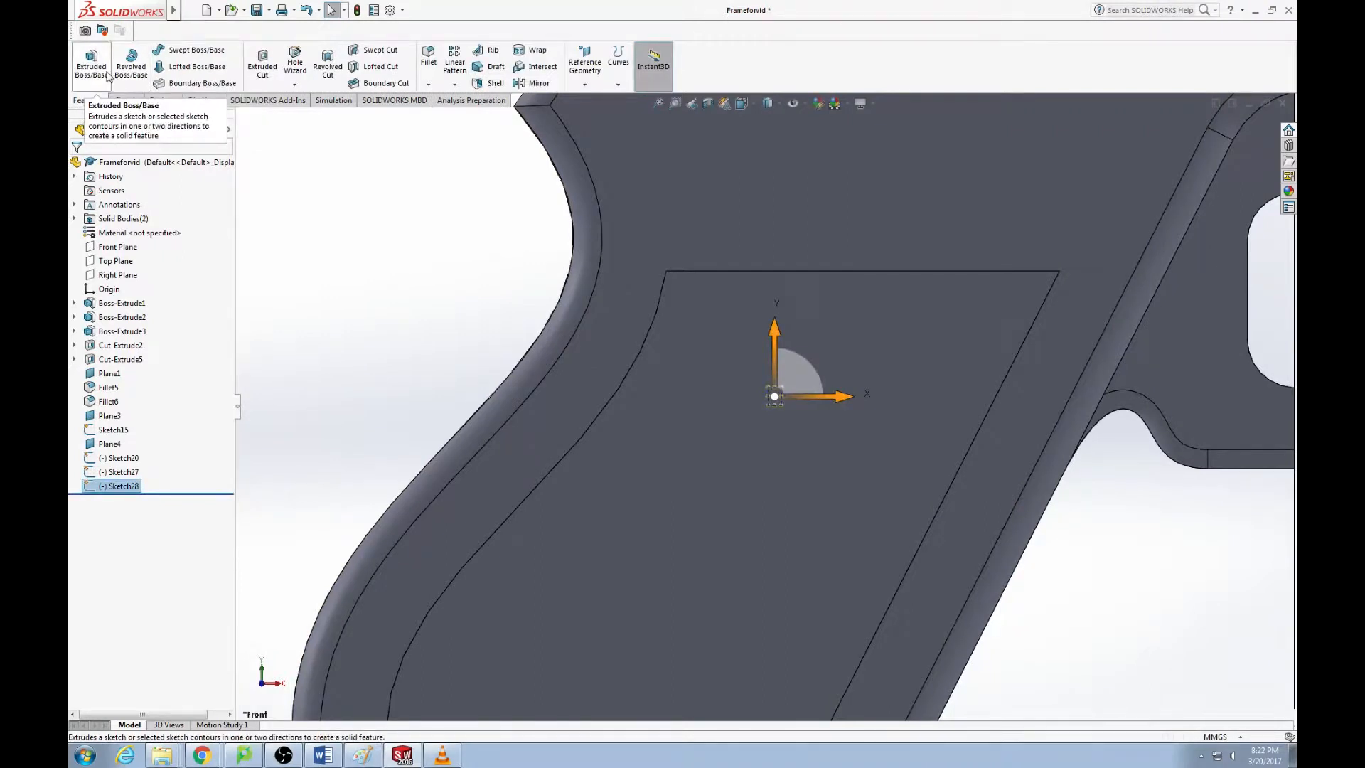
{"action": "left_click", "coordinate": [91, 67]}
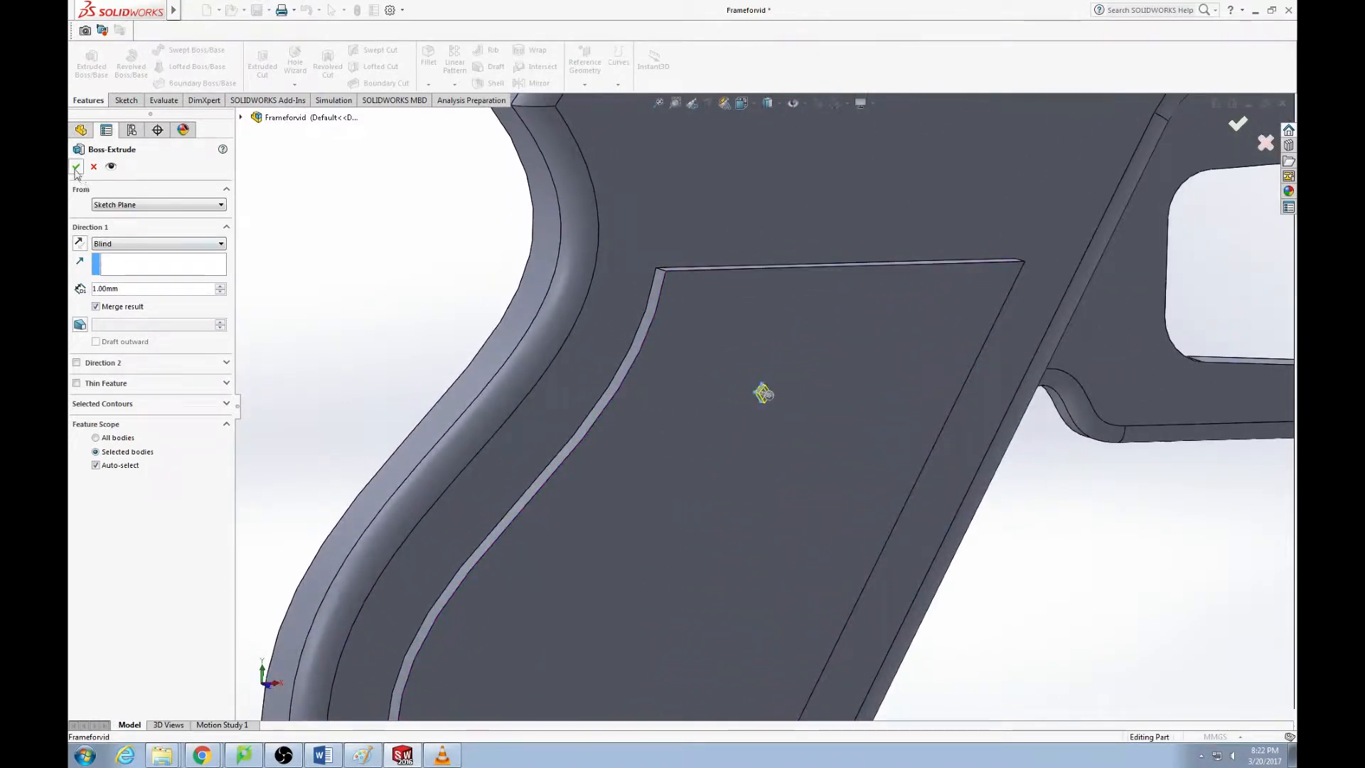
{"action": "left_click", "coordinate": [77, 168]}
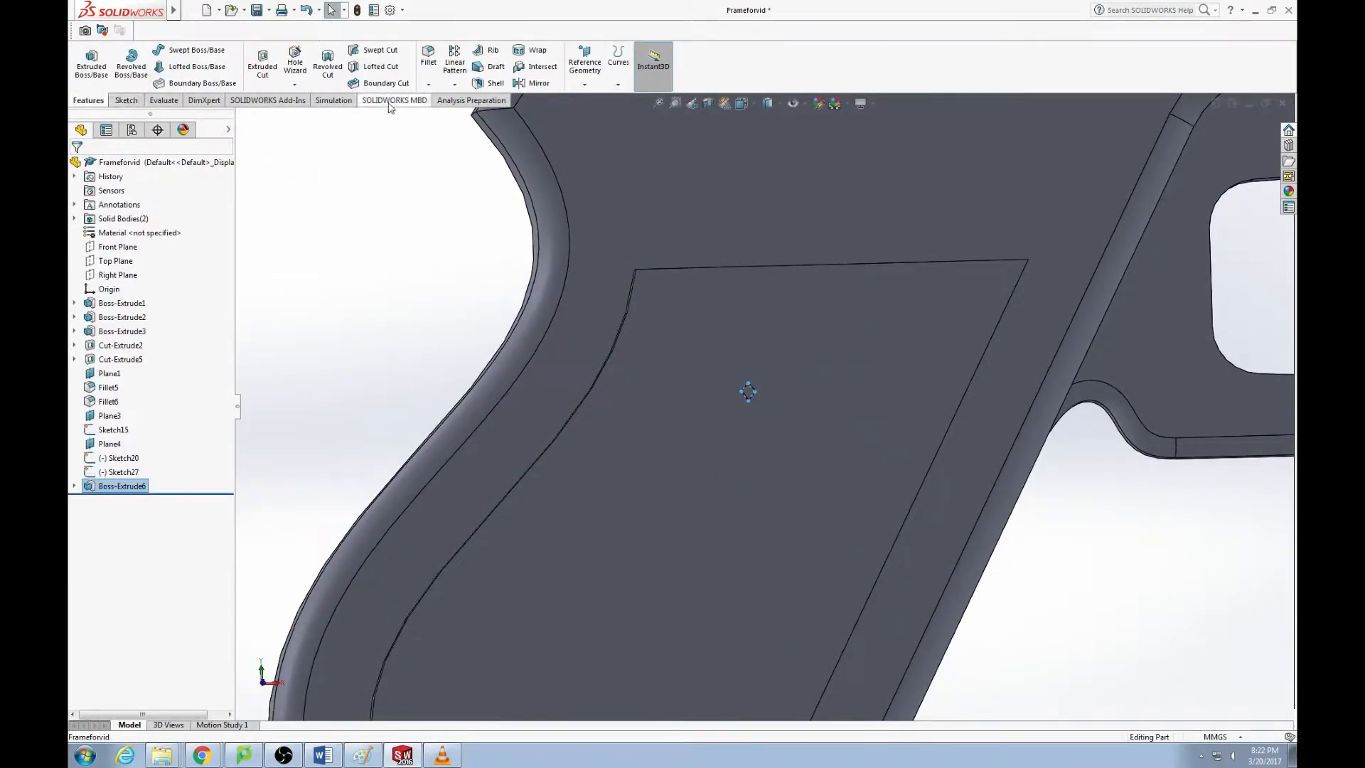
Fill Pattern the Boss-Extrude6 diamond across the grip boundary and accept it
{"action": "left_click", "coordinate": [455, 82]}
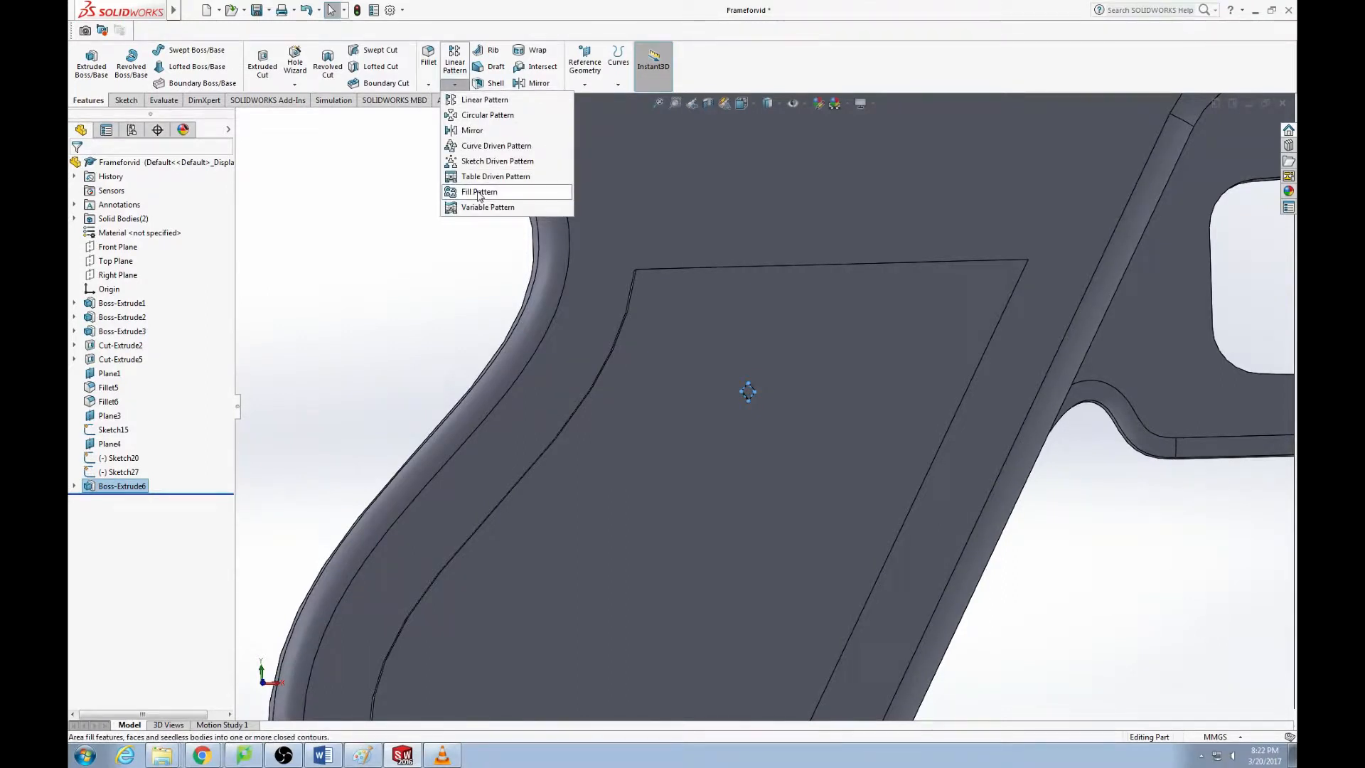
{"action": "left_click", "coordinate": [479, 192]}
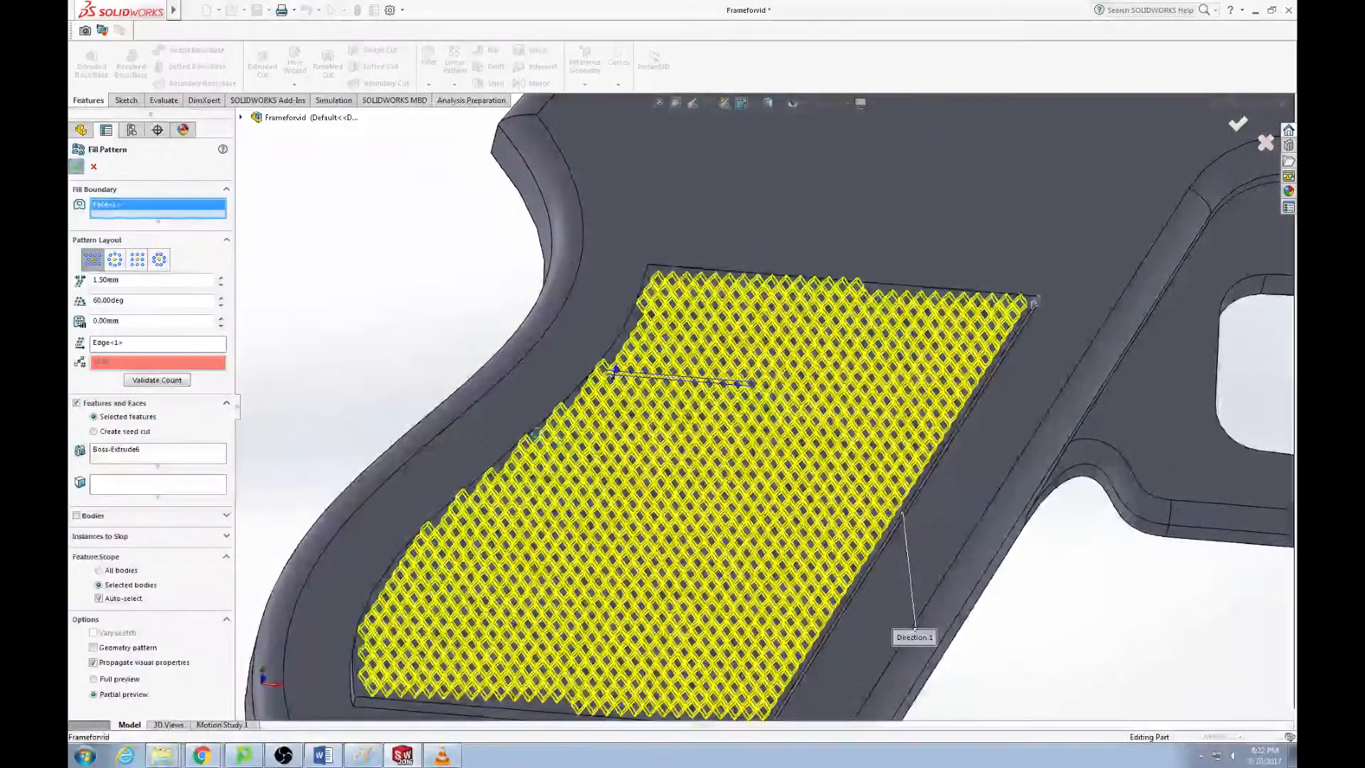
{"action": "left_click", "coordinate": [1239, 124]}
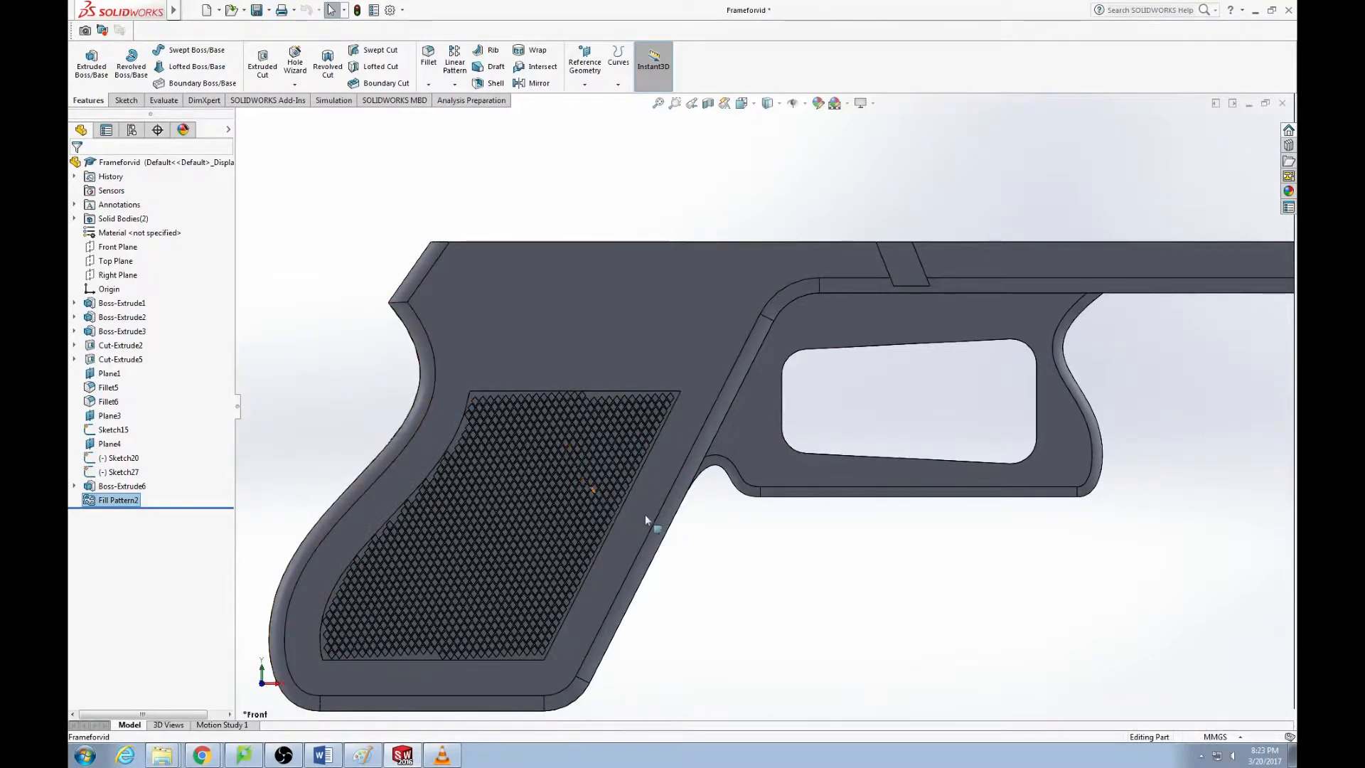
Start a sketch on the frame face and offset the grip edges inward with Offset Entities
{"action": "left_click", "coordinate": [122, 302]}
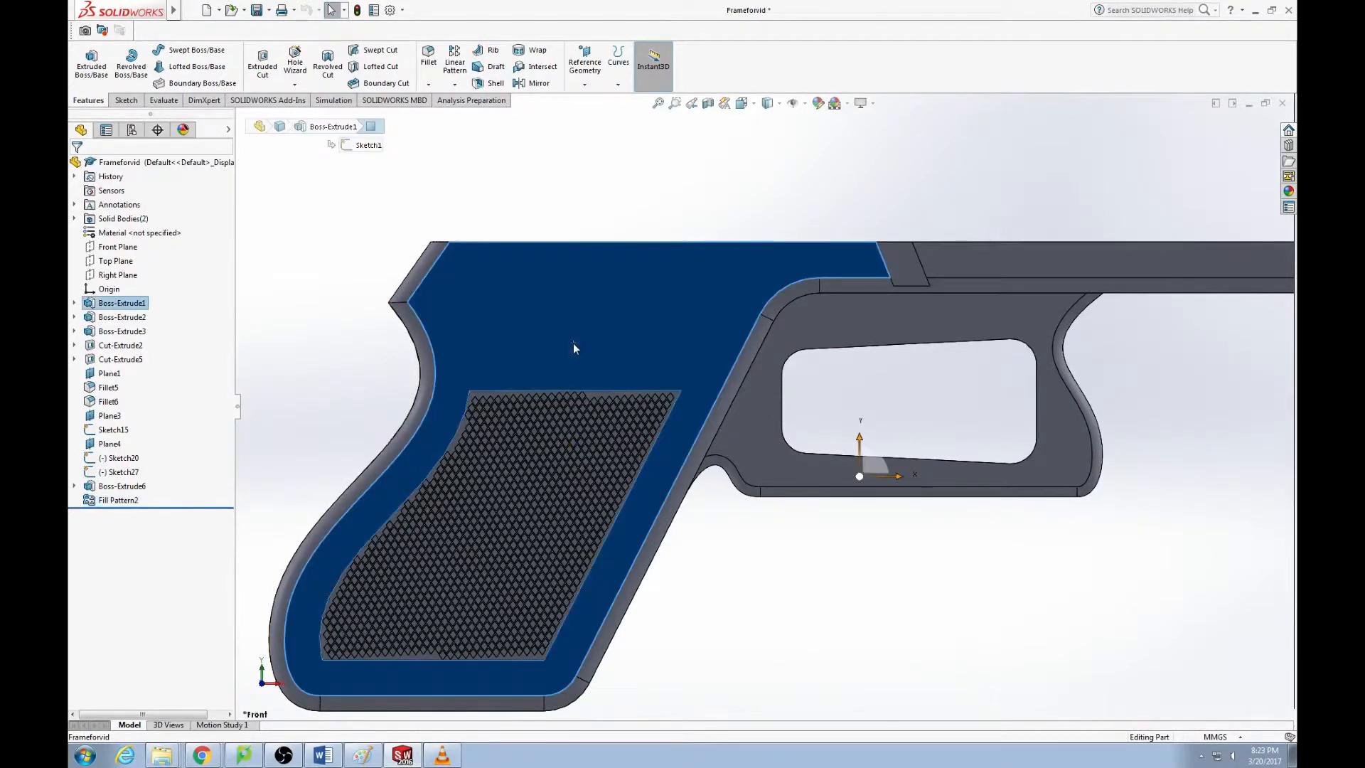
{"action": "right_click", "coordinate": [573, 348]}
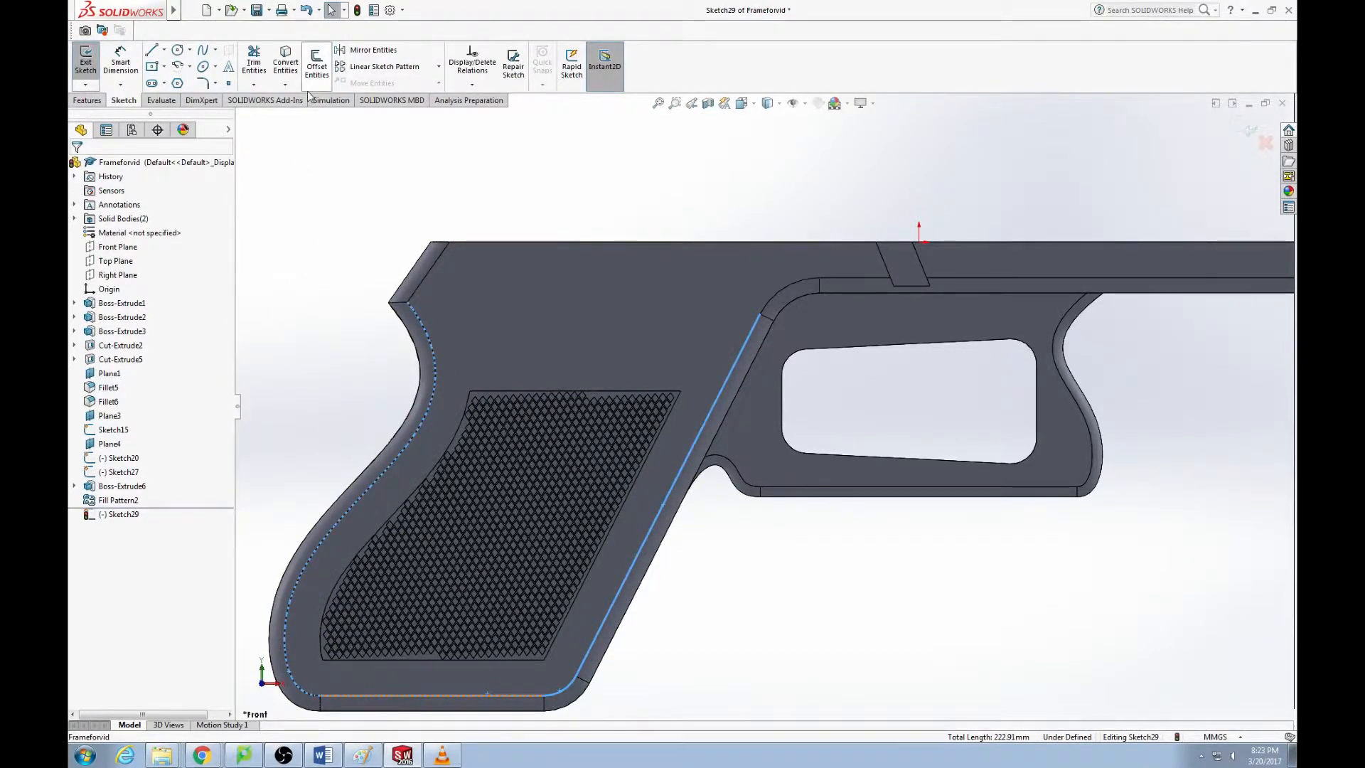
{"action": "mouse_move", "coordinate": [316, 66]}
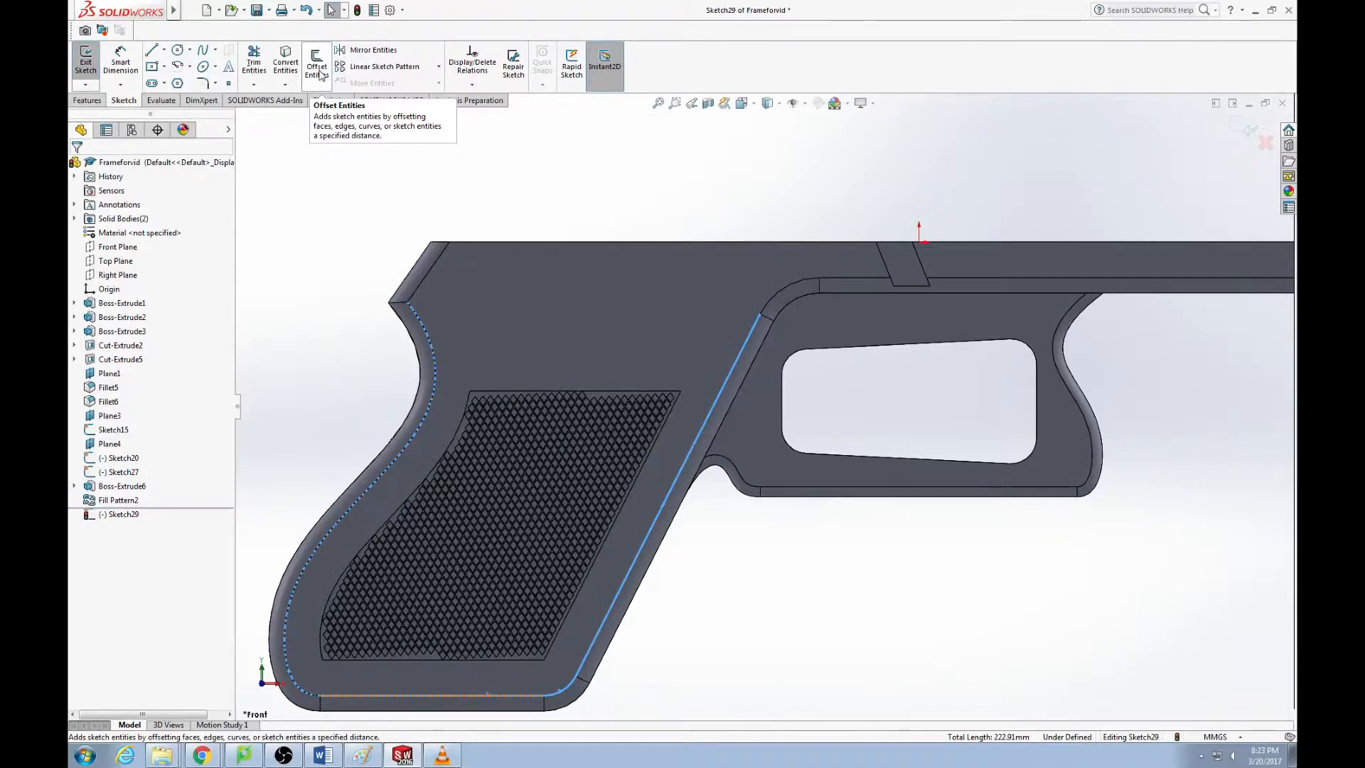
{"action": "left_click", "coordinate": [316, 66]}
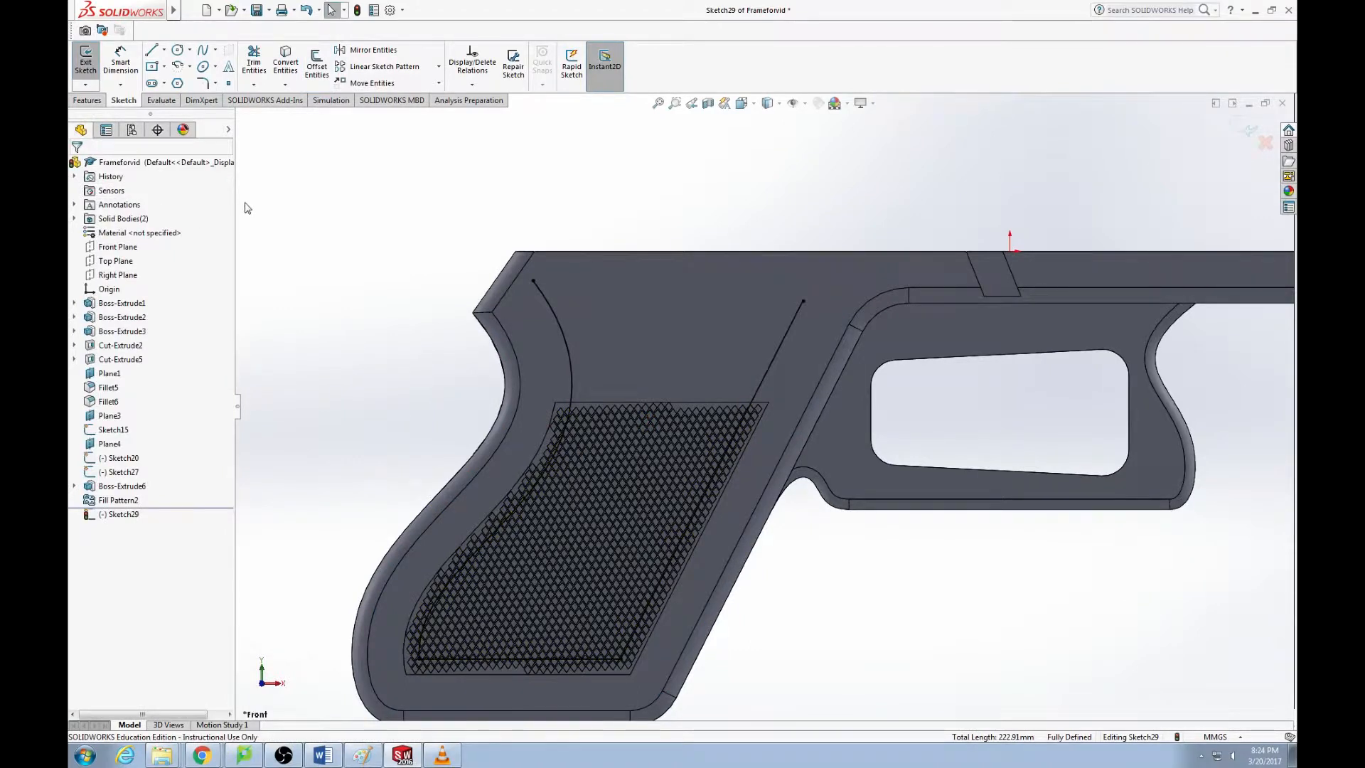
{"action": "mouse_move", "coordinate": [153, 55]}
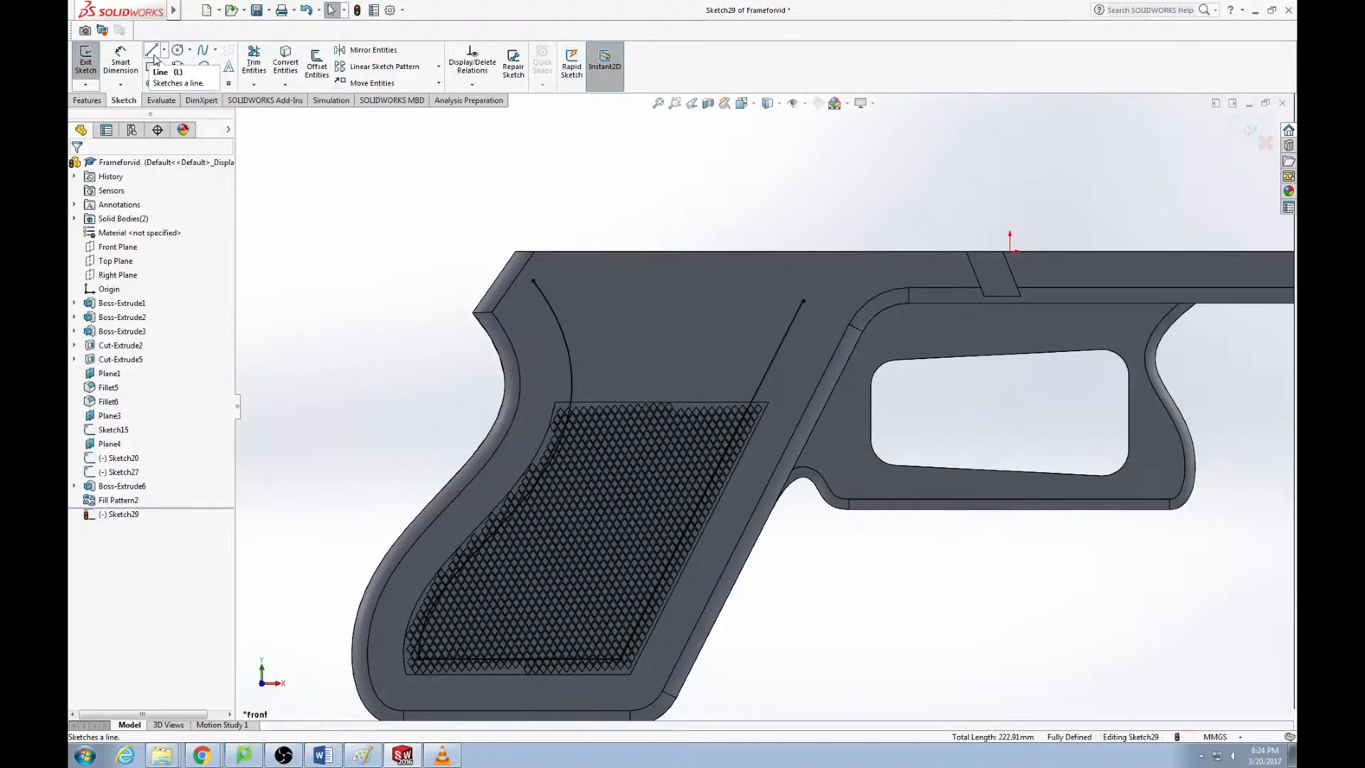
Draw a line along the pattern's top edge and a large circle enclosing the grip
{"action": "left_click", "coordinate": [152, 49]}
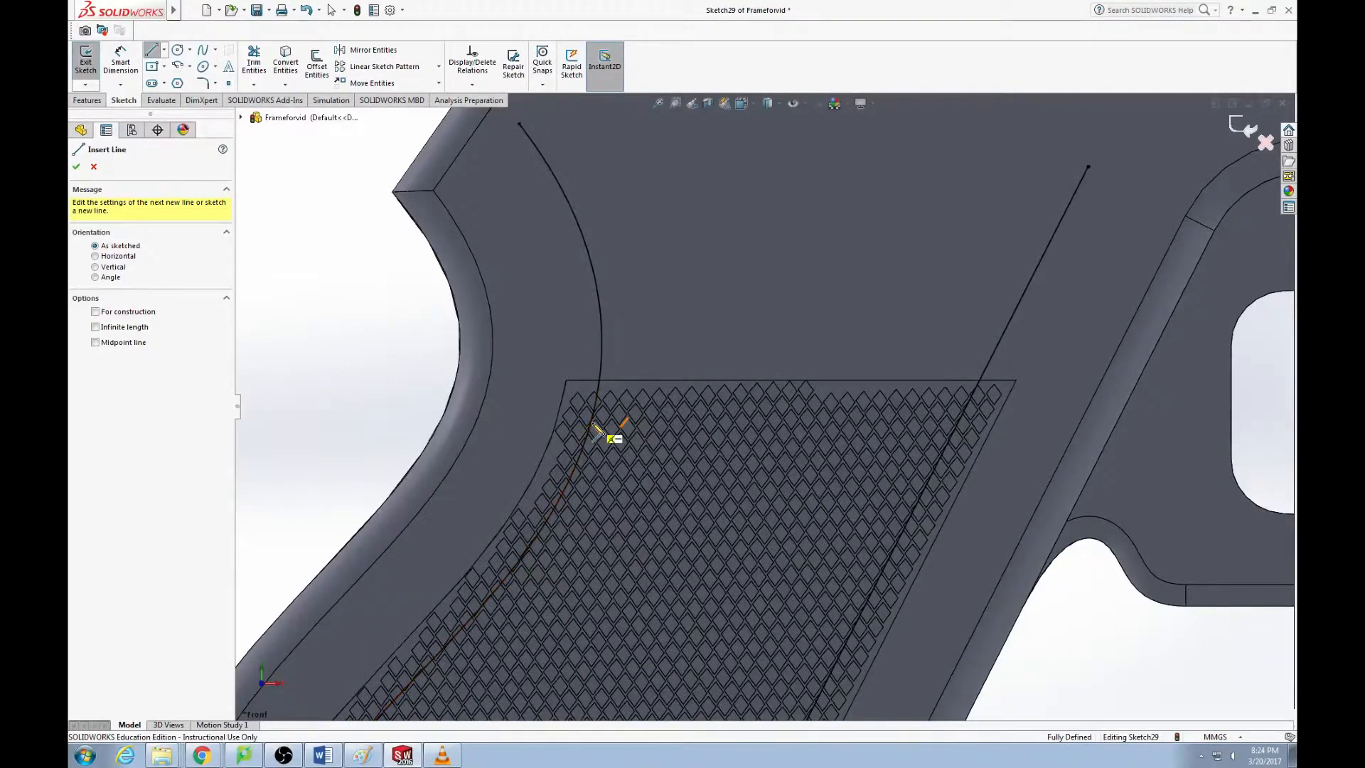
{"action": "left_click_drag", "start_coordinate": [596, 427], "coordinate": [963, 422]}
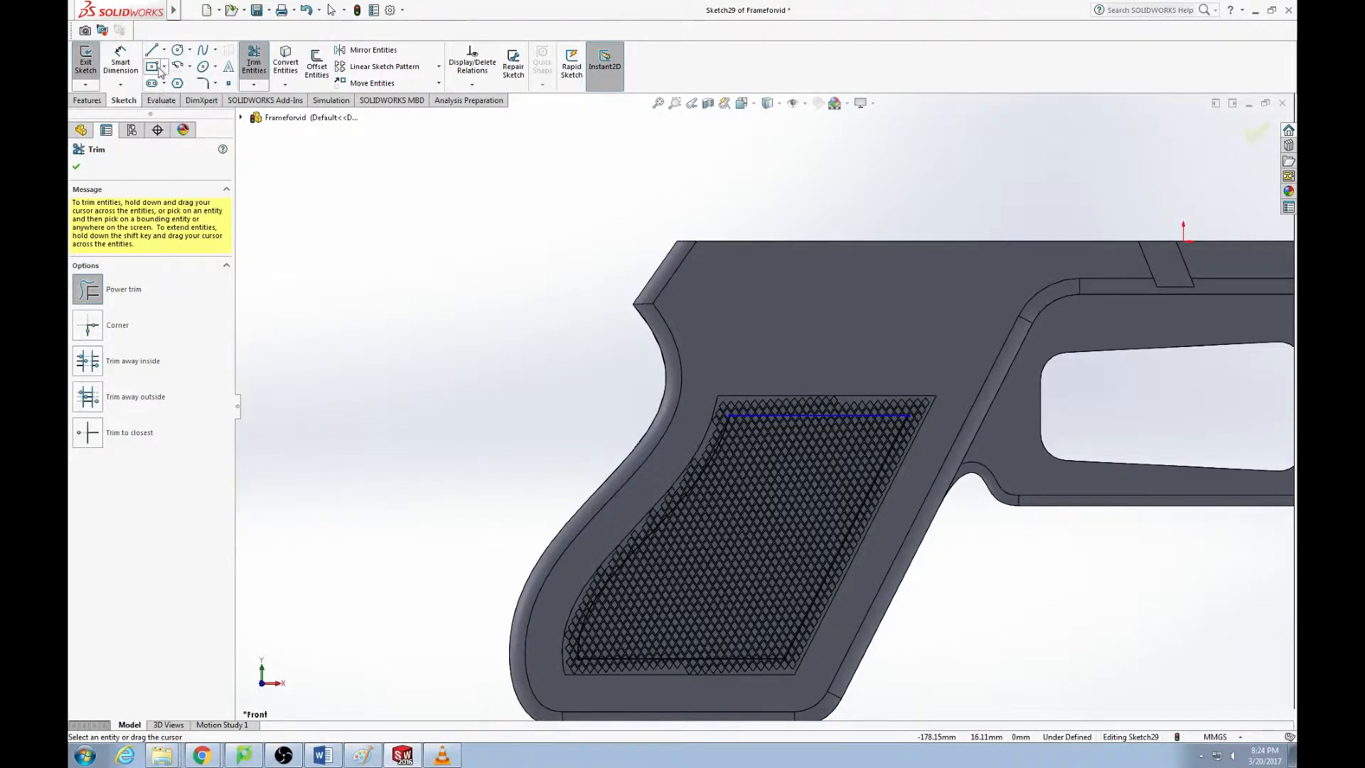
{"action": "left_click", "coordinate": [165, 68]}
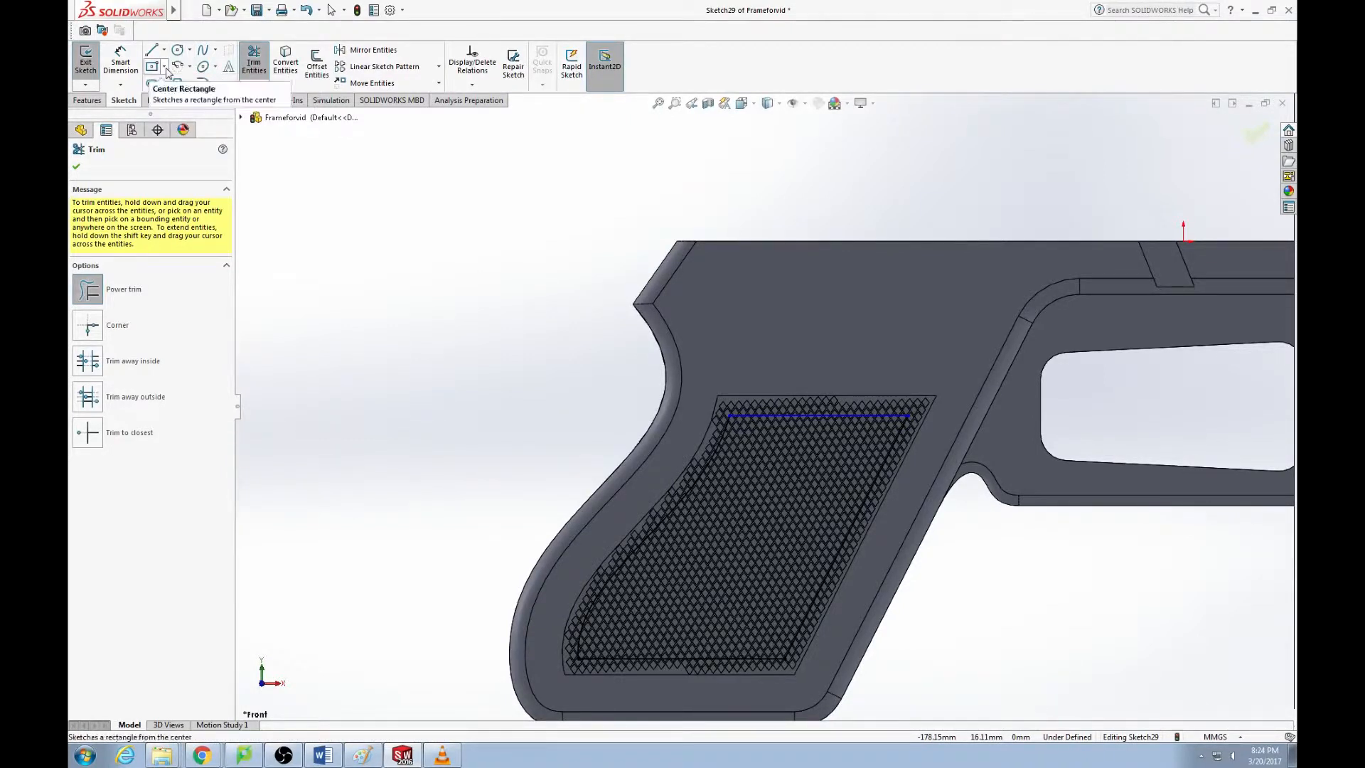
{"action": "left_click", "coordinate": [176, 50]}
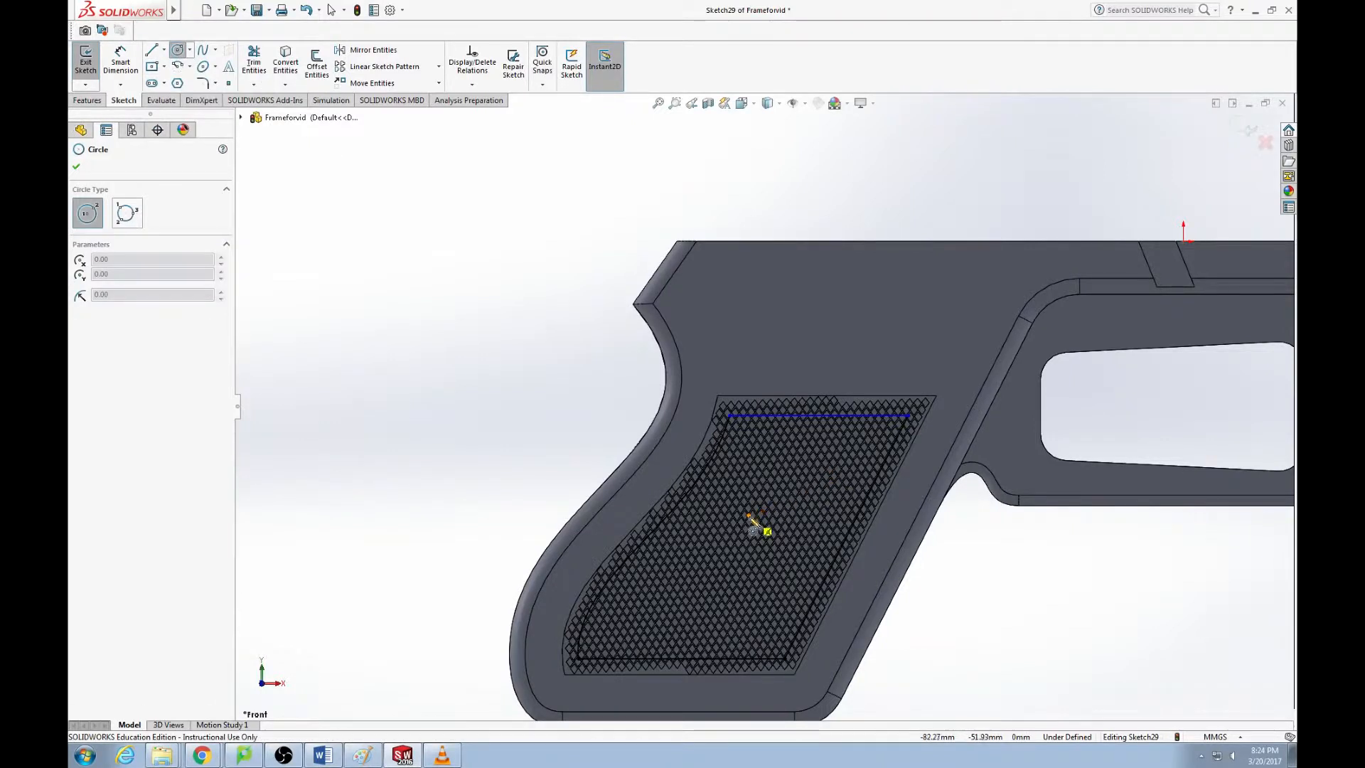
{"action": "left_click_drag", "start_coordinate": [758, 527], "coordinate": [1009, 644]}
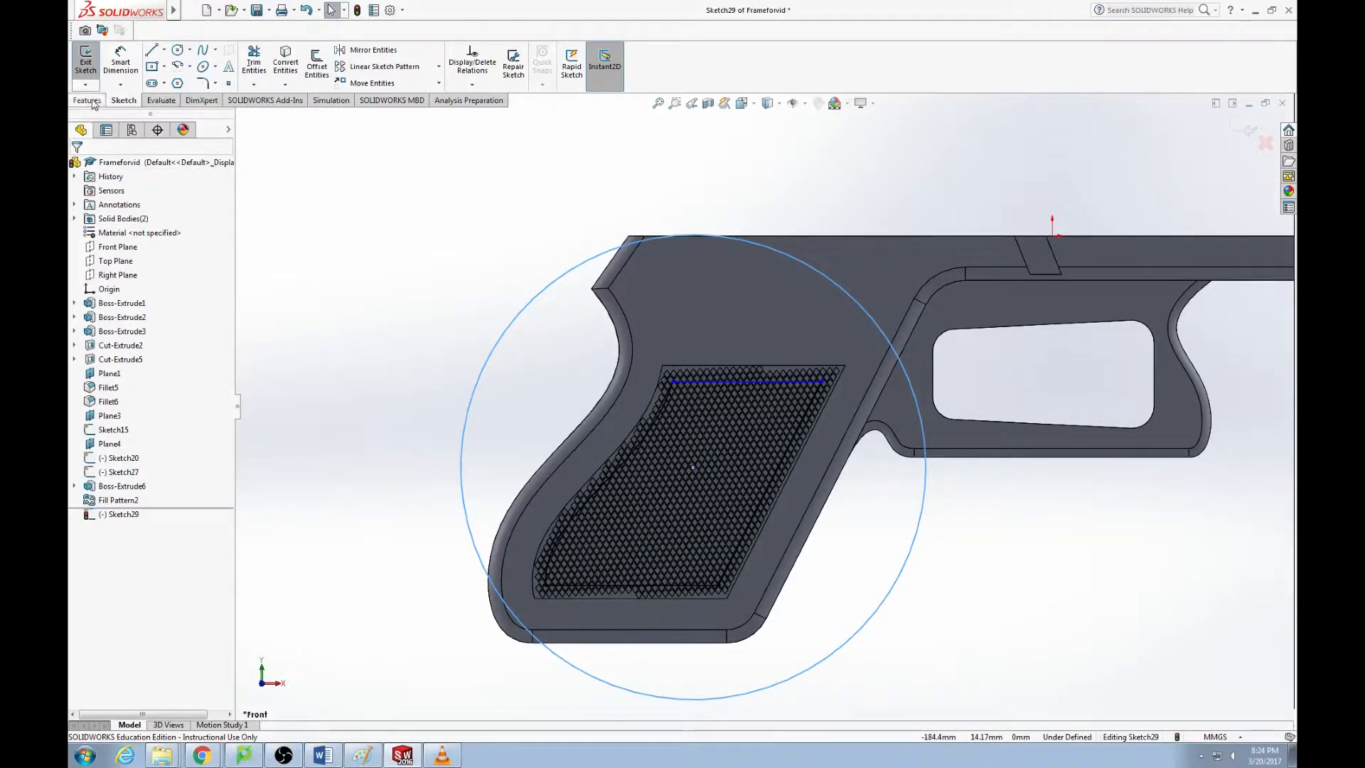
Make Cut-Extrude7 from the circle sketch with Direction 1 set to Through All
{"action": "left_click", "coordinate": [86, 62]}
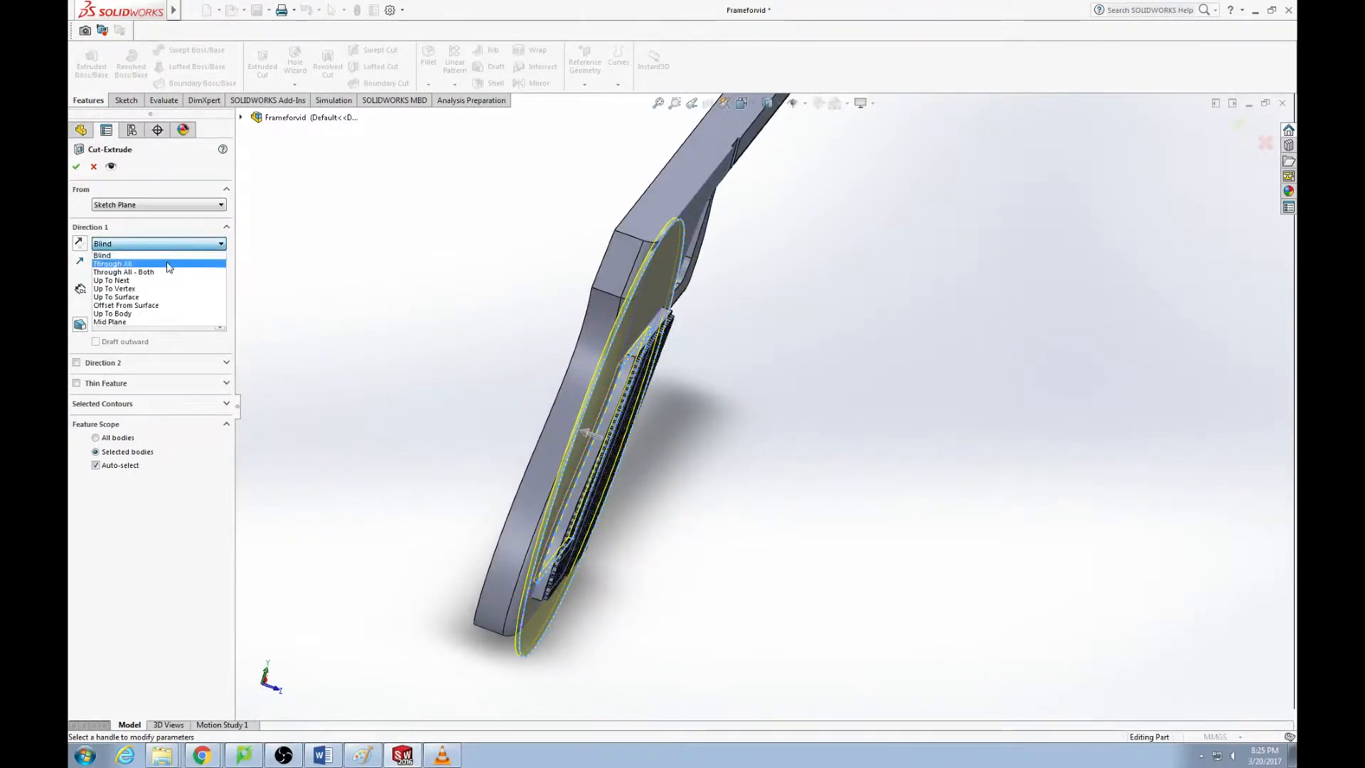
{"action": "left_click", "coordinate": [114, 265]}
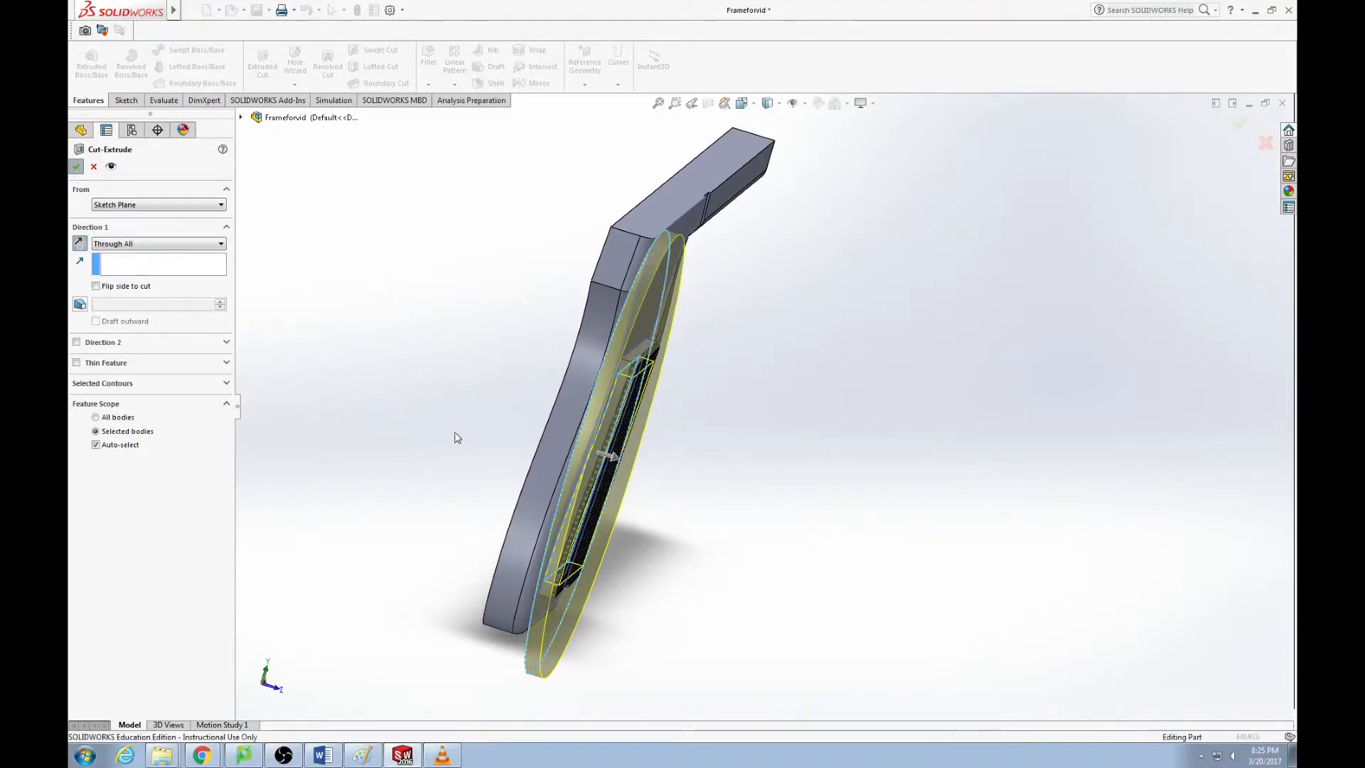
{"action": "left_click", "coordinate": [75, 166]}
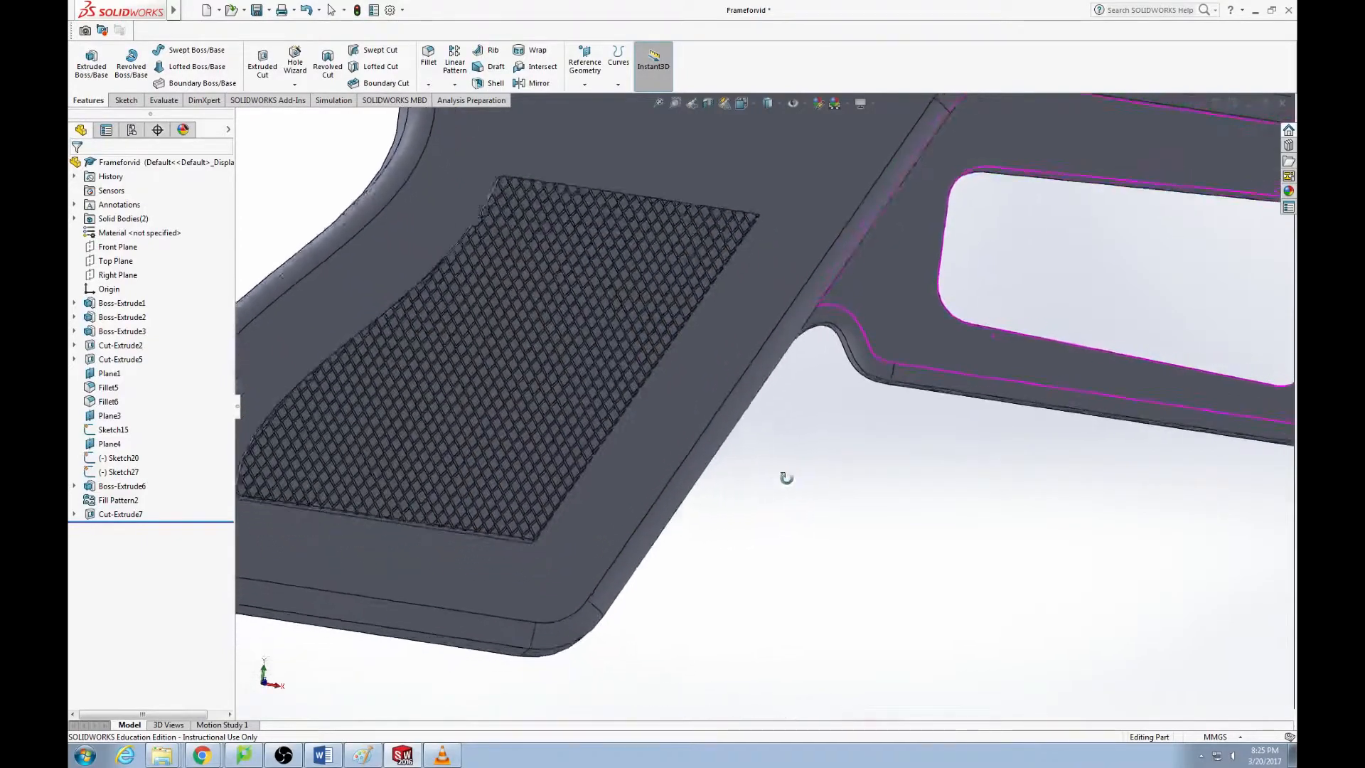
Rotate the grip model before switching to the Pouch document window
{"action": "left_click_drag", "start_coordinate": [786, 478], "coordinate": [766, 371]}
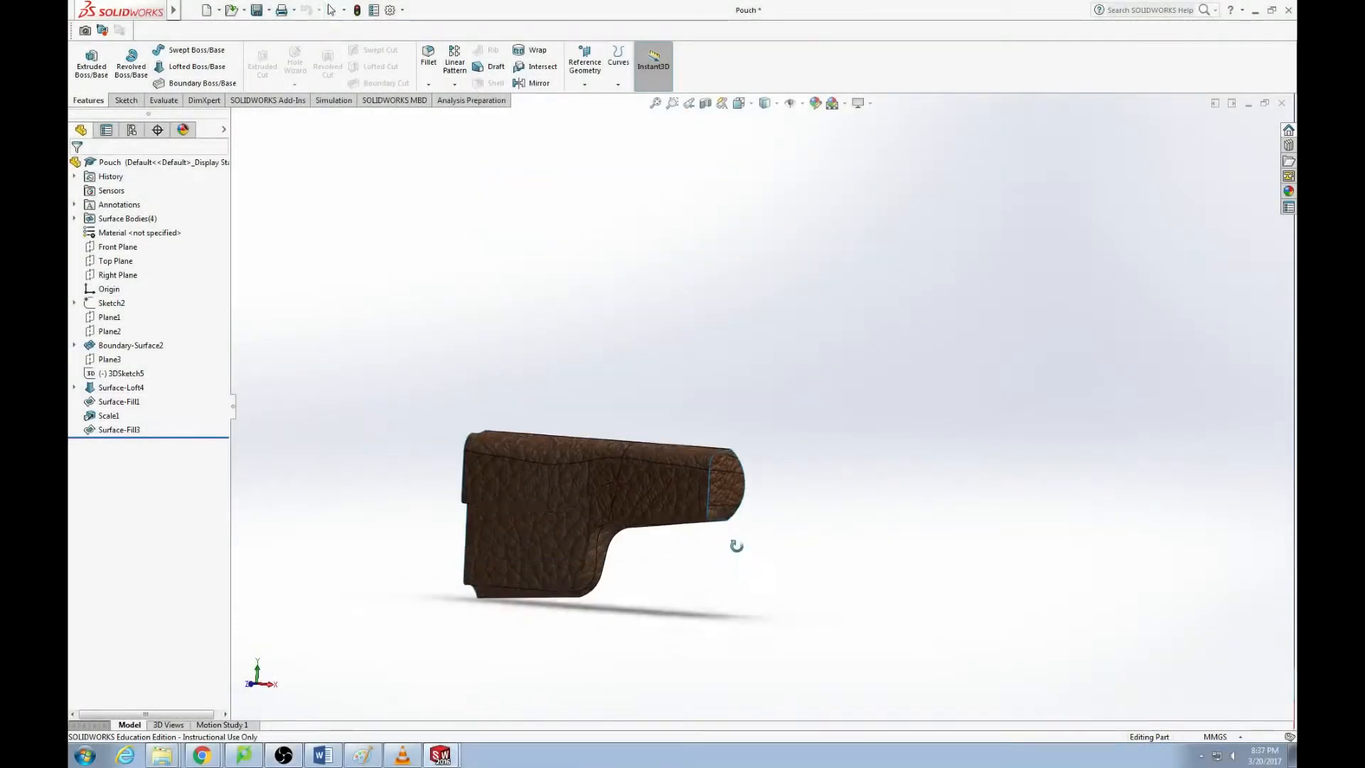
Rotate the leather-textured pouch model to inspect it
{"action": "left_click_drag", "start_coordinate": [737, 545], "coordinate": [706, 529]}
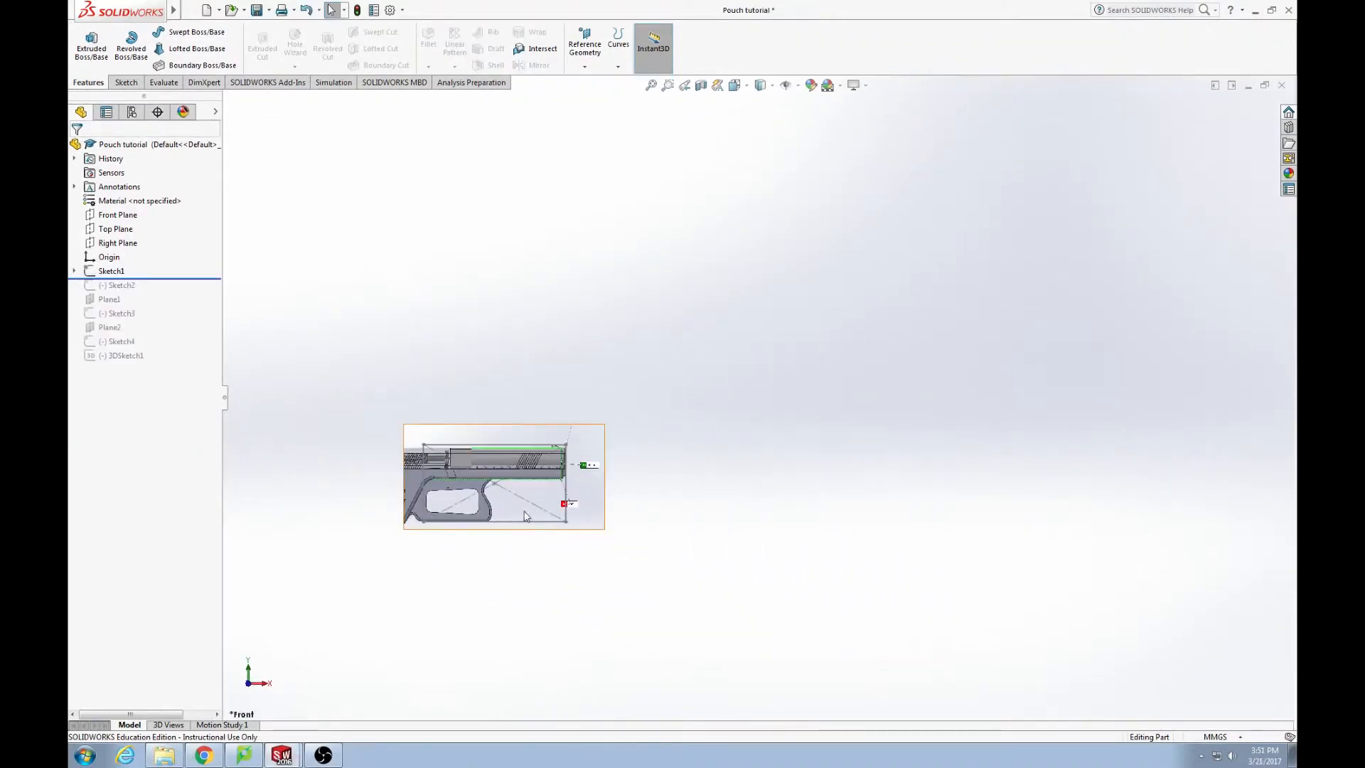
Check Sketch Picture under Tools, then drag the rollback bar below Plane2
{"action": "scroll", "scroll_direction": "up", "scroll_amount": 3}
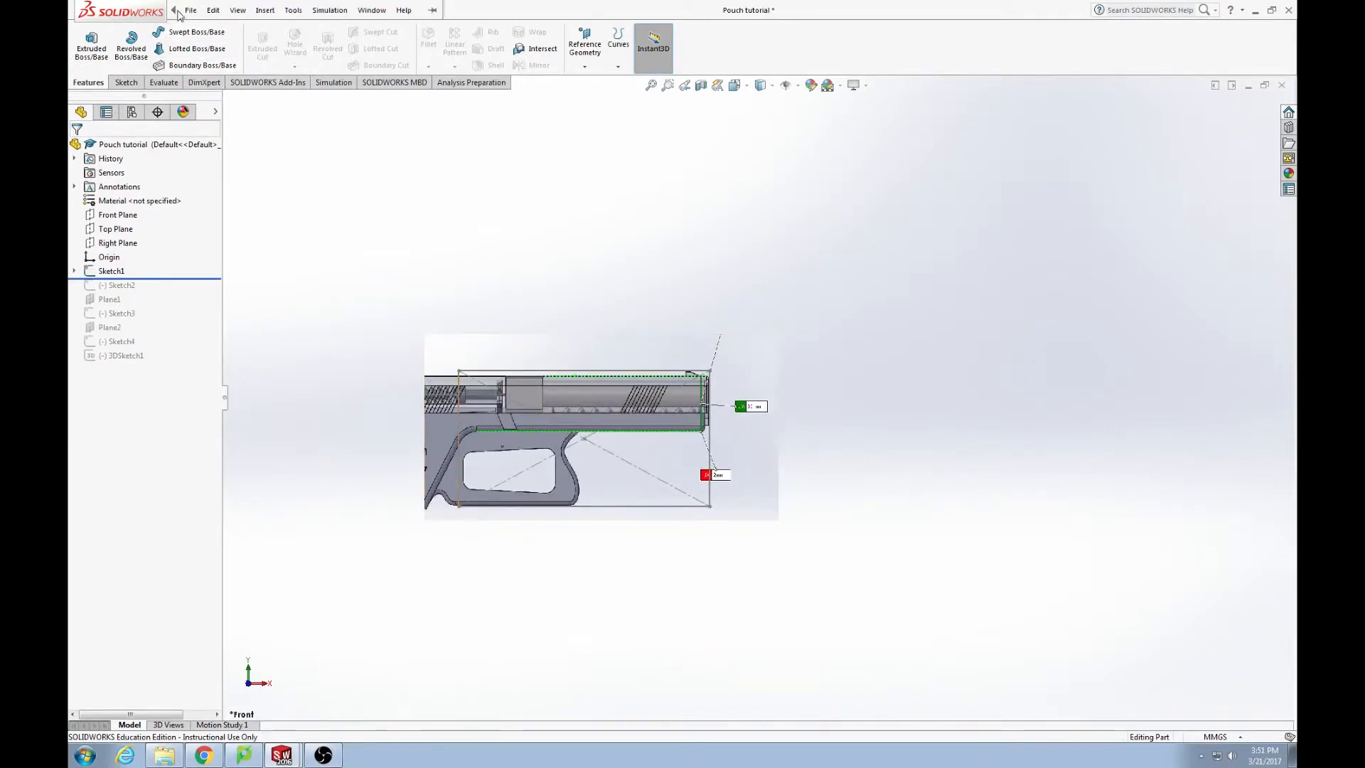
{"action": "left_click", "coordinate": [293, 10]}
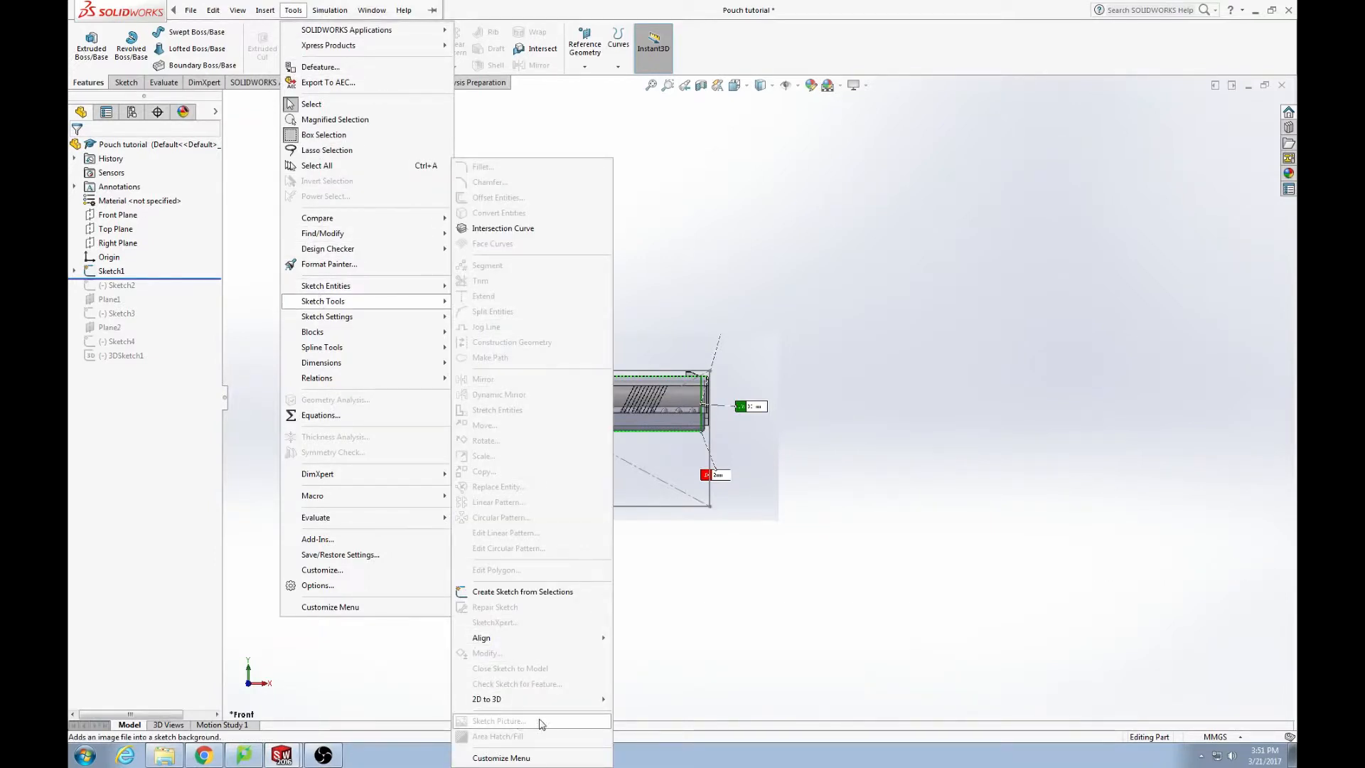
{"action": "left_click", "coordinate": [290, 360]}
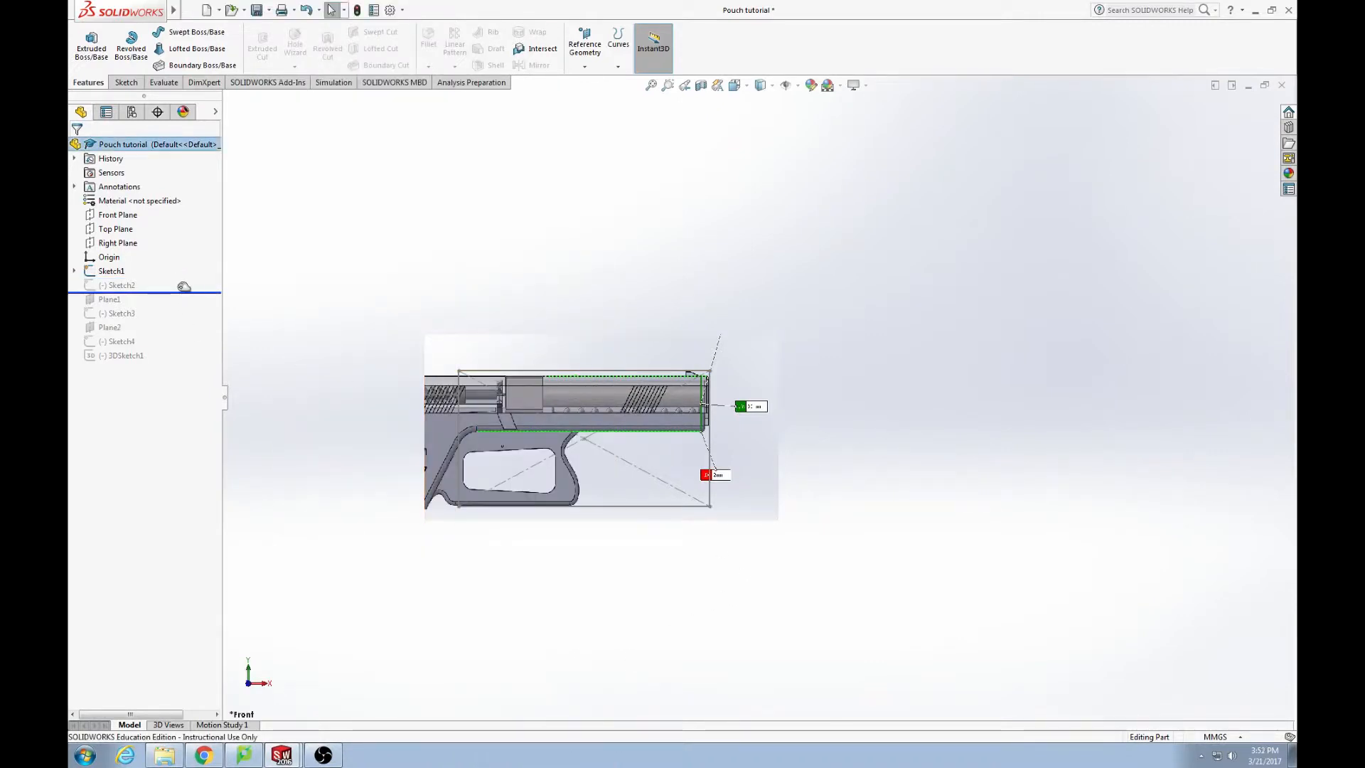
{"action": "left_click", "coordinate": [119, 286]}
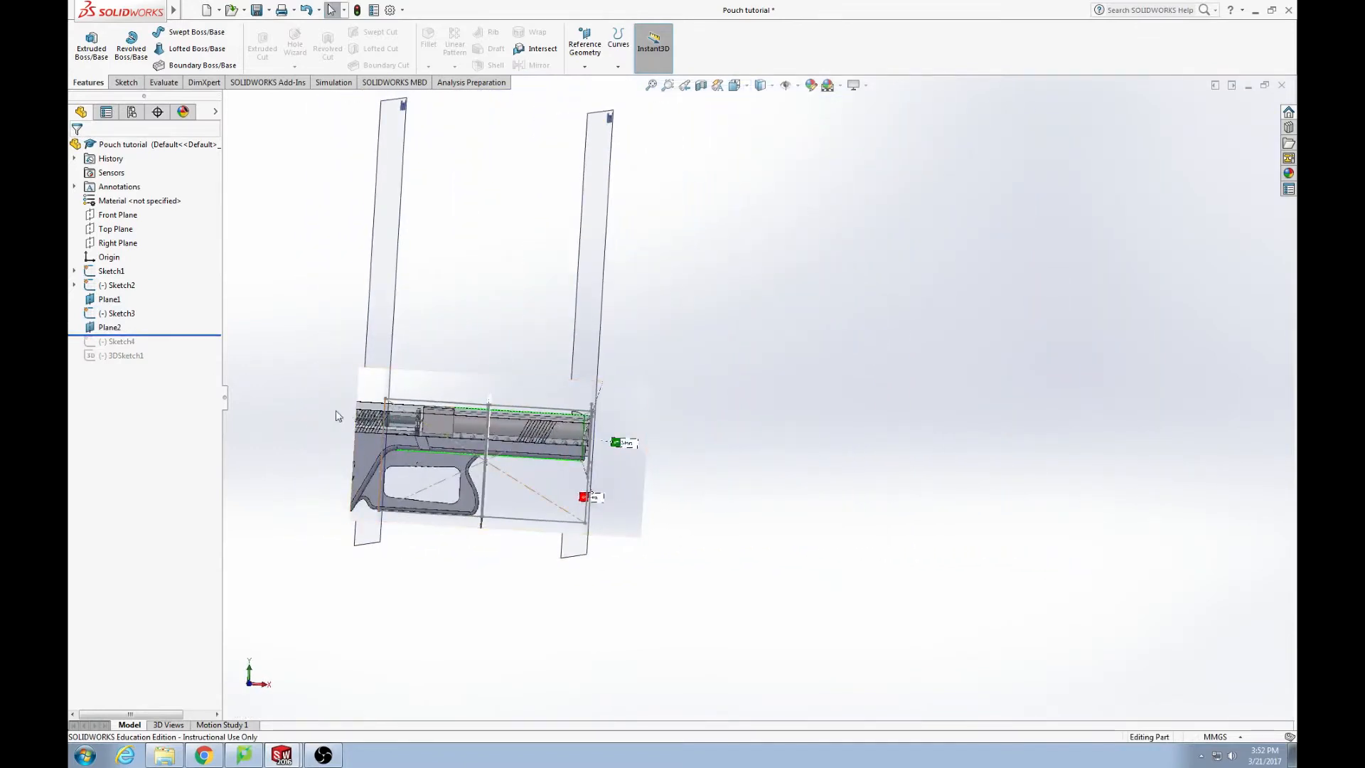
Switch to Left view, roll forward past Sketch4 and hide the Sketch1 gun picture
{"action": "left_click", "coordinate": [144, 144]}
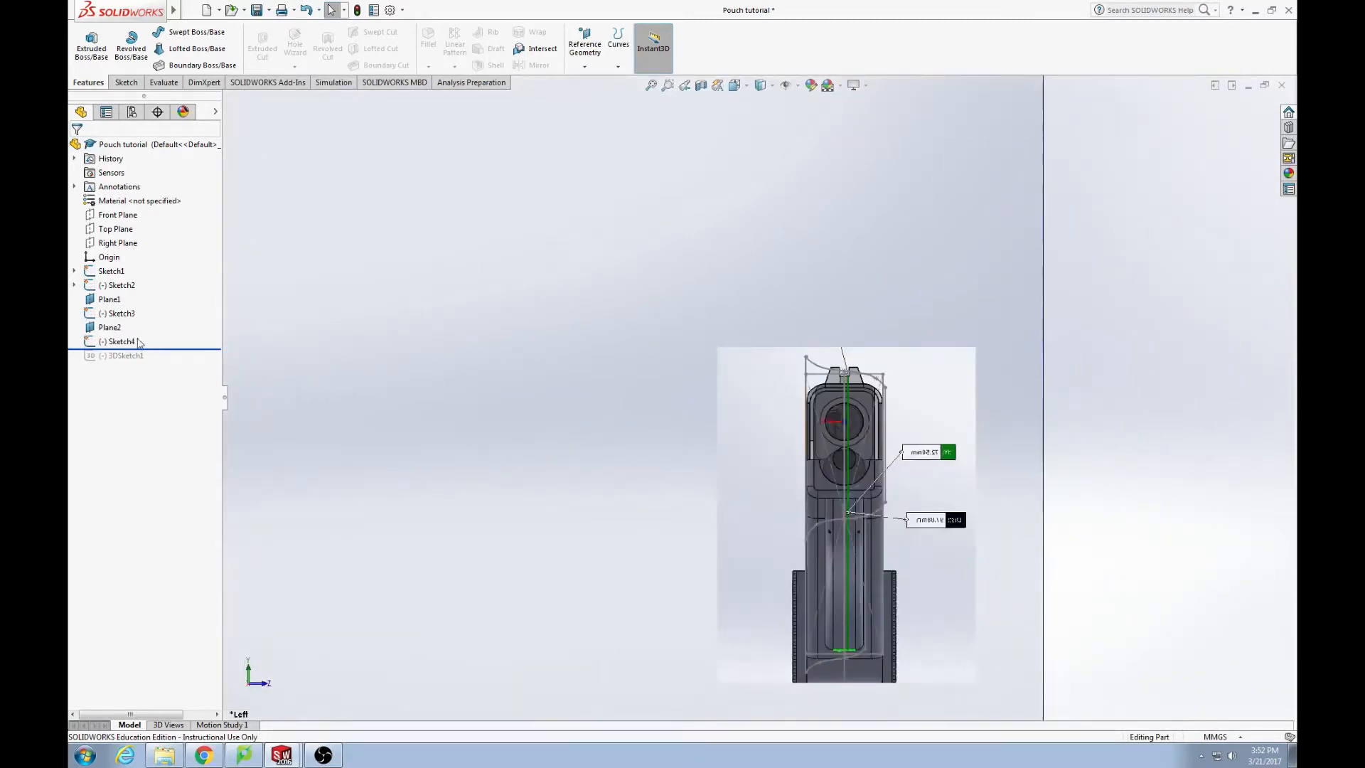
{"action": "left_click", "coordinate": [123, 340]}
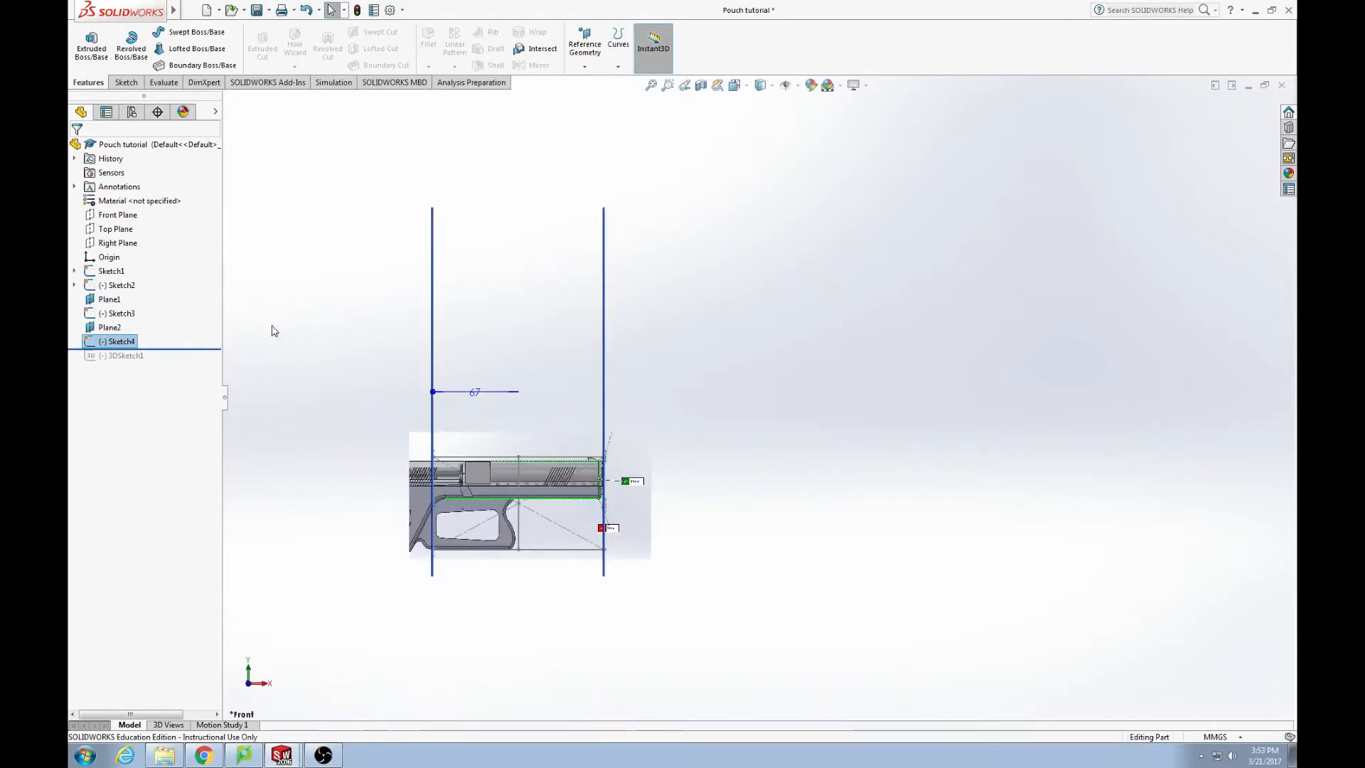
{"action": "left_click", "coordinate": [111, 270]}
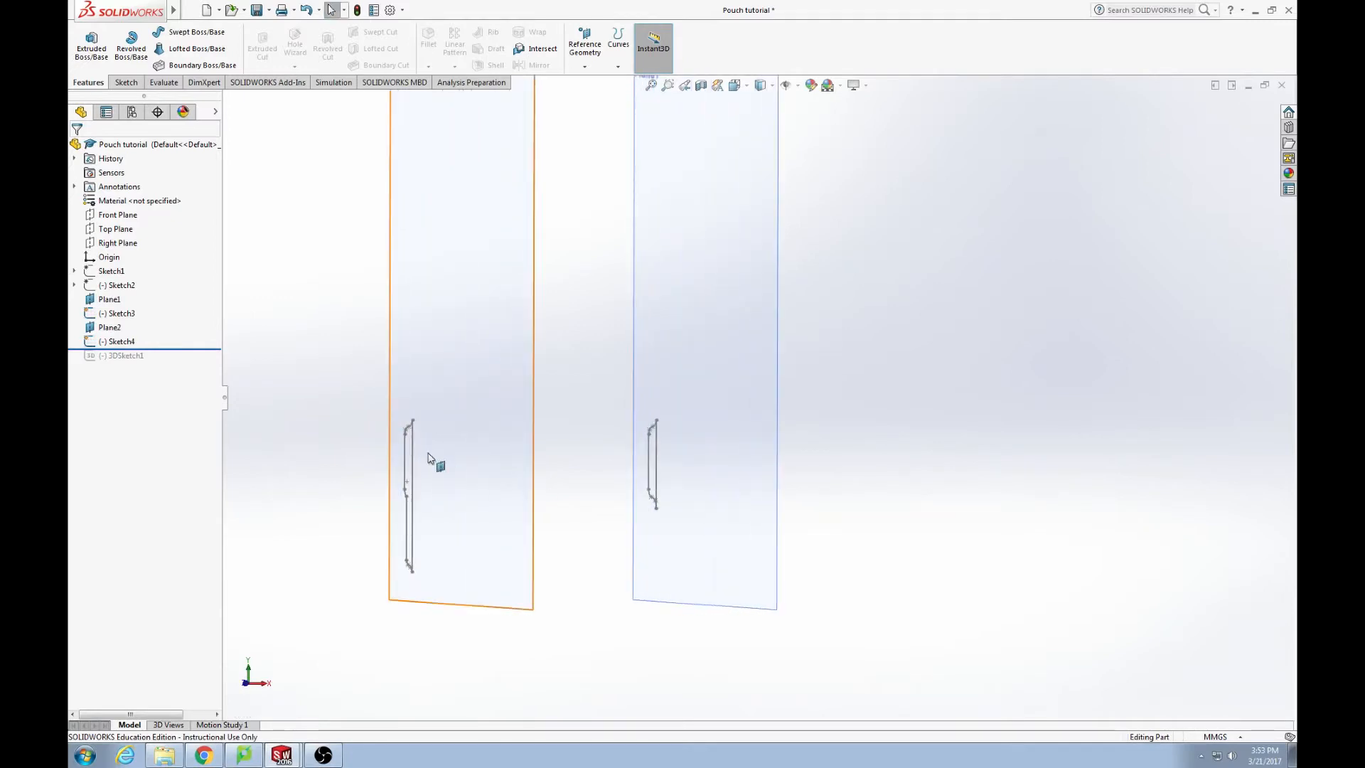
{"action": "left_click", "coordinate": [121, 340]}
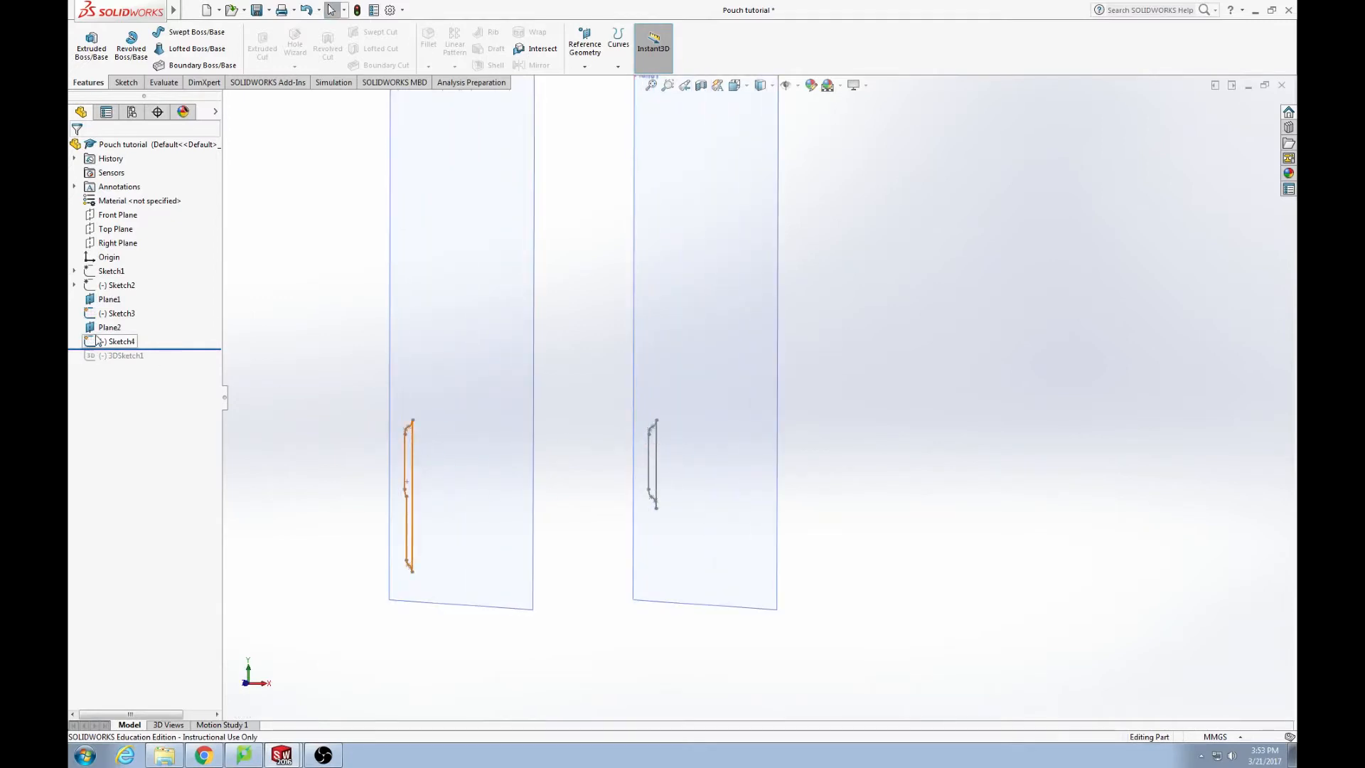
{"action": "left_click", "coordinate": [109, 299]}
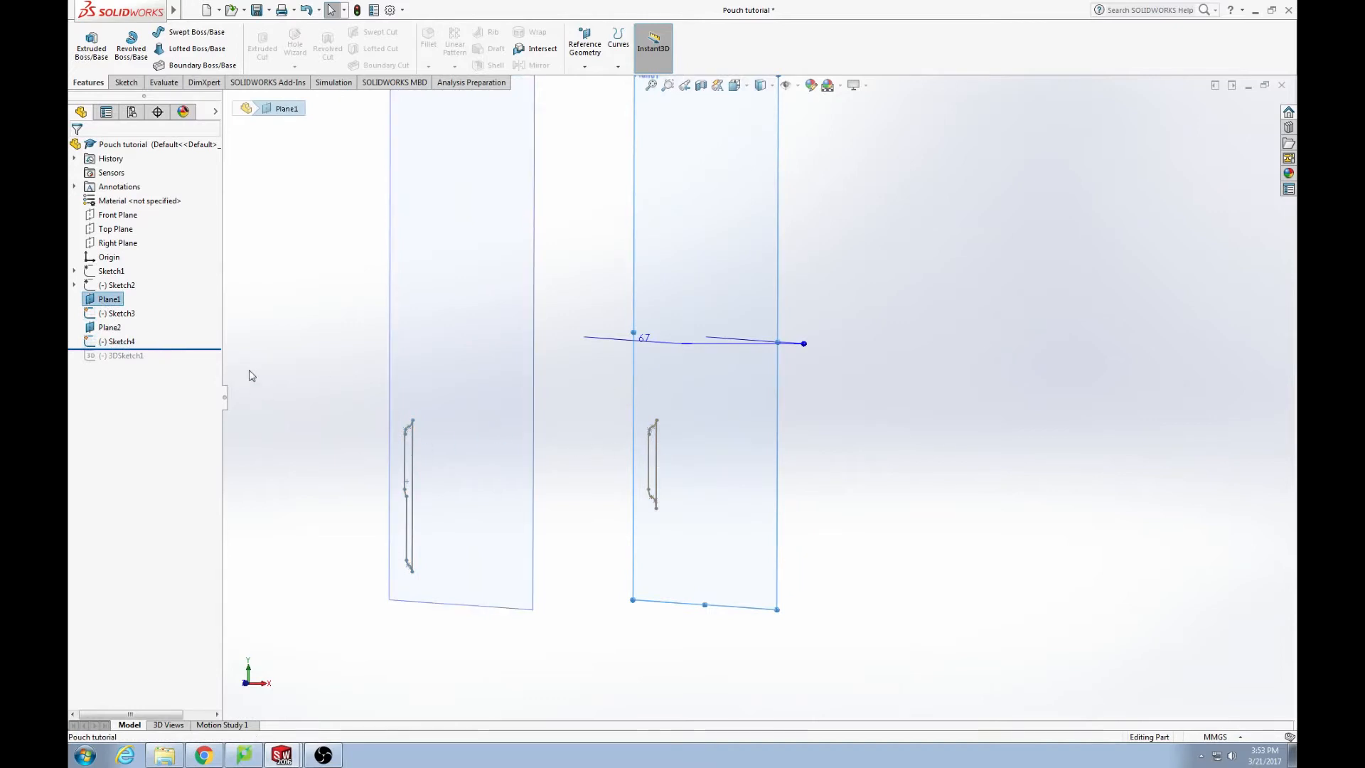
{"action": "left_click", "coordinate": [264, 10]}
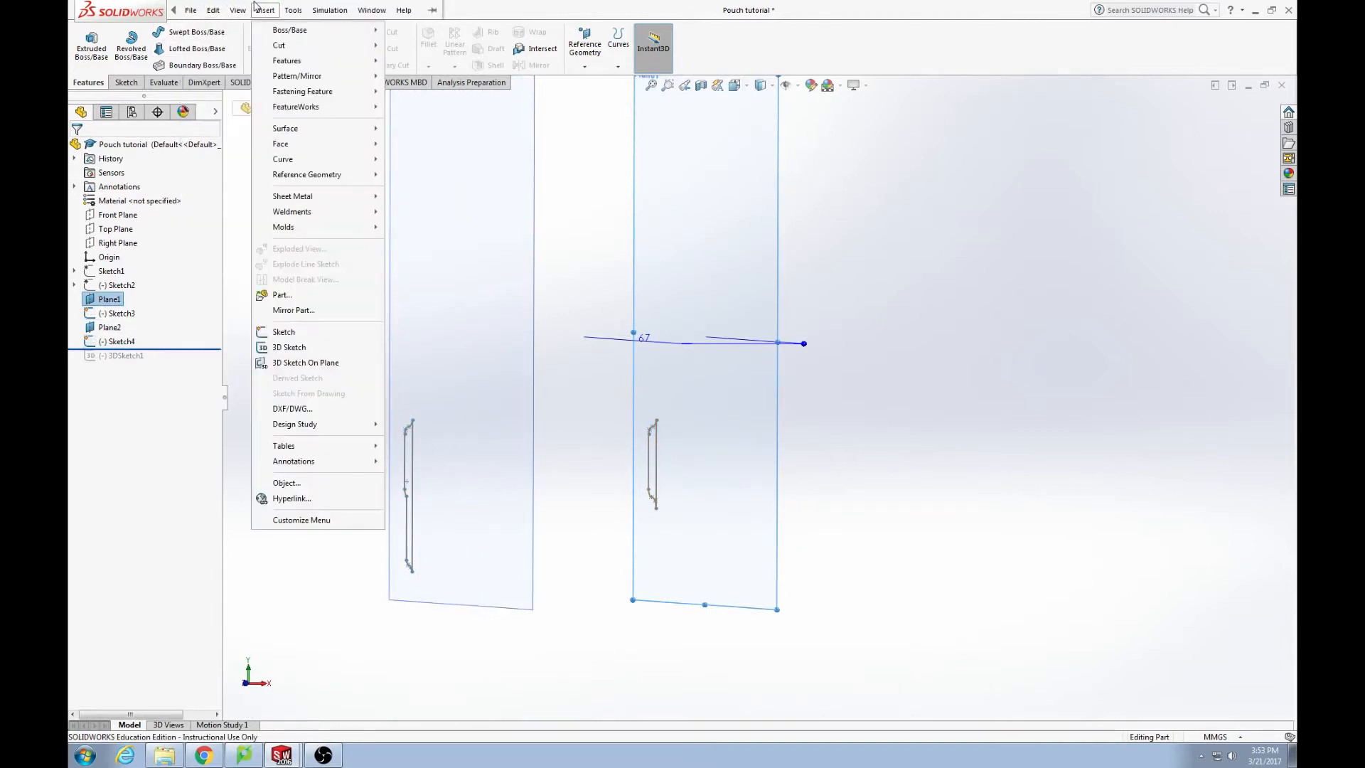
{"action": "mouse_move", "coordinate": [285, 128]}
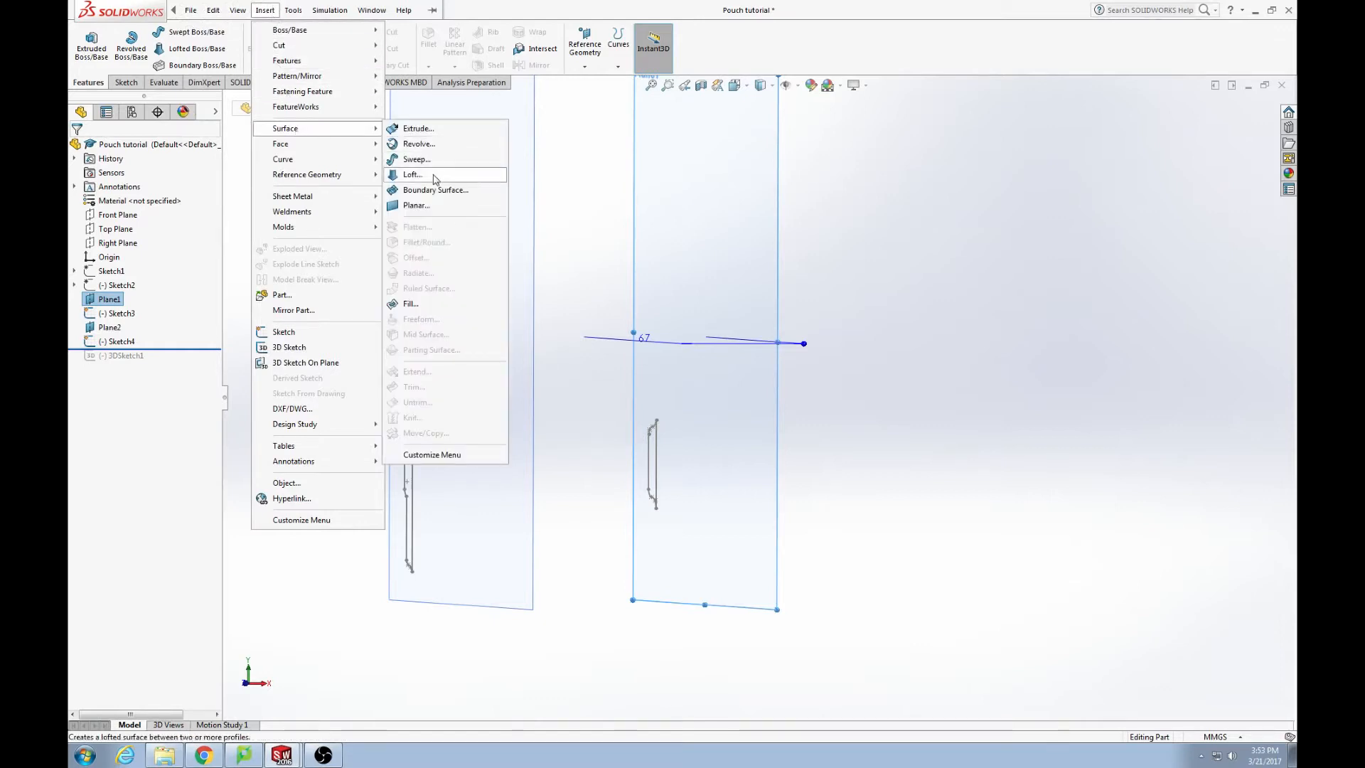
{"action": "left_click", "coordinate": [413, 175]}
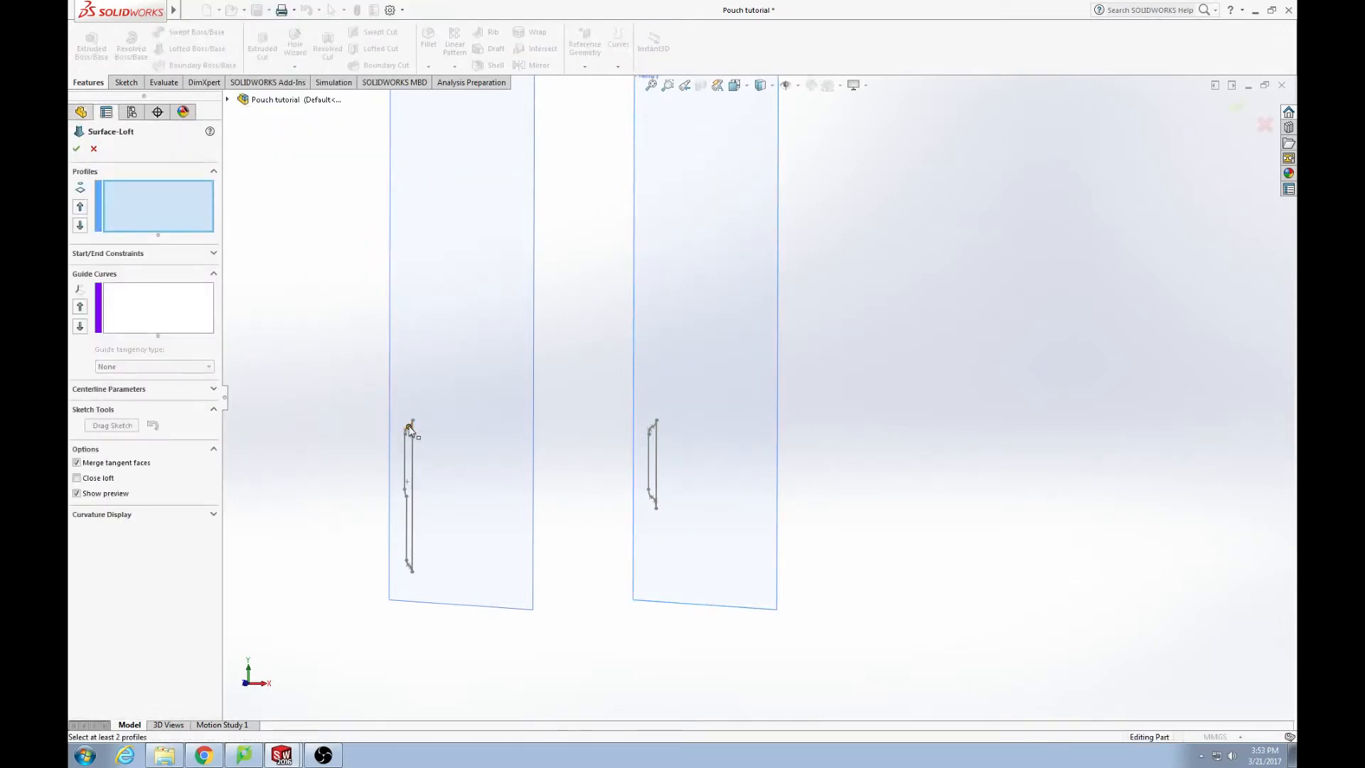
{"action": "left_click", "coordinate": [654, 461]}
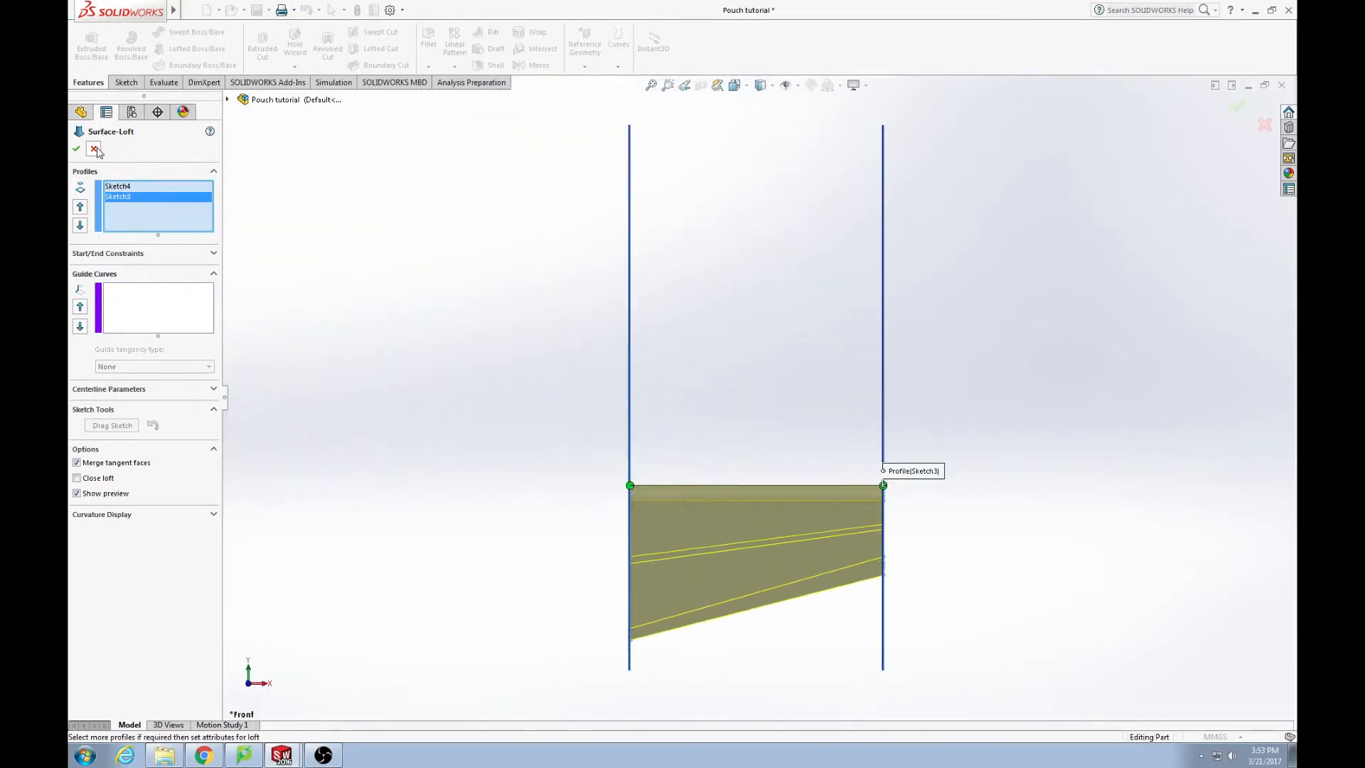
{"action": "left_click", "coordinate": [94, 150]}
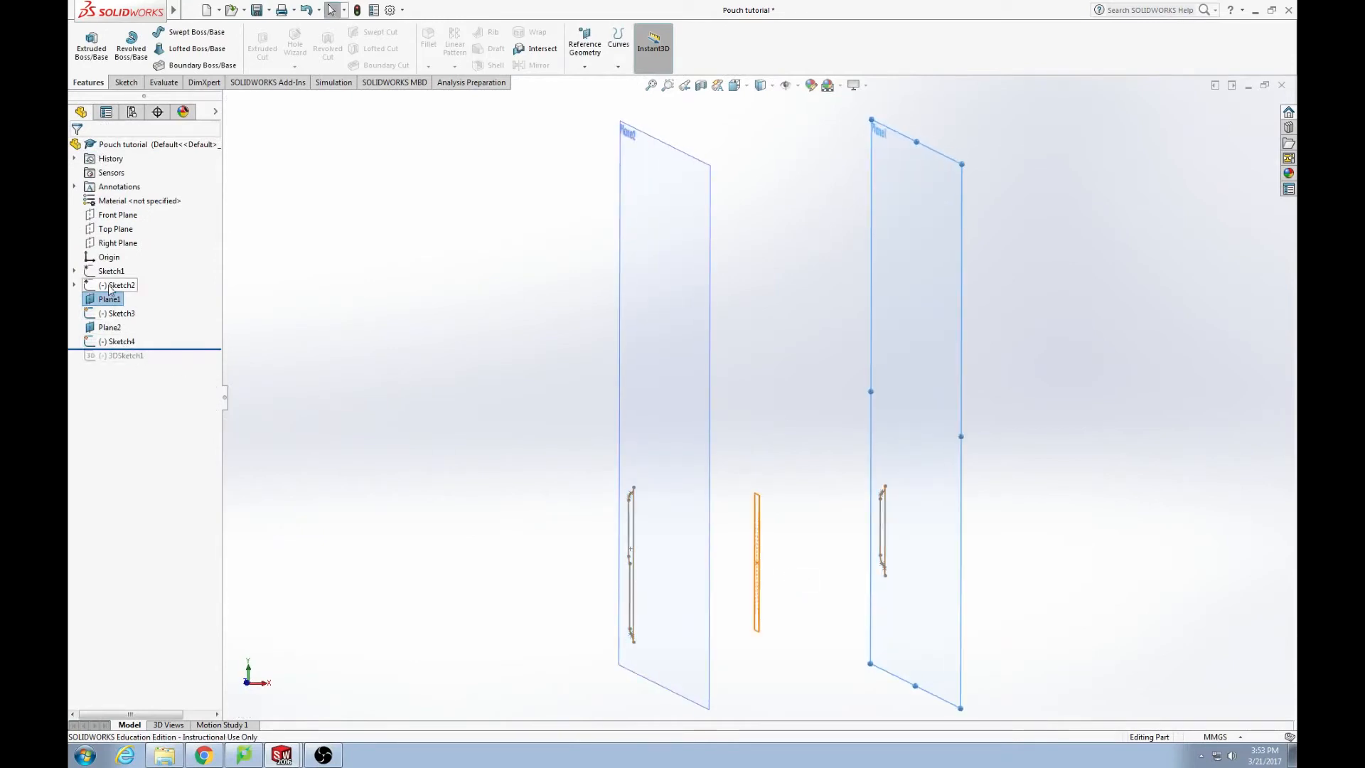
Show Sketch1, roll forward past 3DSketch1, then hide the gun picture again
{"action": "right_click", "coordinate": [111, 270]}
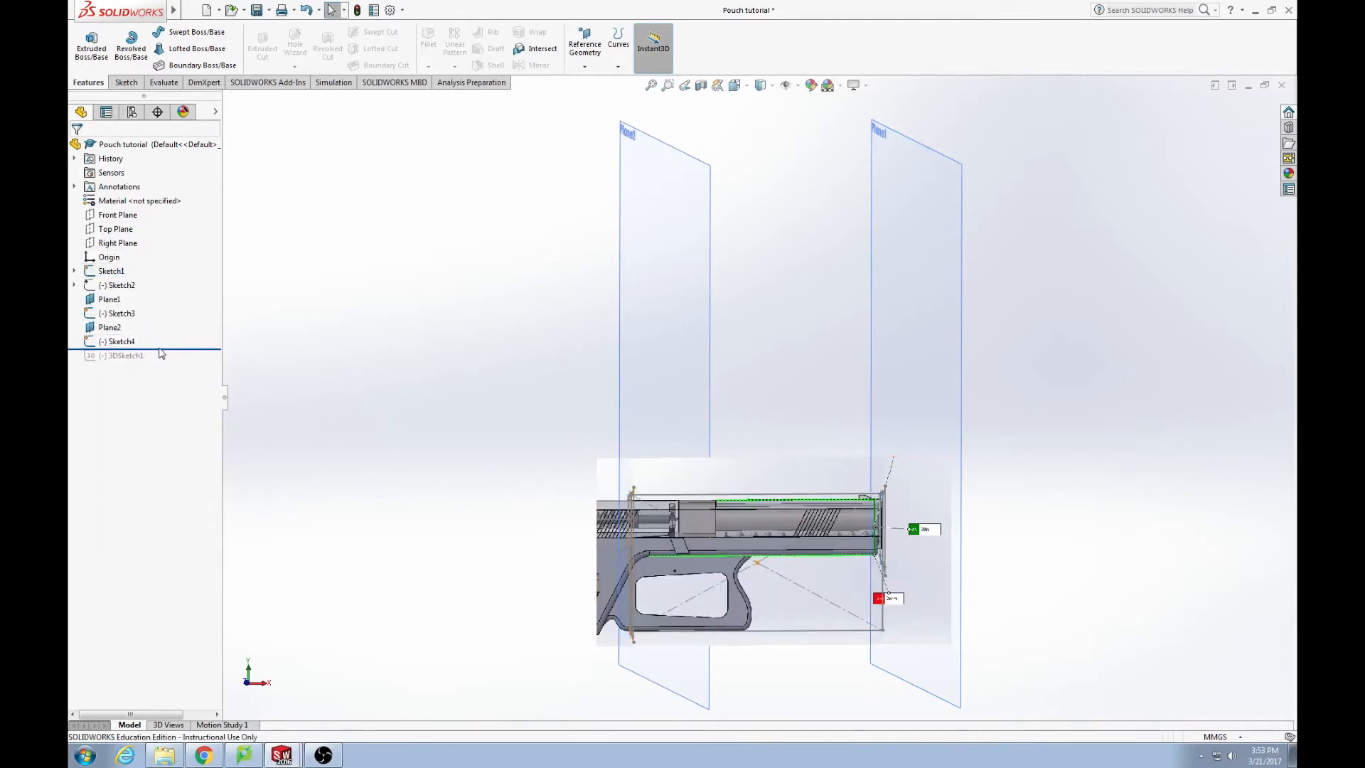
{"action": "left_click", "coordinate": [121, 340]}
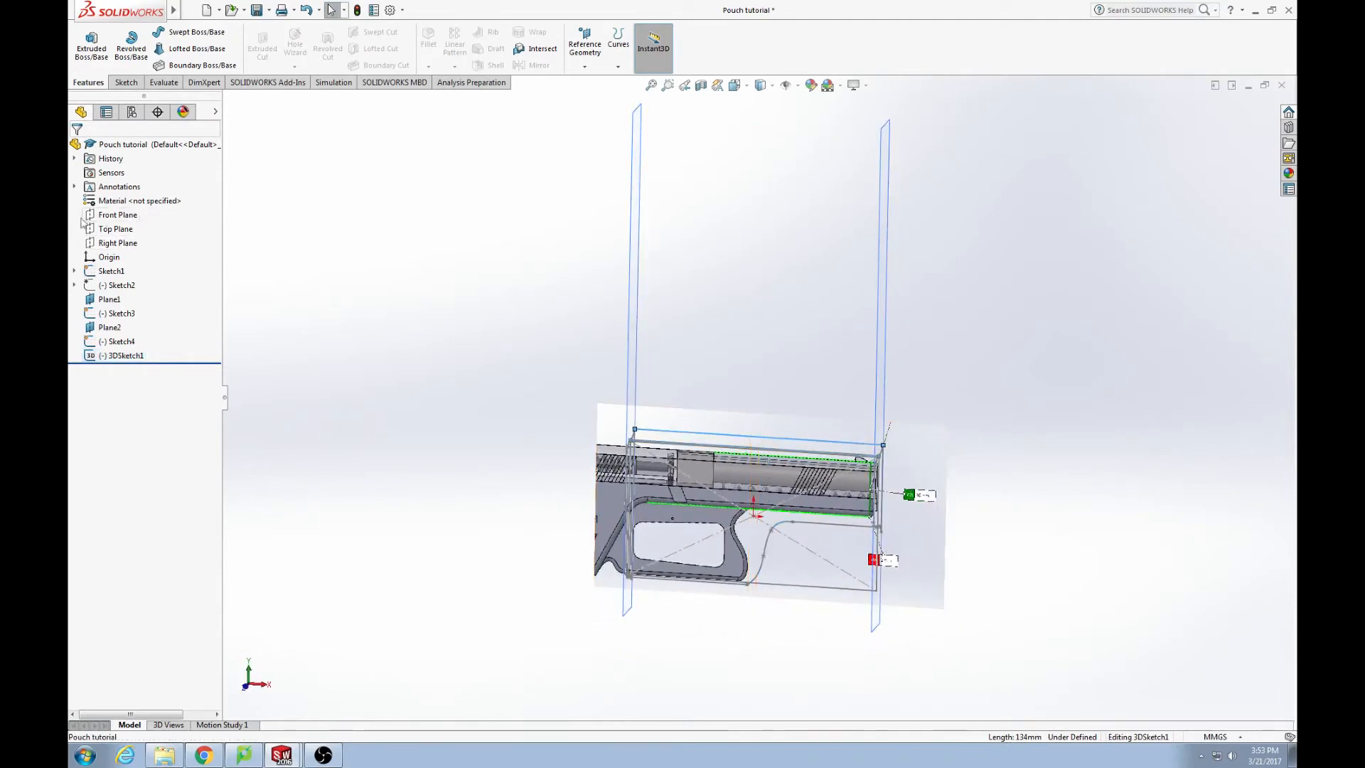
{"action": "right_click", "coordinate": [111, 270]}
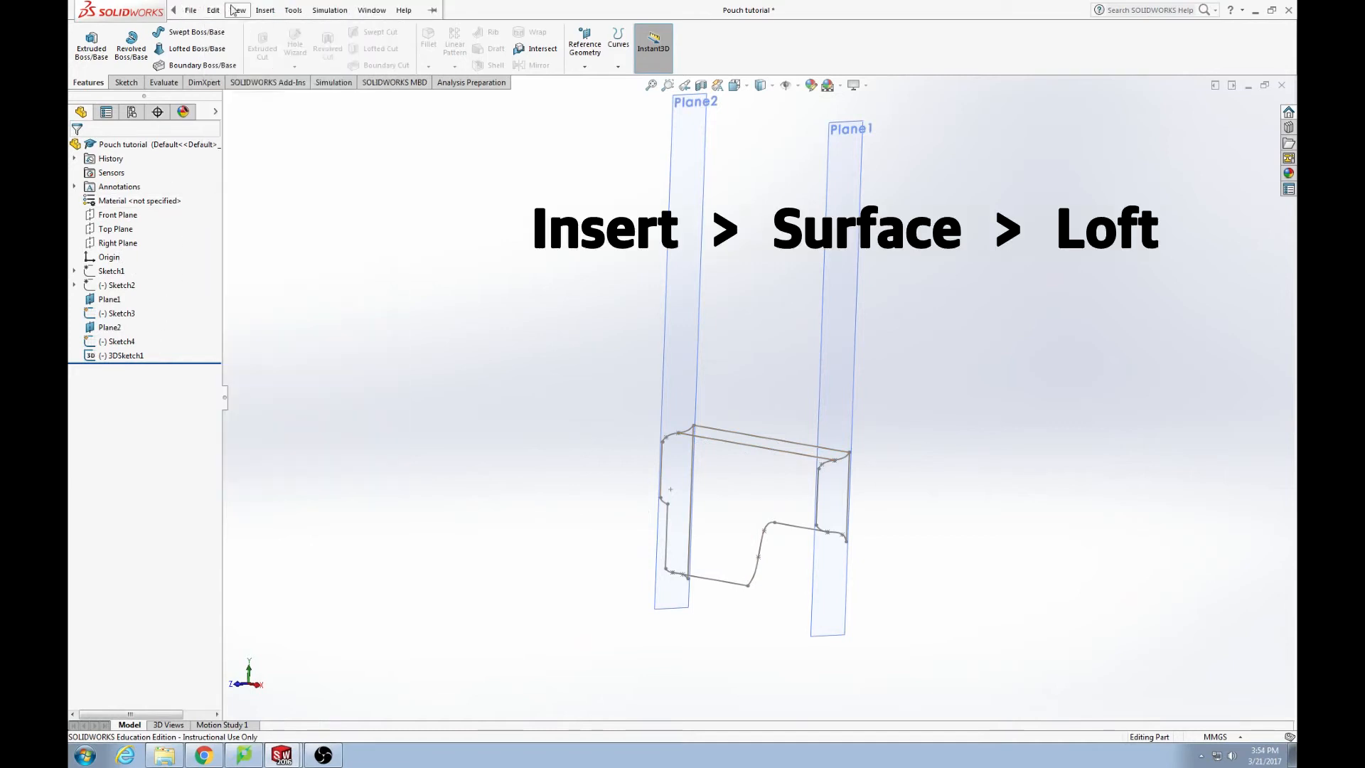
Create Surface-Loft1 between Sketch4 and Sketch3 with the 3D sketch guide curves
{"action": "left_click", "coordinate": [265, 10]}
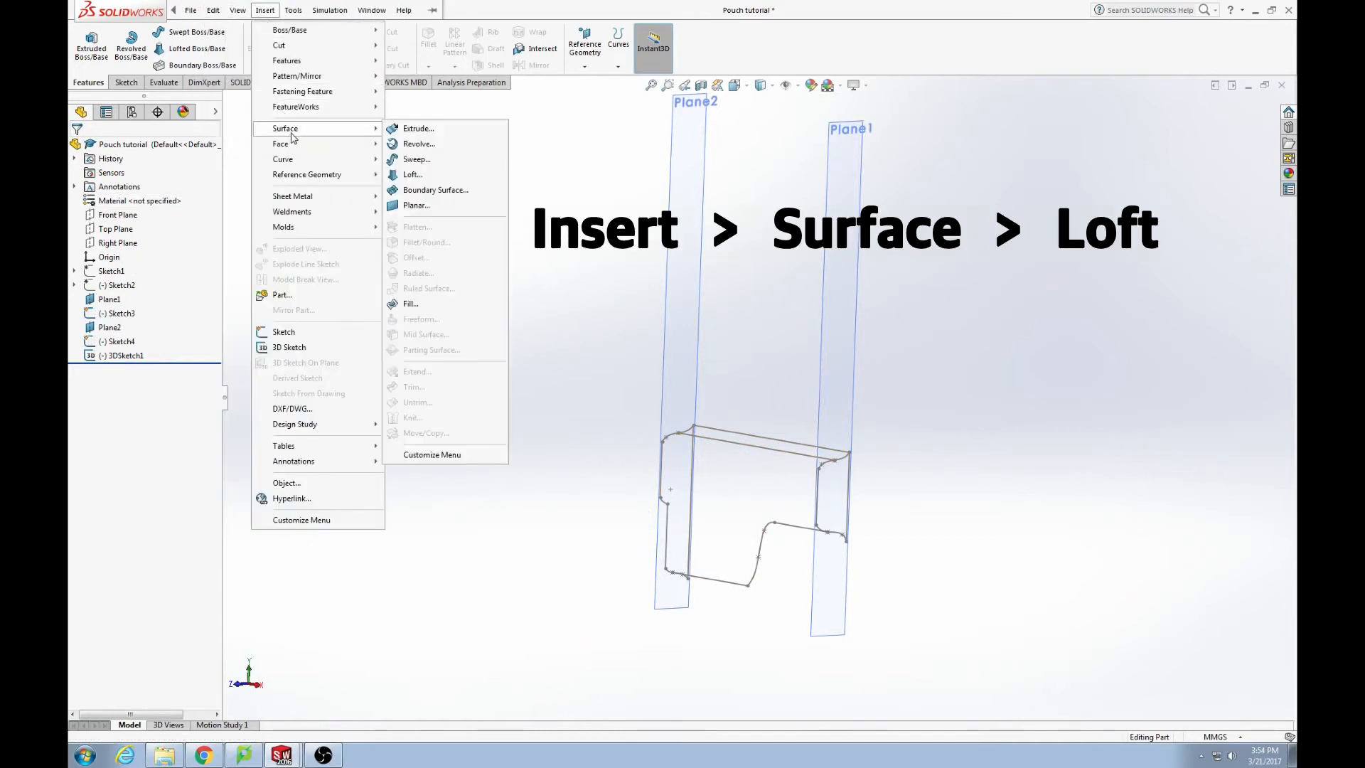
{"action": "left_click", "coordinate": [412, 173]}
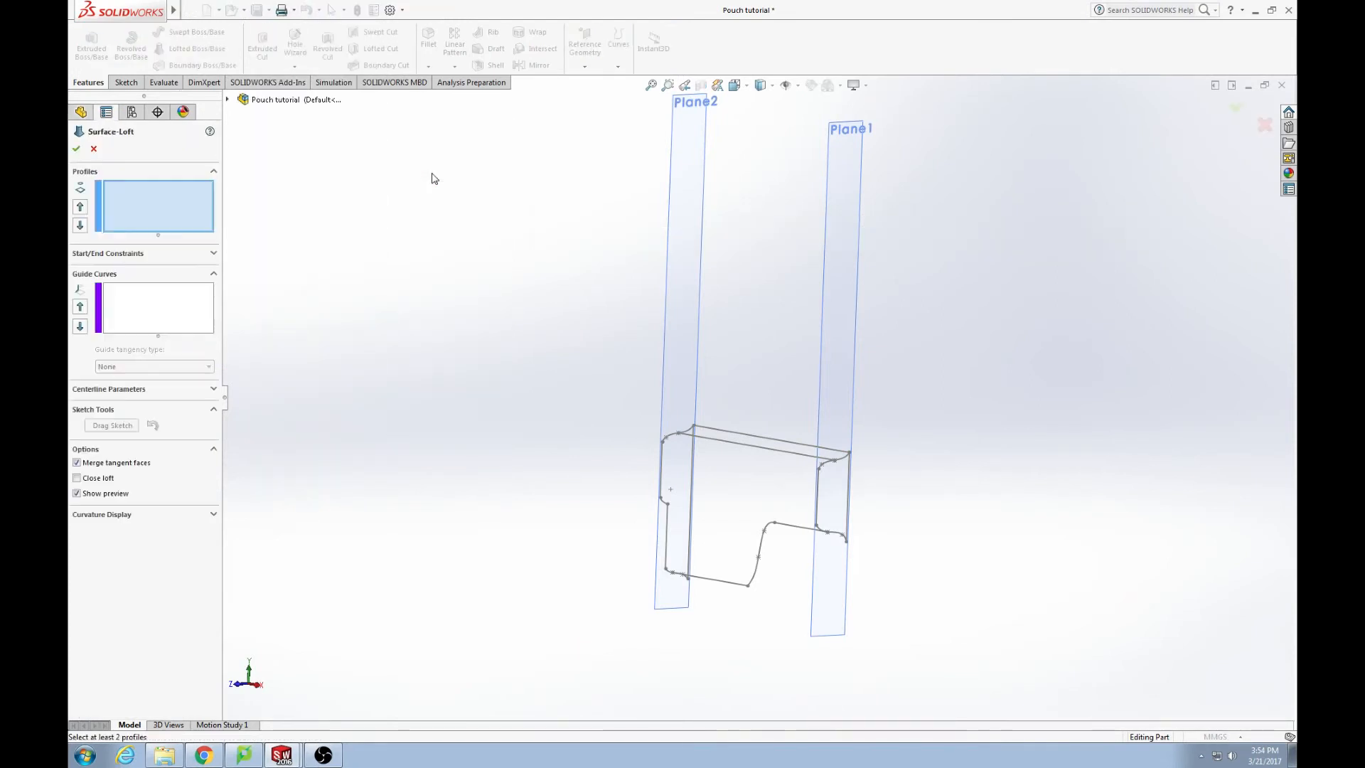
{"action": "left_click", "coordinate": [664, 467]}
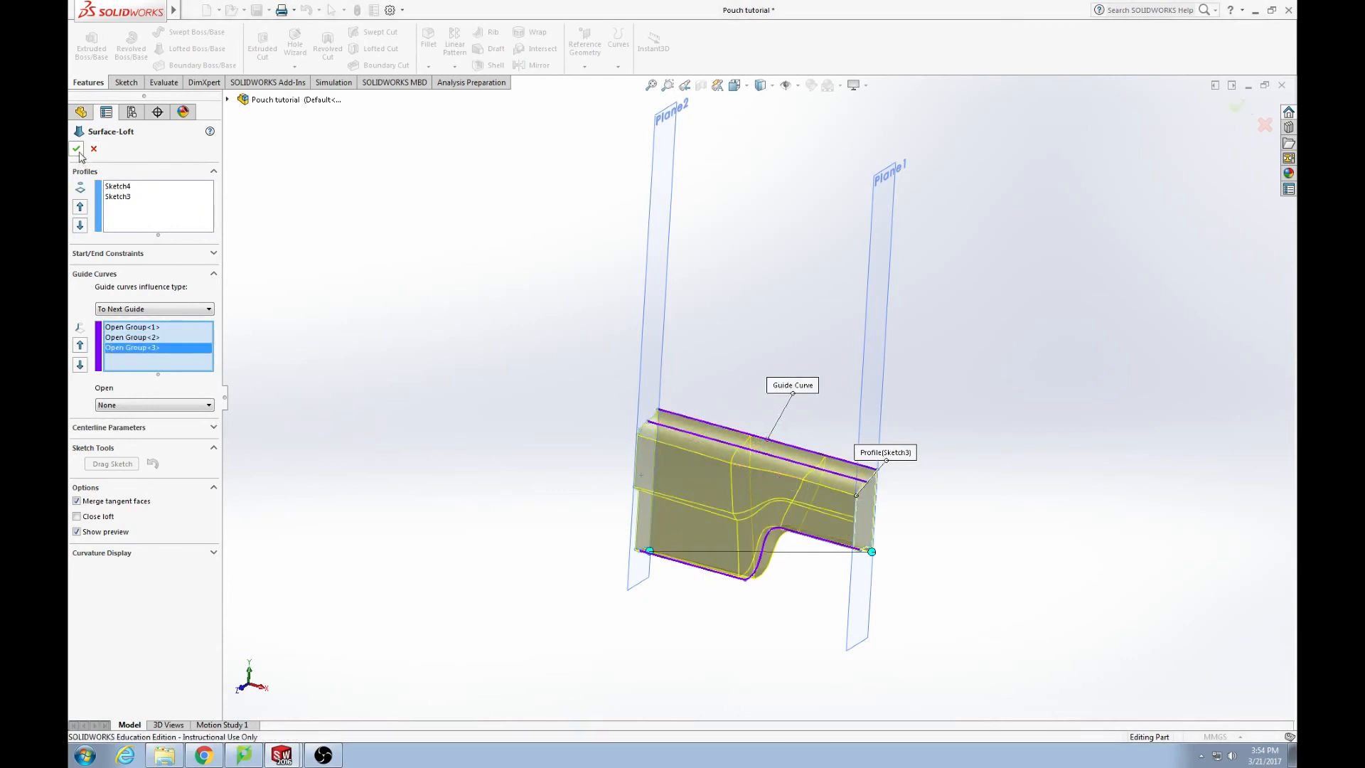
{"action": "left_click", "coordinate": [77, 149]}
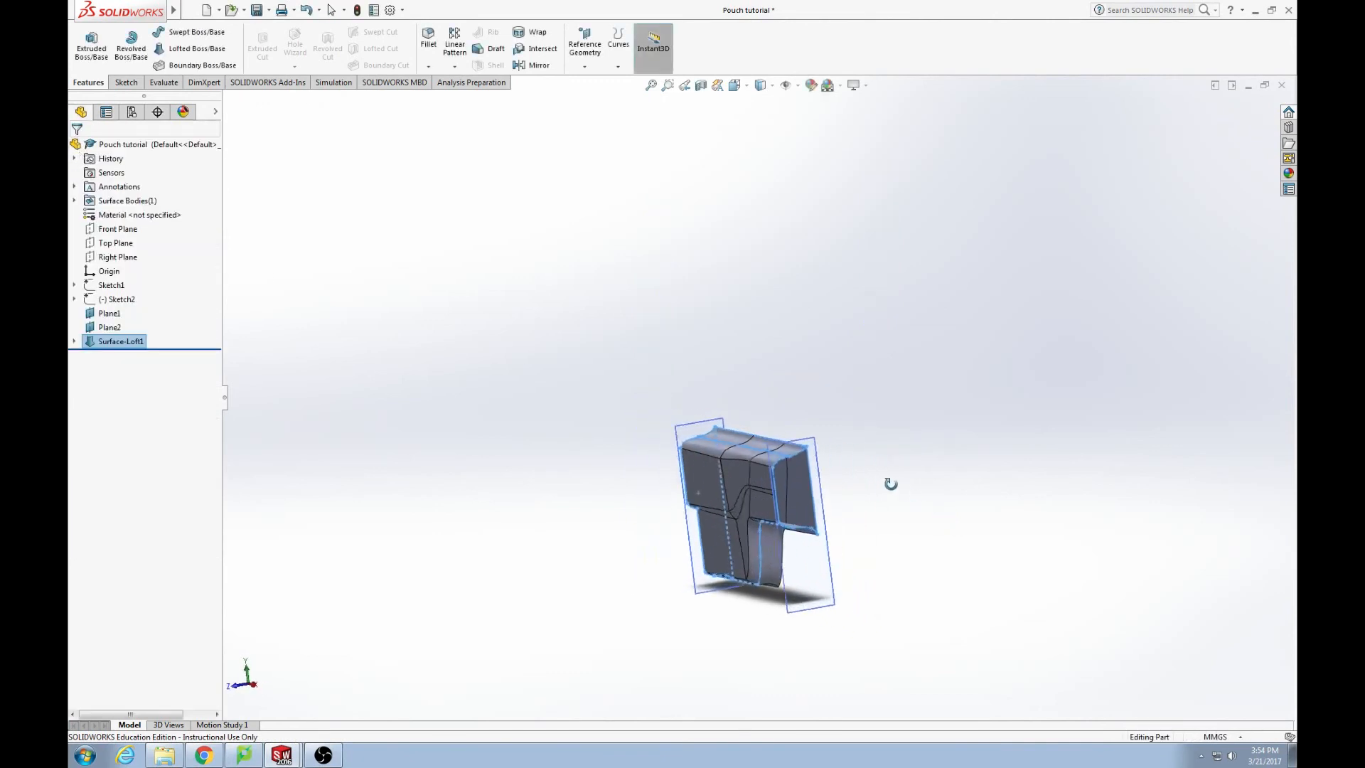